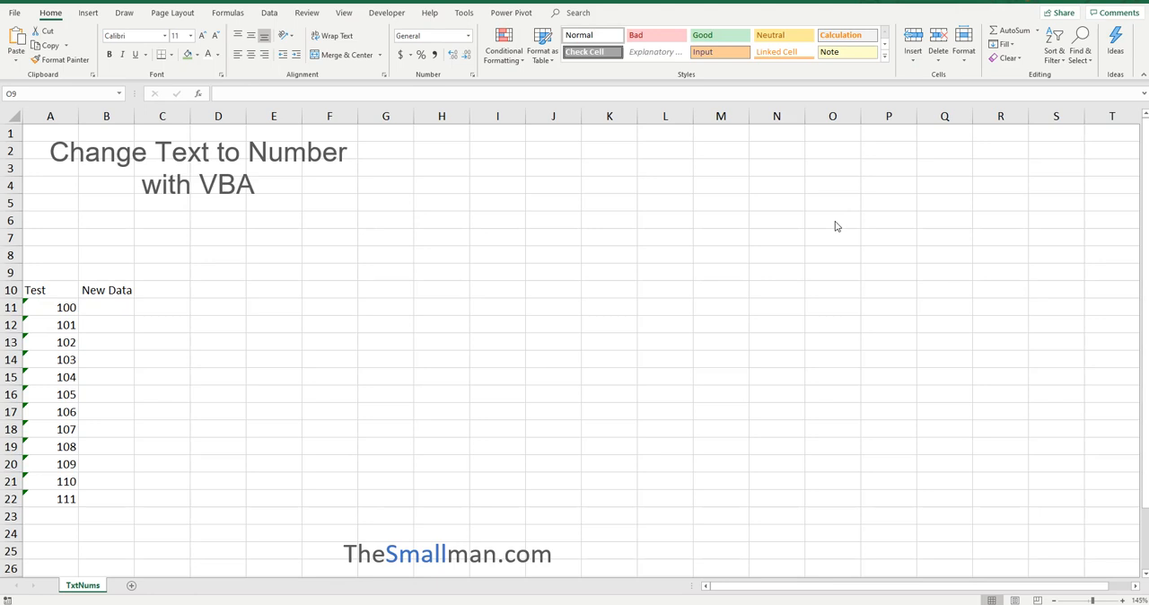
Select the Test values A11:A22 and convert them from text to numbers via the warning dropdown
{"action": "left_click", "coordinate": [833, 273]}
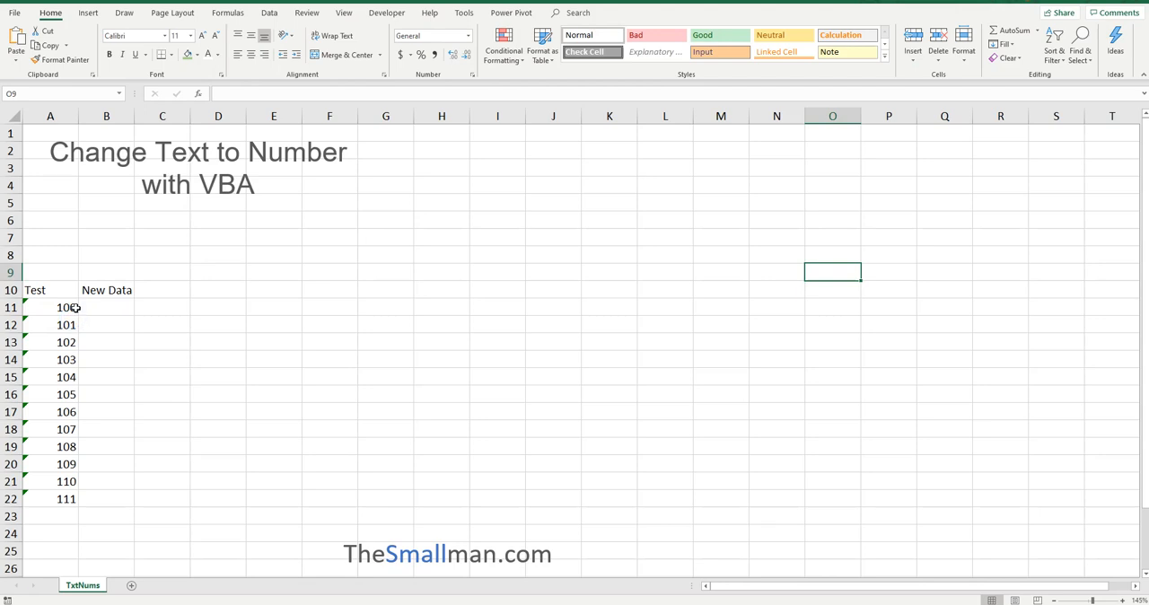
{"action": "left_click_drag", "start_coordinate": [50, 307], "coordinate": [51, 499]}
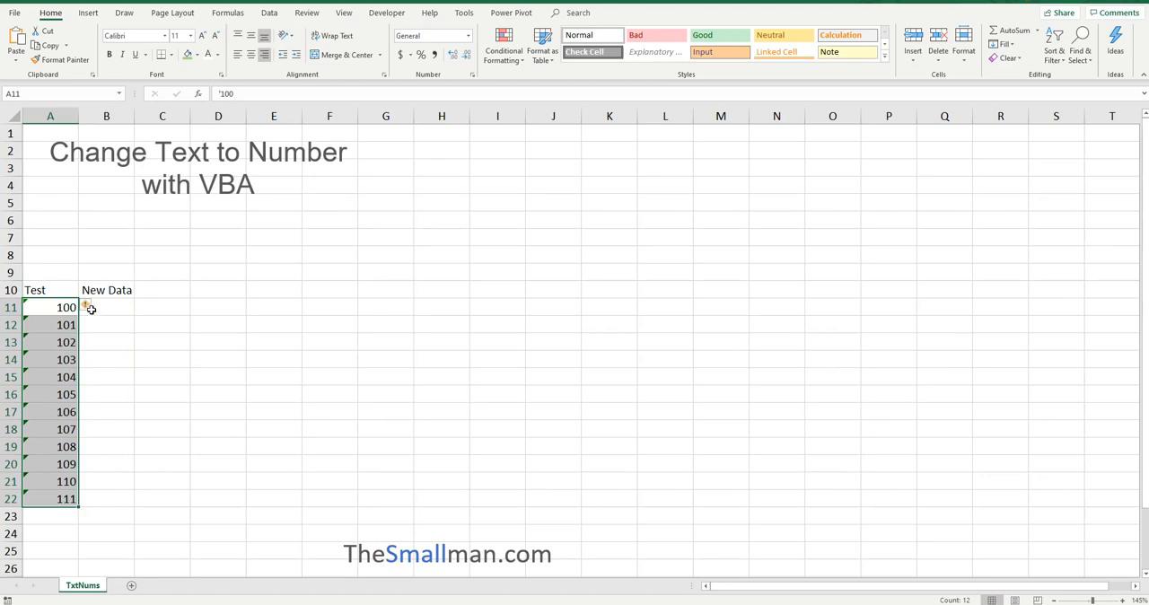
{"action": "left_click", "coordinate": [90, 305]}
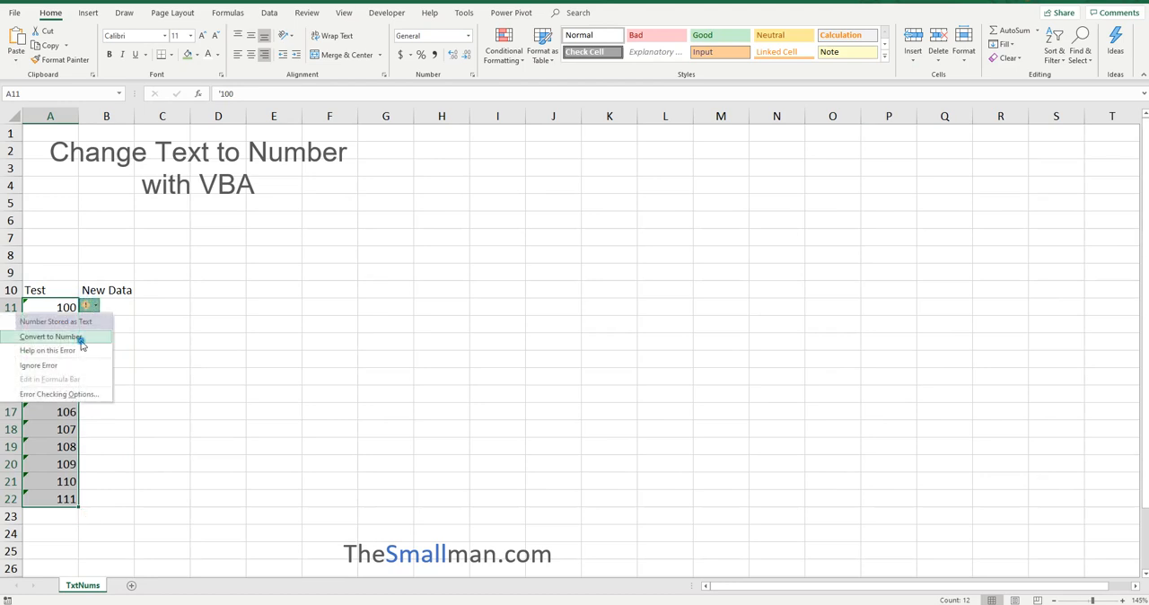
{"action": "left_click", "coordinate": [50, 336]}
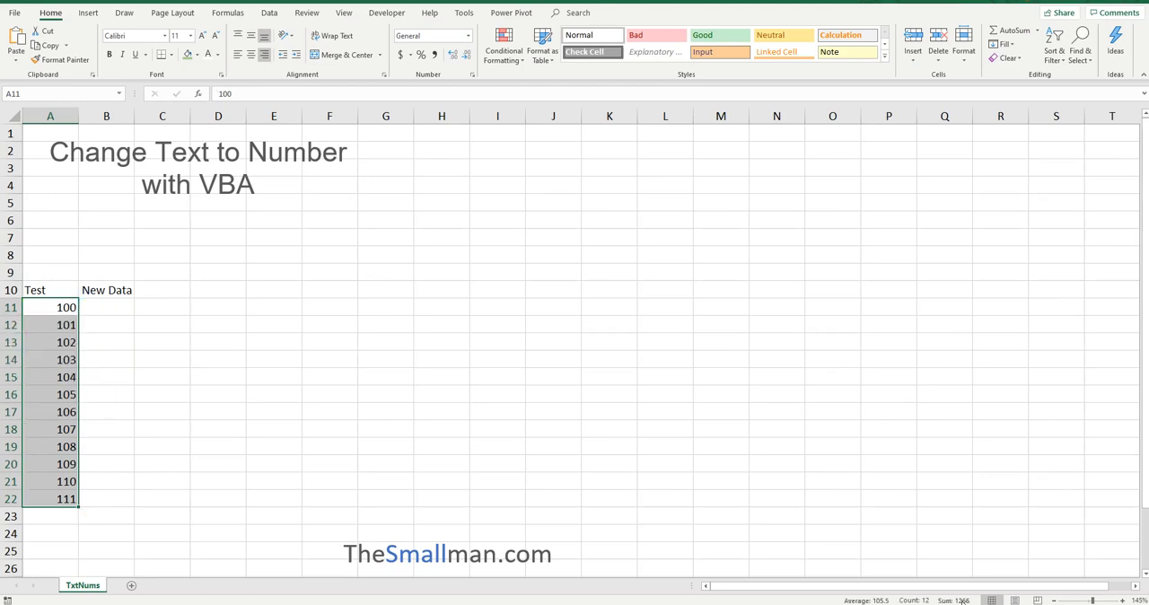
{"action": "mouse_move", "coordinate": [283, 503]}
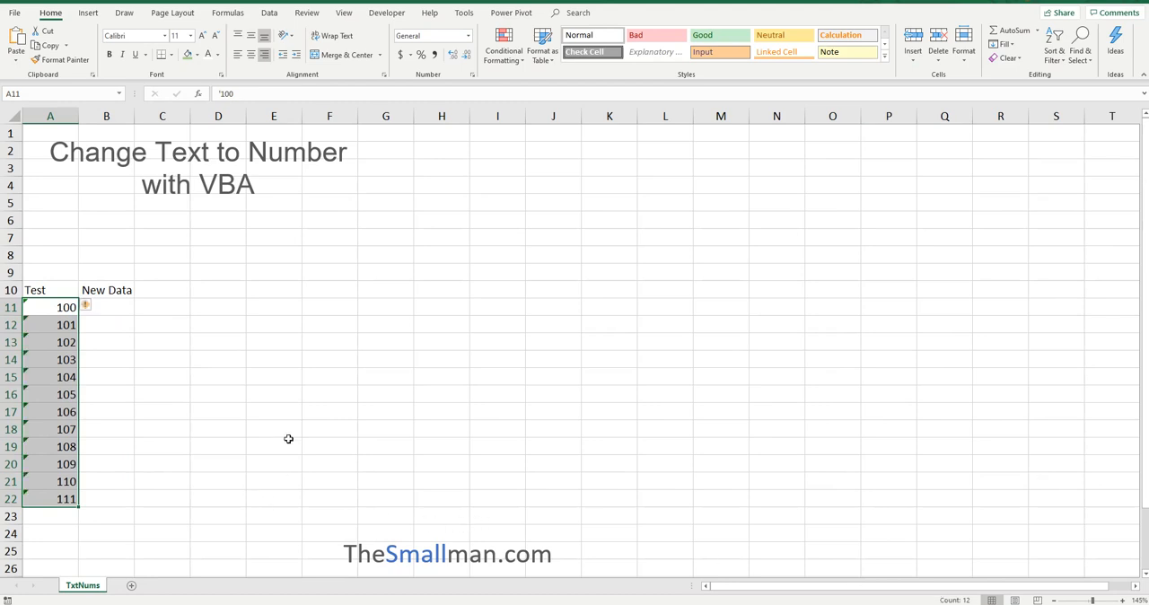
Start recording a macro and repeat the Convert to Number action on the selected cells
{"action": "left_click", "coordinate": [273, 289]}
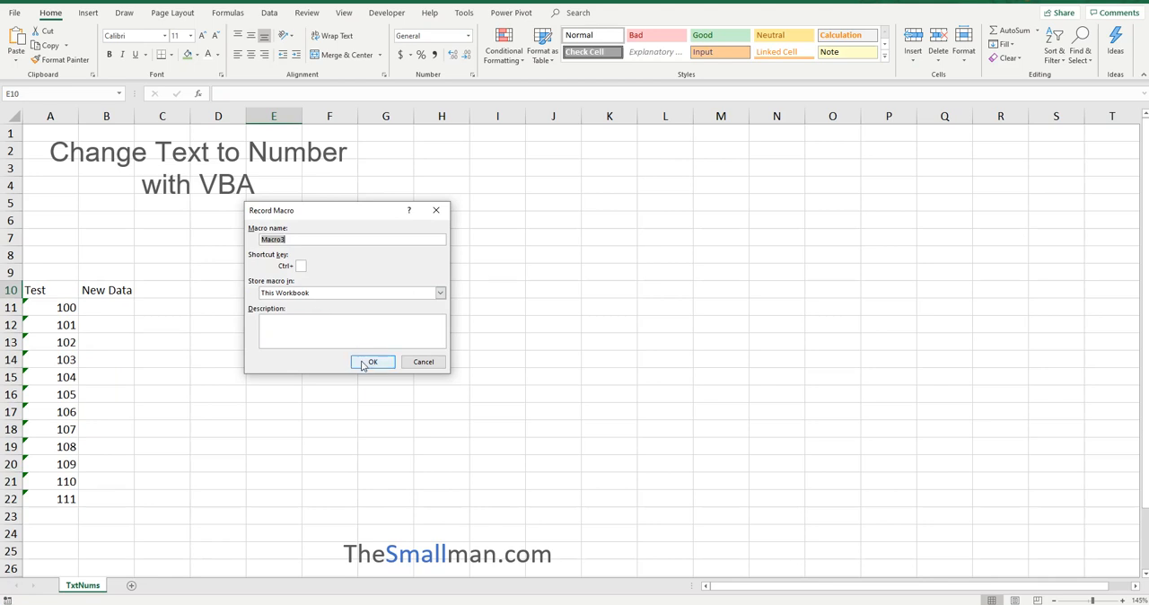
{"action": "left_click", "coordinate": [373, 362]}
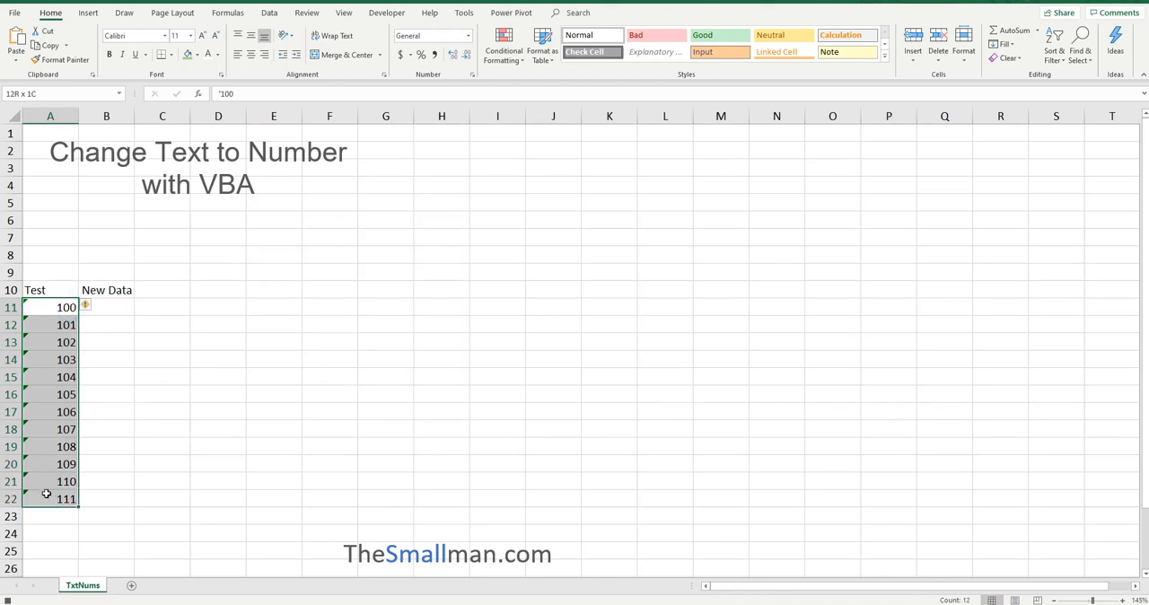
{"action": "left_click", "coordinate": [86, 305]}
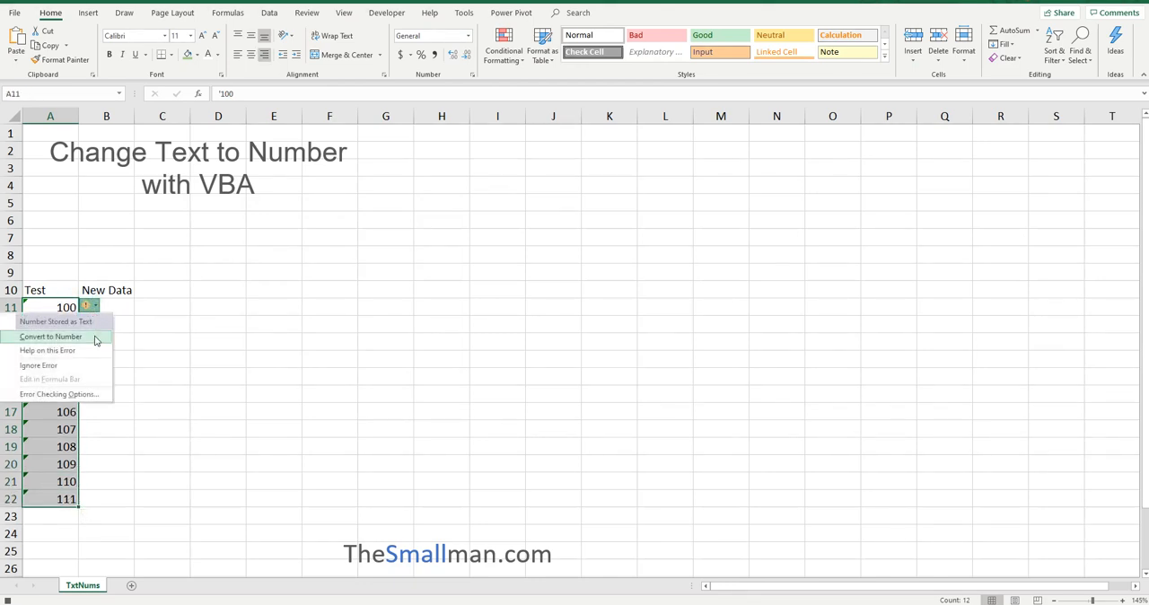
{"action": "left_click", "coordinate": [50, 336]}
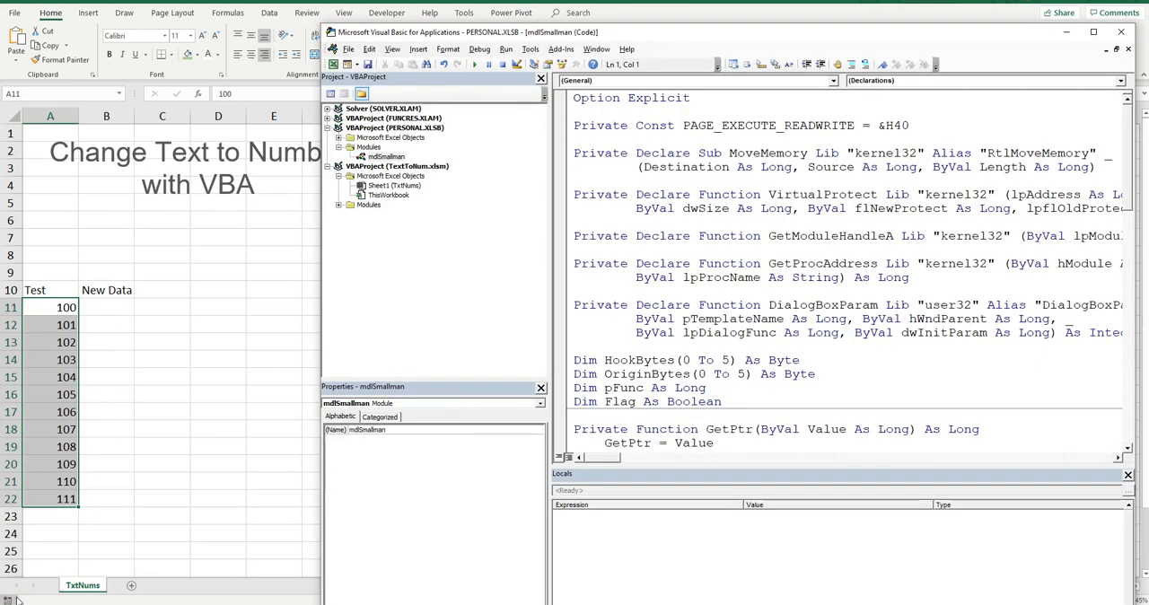
Show the recorded Macro3 code in Module1 of the TextToNum workbook
{"action": "left_click", "coordinate": [385, 158]}
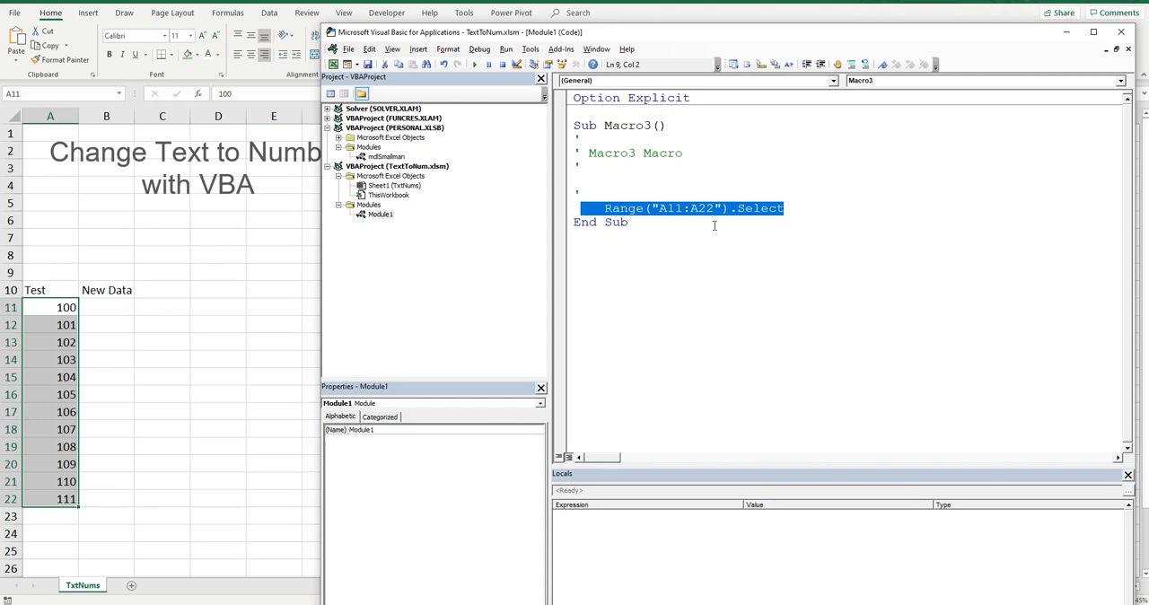
{"action": "mouse_move", "coordinate": [255, 284]}
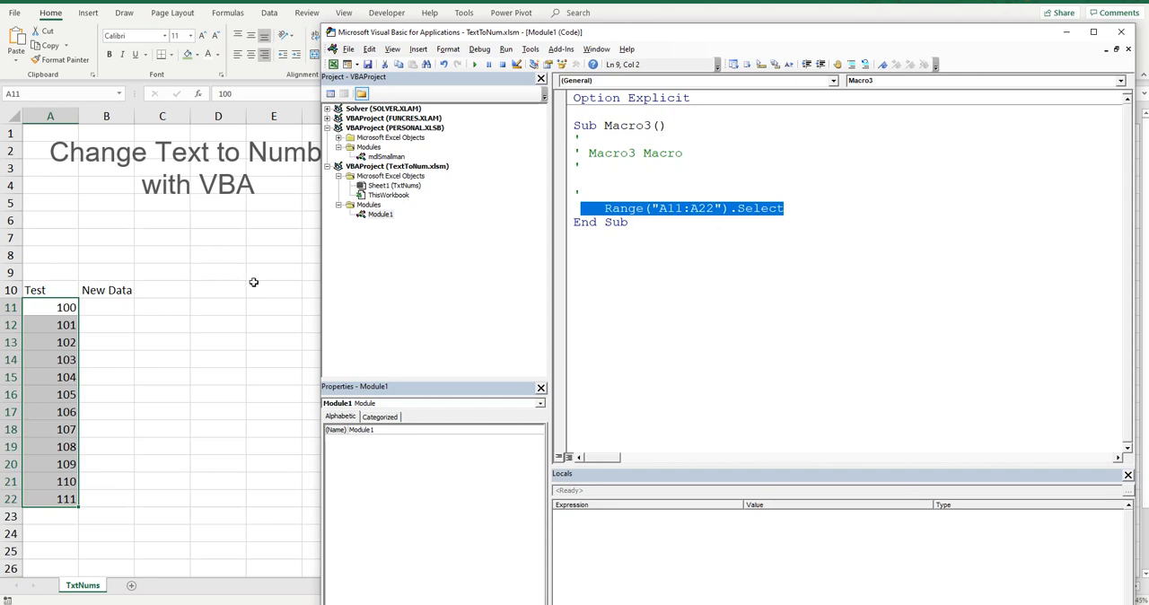
{"action": "mouse_move", "coordinate": [654, 212]}
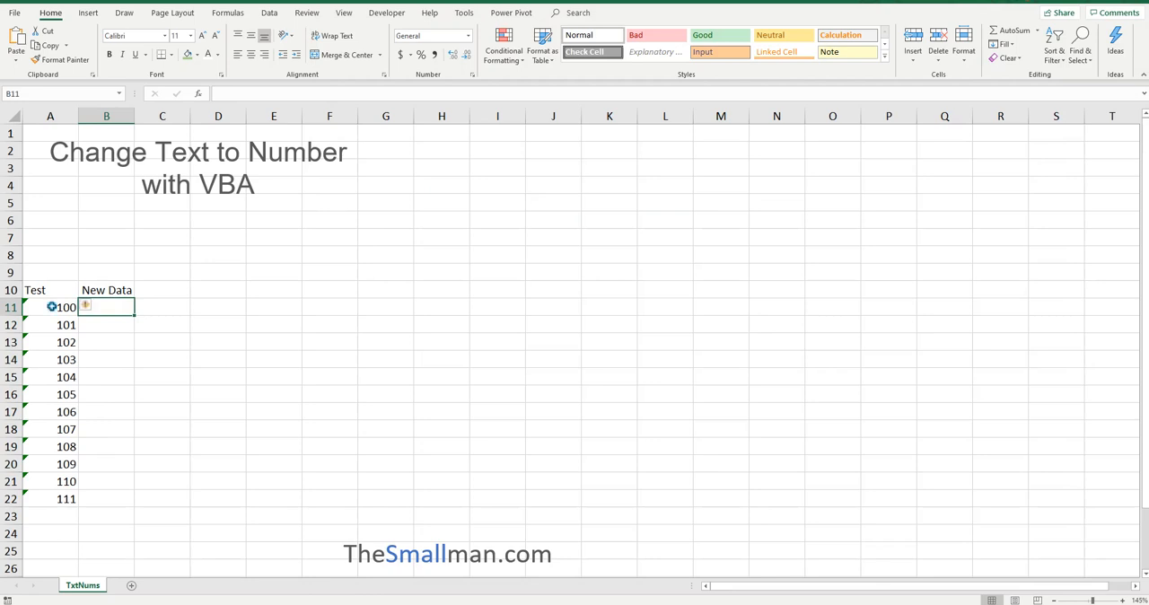
{"action": "left_click_drag", "start_coordinate": [50, 307], "coordinate": [51, 499]}
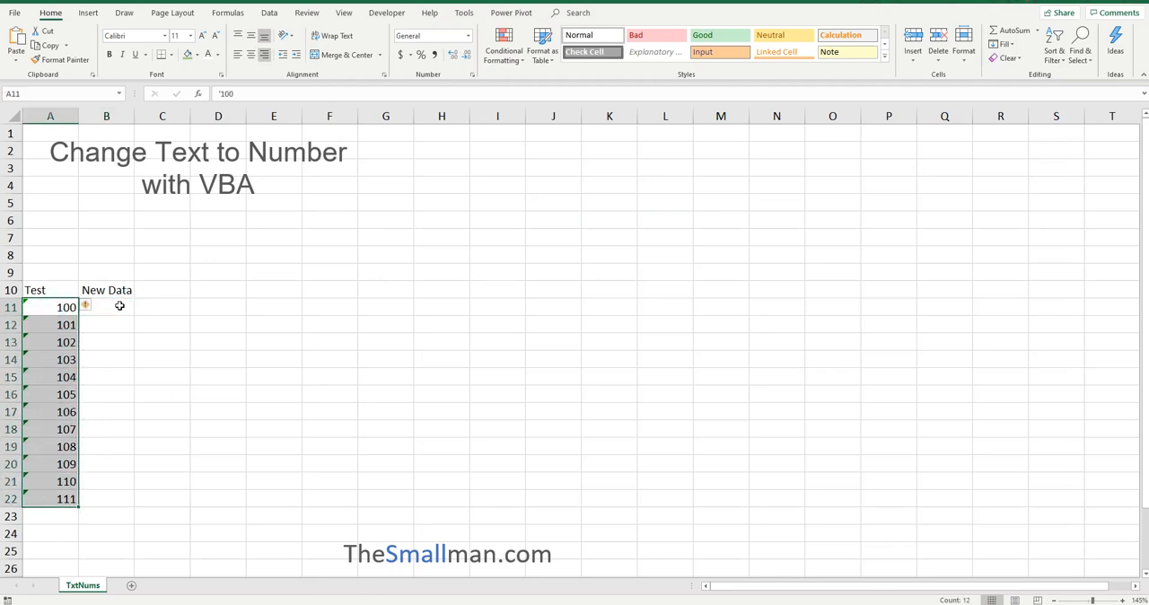
{"action": "type", "text": "=A11*1"}
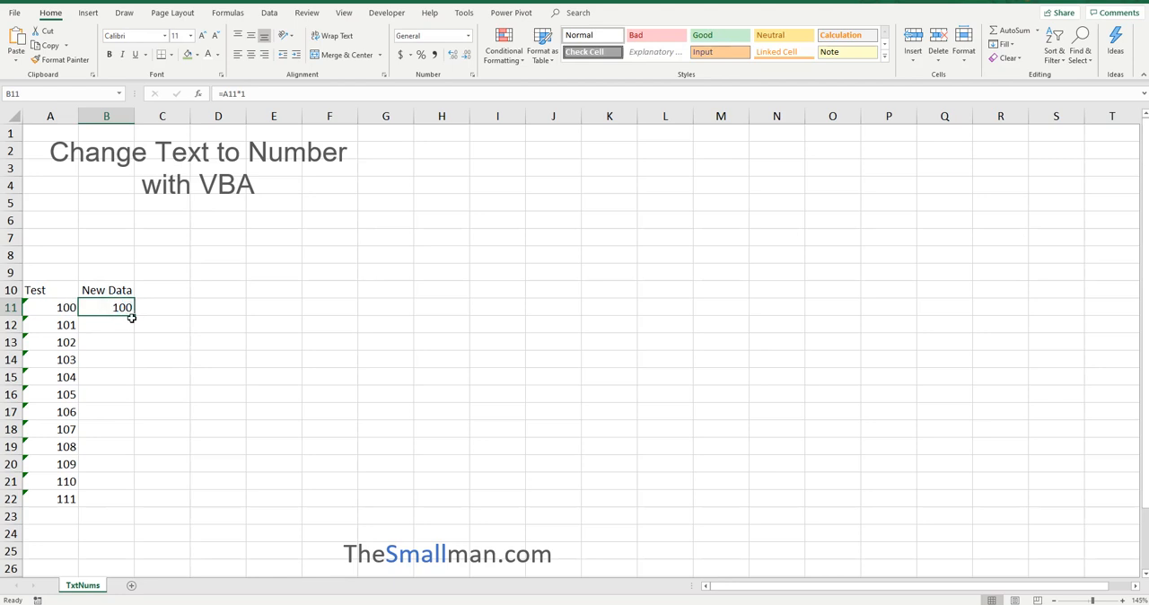
{"action": "left_click_drag", "start_coordinate": [133, 315], "coordinate": [106, 499]}
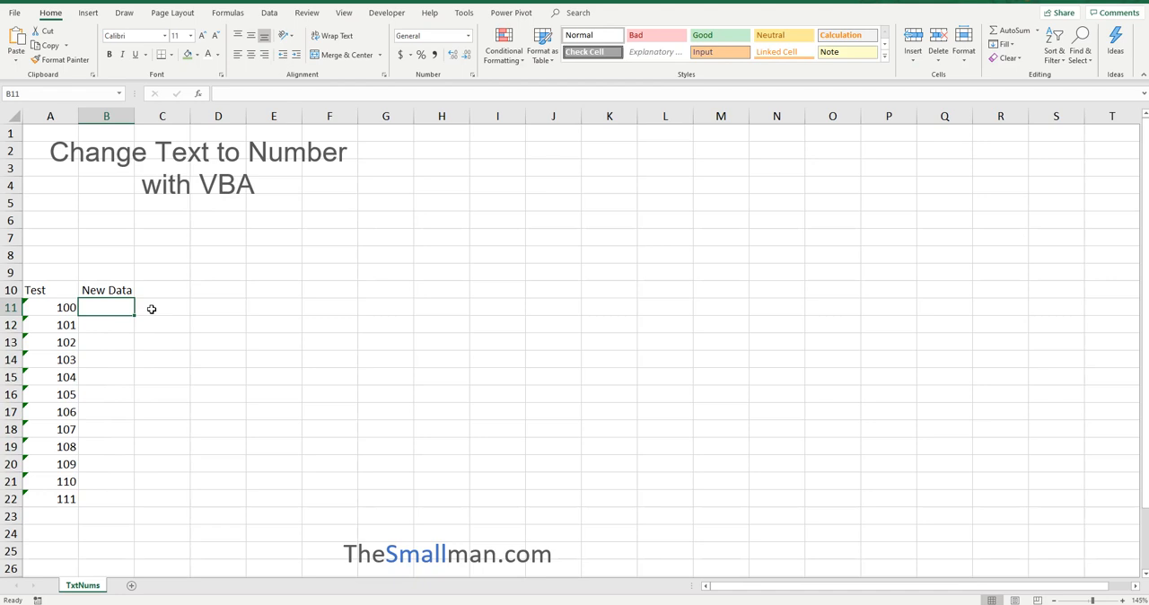
{"action": "mouse_move", "coordinate": [140, 309]}
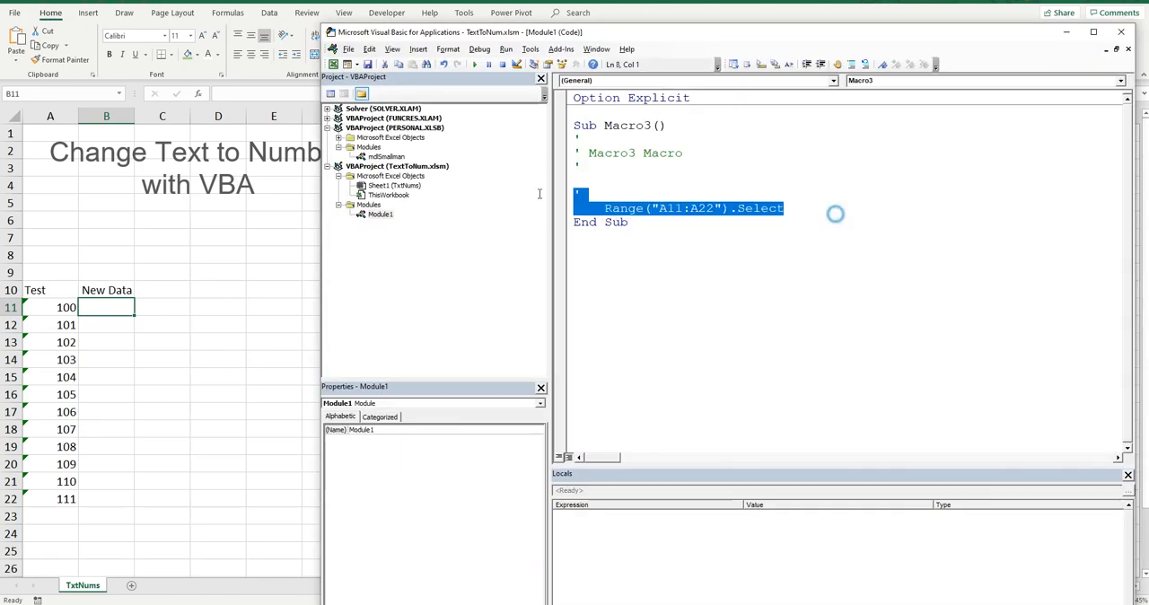
Remove the recorded selection line and rename Macro3 to ConvertTxt
{"action": "key", "text": "Delete"}
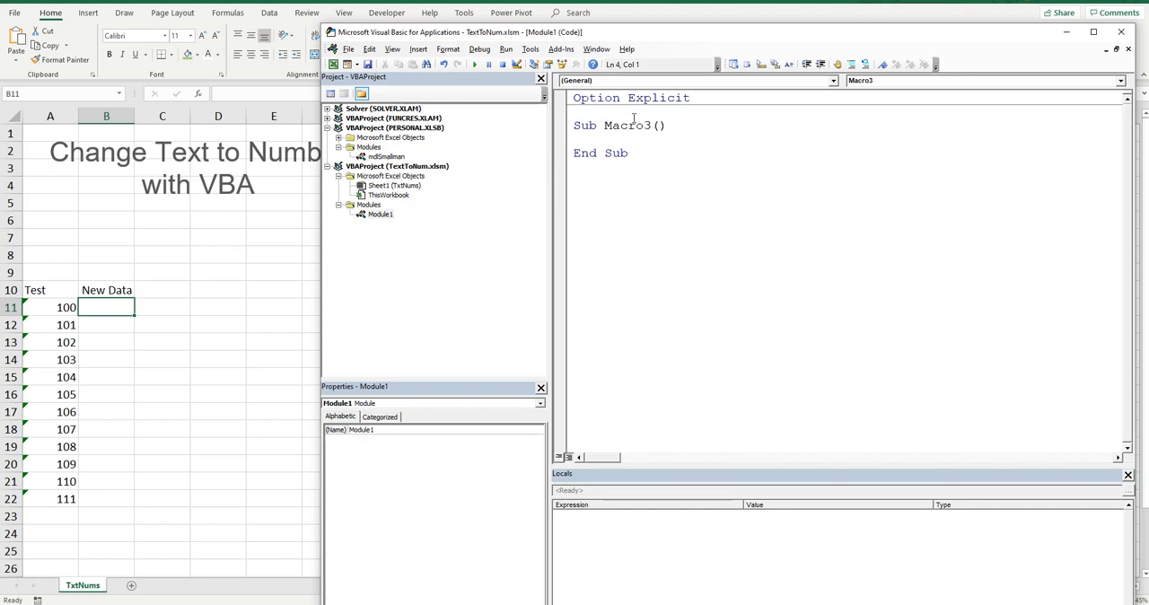
{"action": "double_click", "coordinate": [626, 125]}
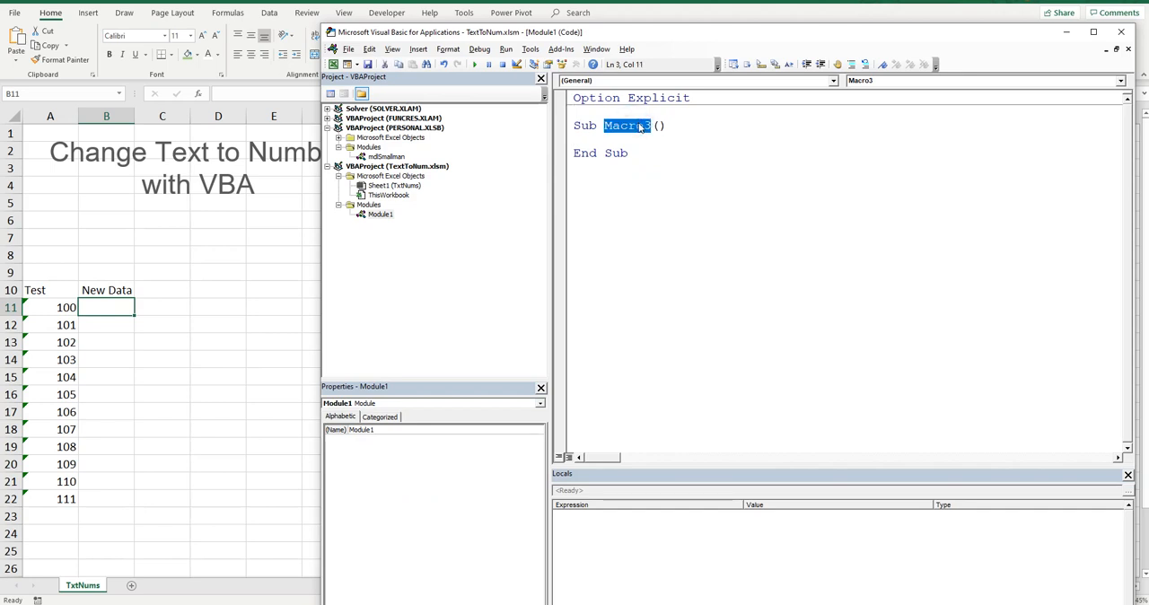
{"action": "type", "text": "Conver"}
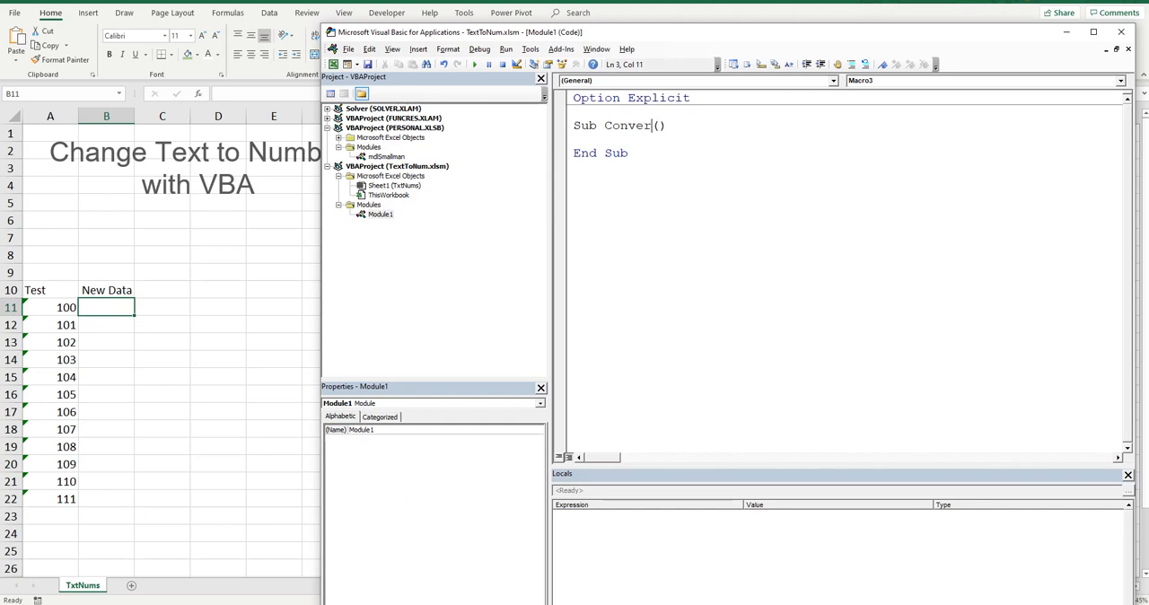
{"action": "type", "text": "t"}
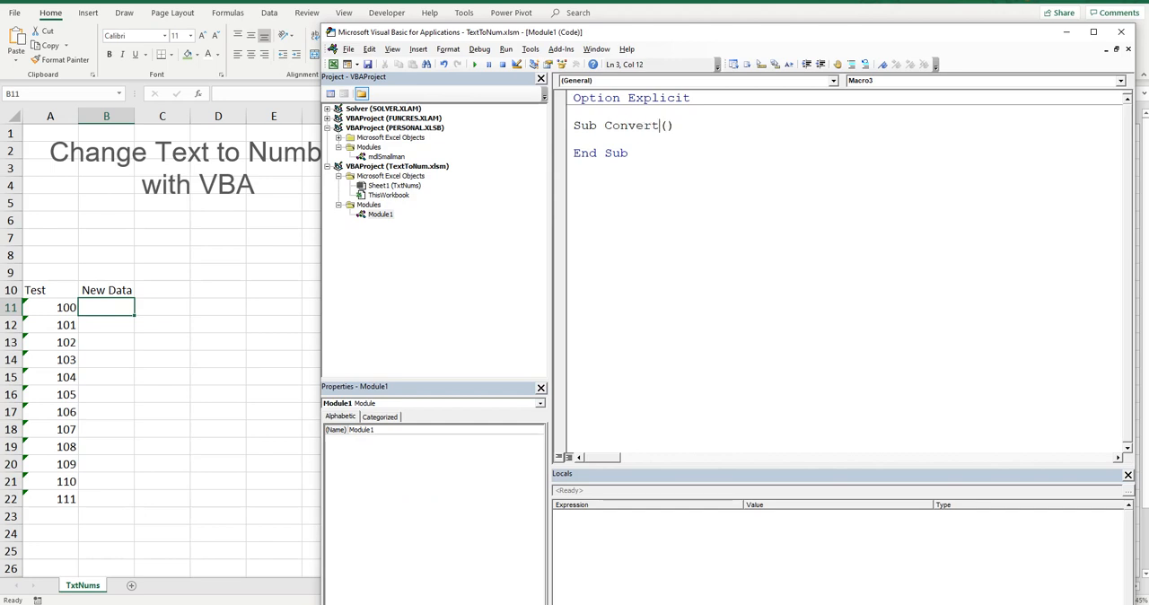
{"action": "type", "text": "Txt"}
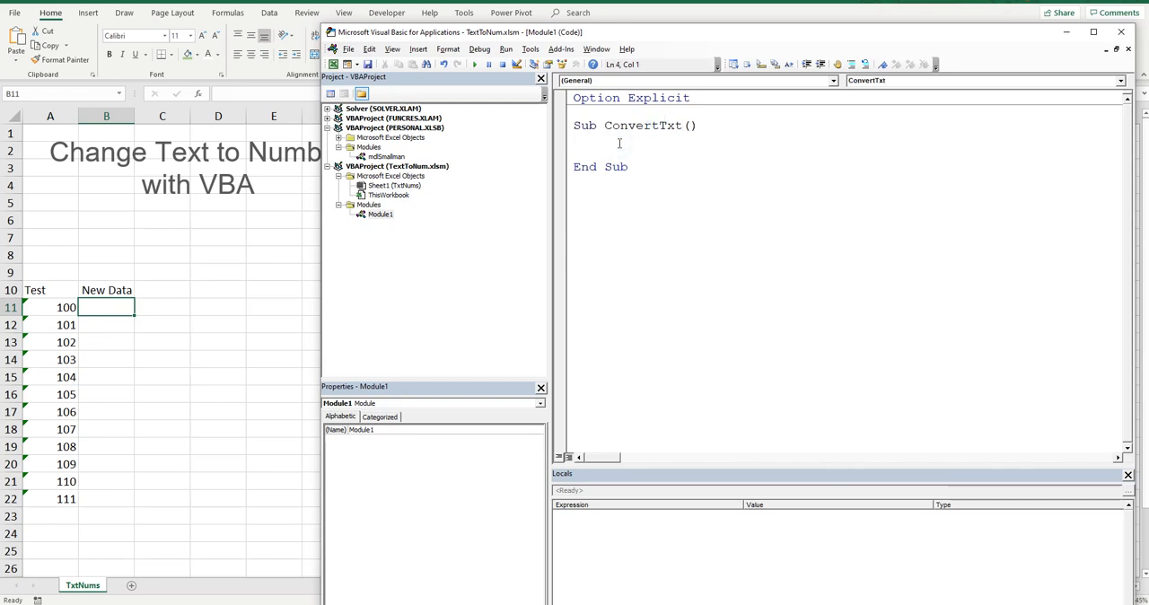
{"action": "mouse_move", "coordinate": [672, 197]}
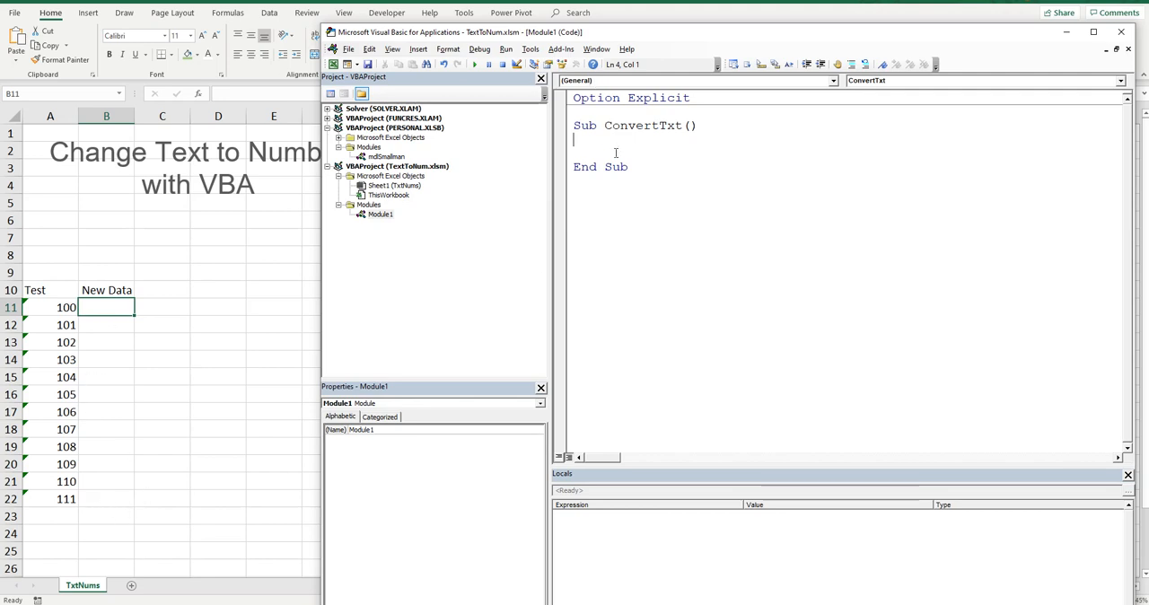
Add the line [B11:B22] = "=A11* 1" inside Sub ConvertTxt
{"action": "type", "text": "[B11"}
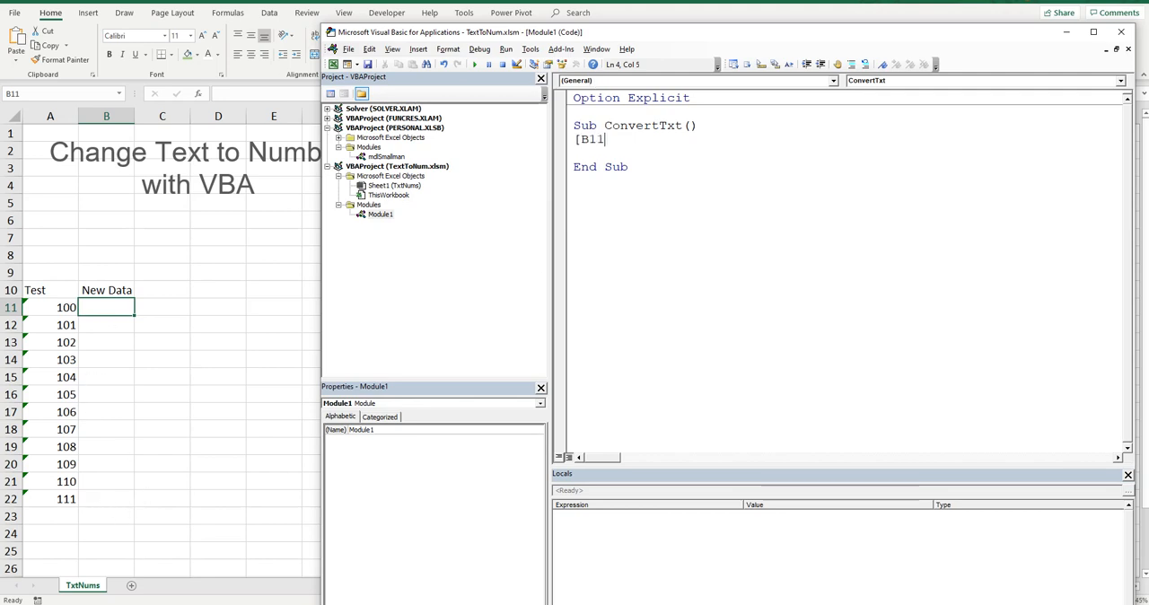
{"action": "type", "text": ":"}
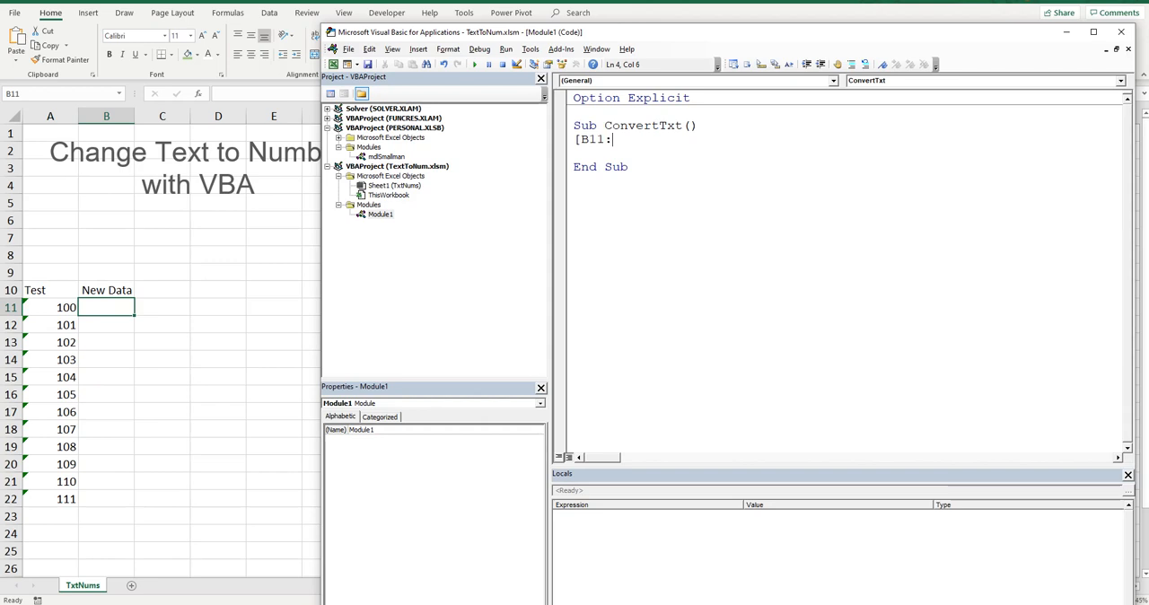
{"action": "type", "text": "B22"}
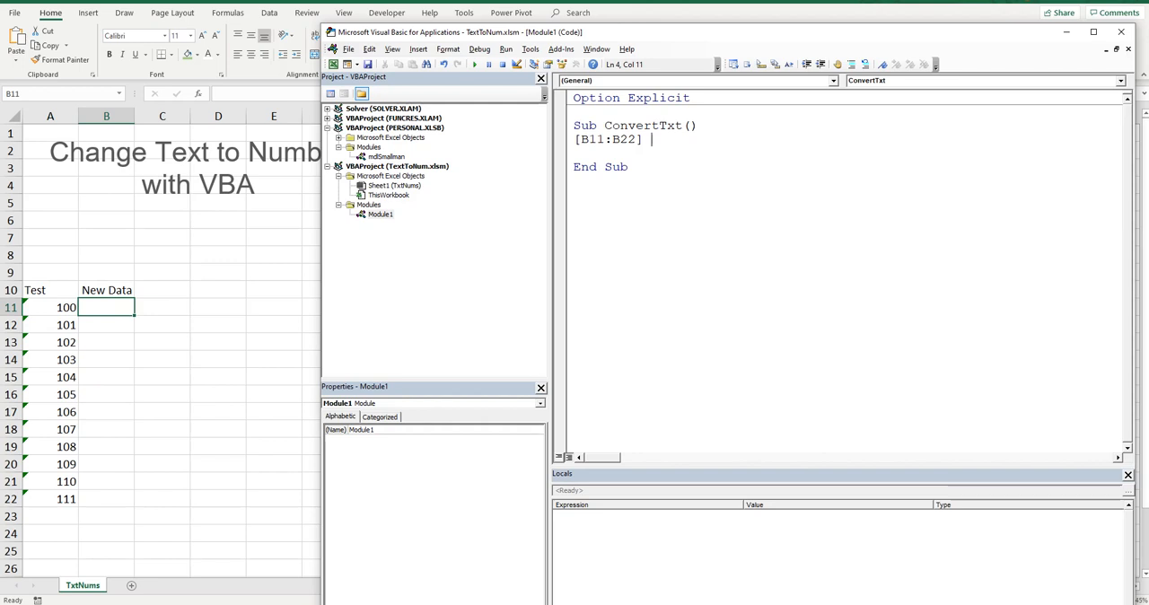
{"action": "type", "text": "="}
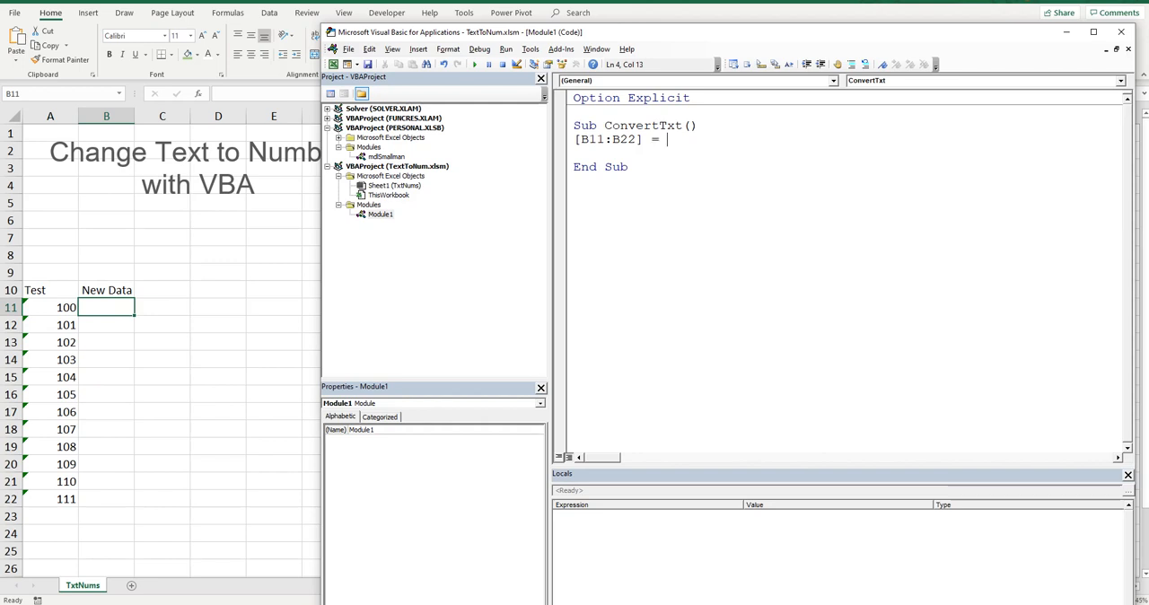
{"action": "type", "text": "\""}
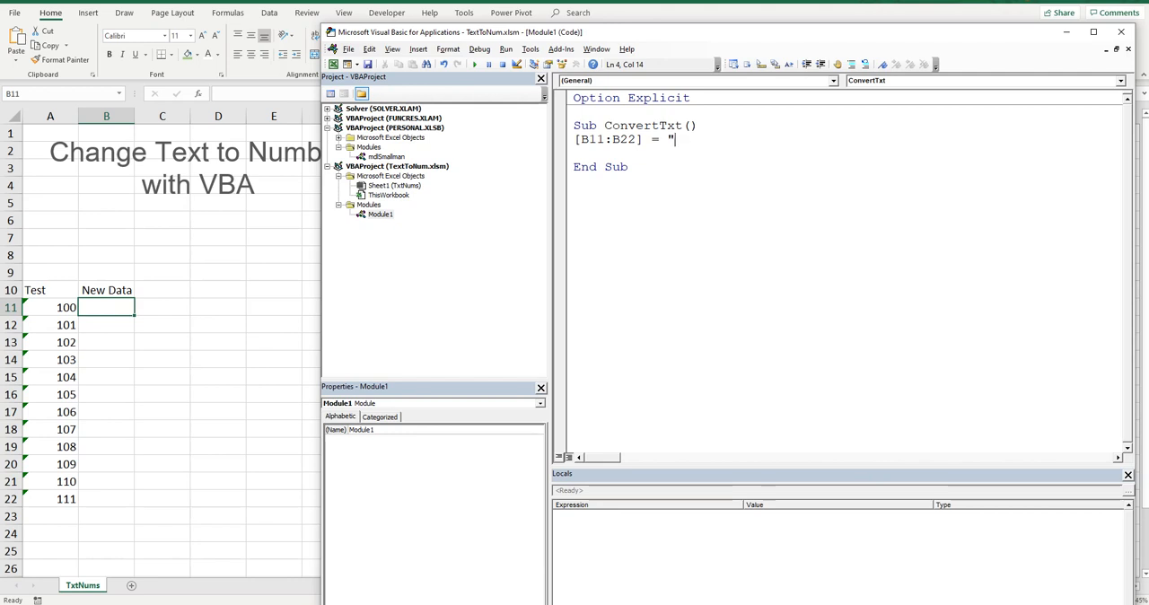
{"action": "type", "text": "A11"}
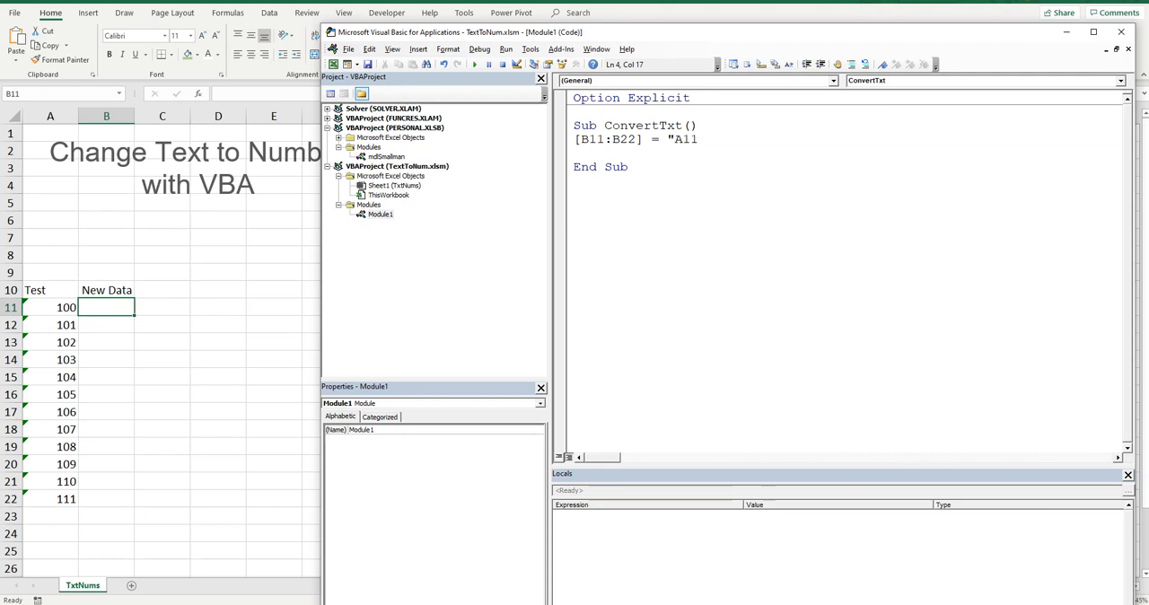
{"action": "type", "text": "\""}
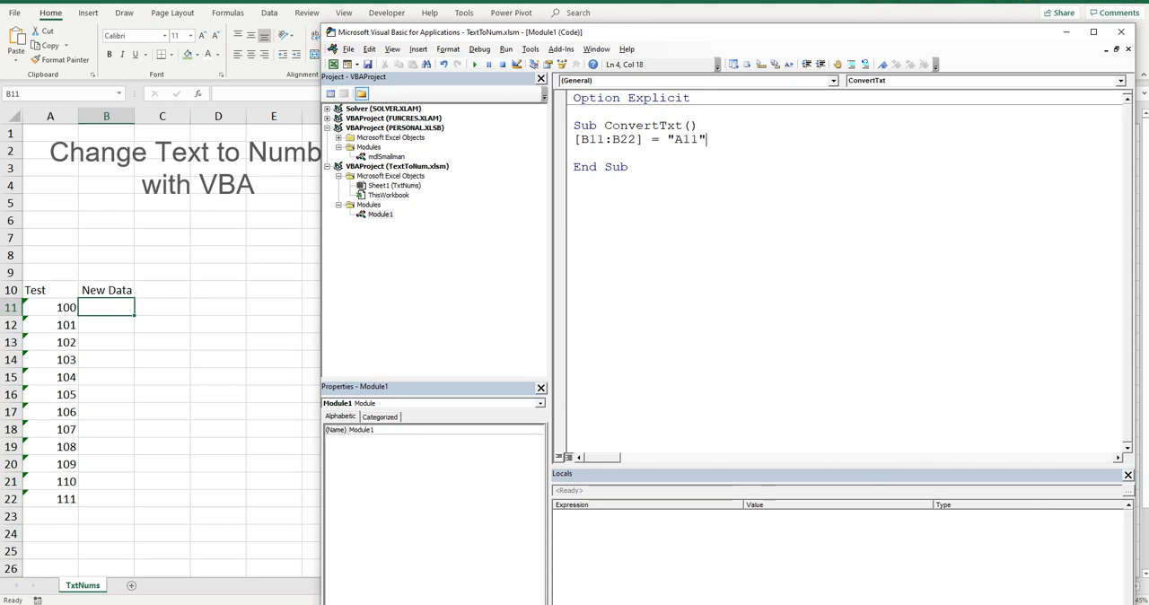
{"action": "type", "text": "* 1"}
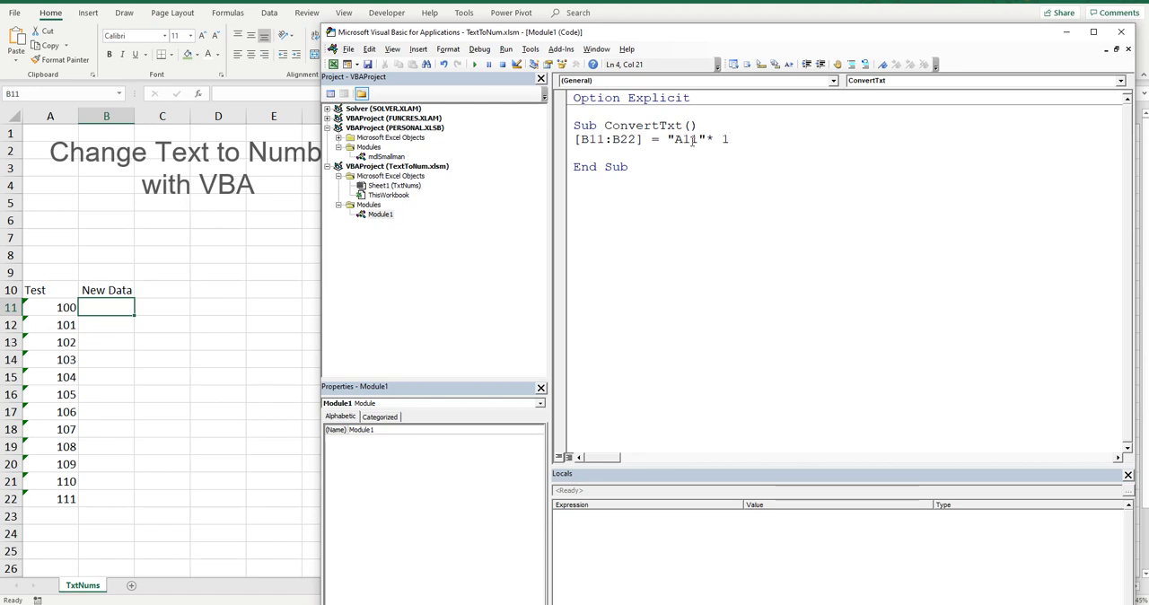
{"action": "type", "text": "\""}
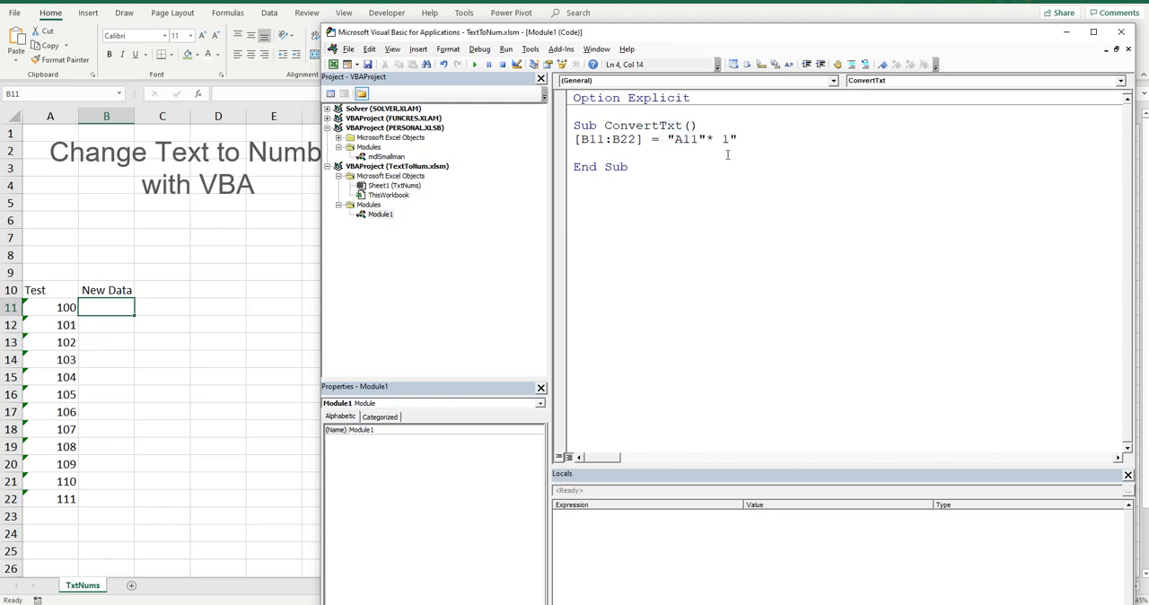
{"action": "type", "text": "="}
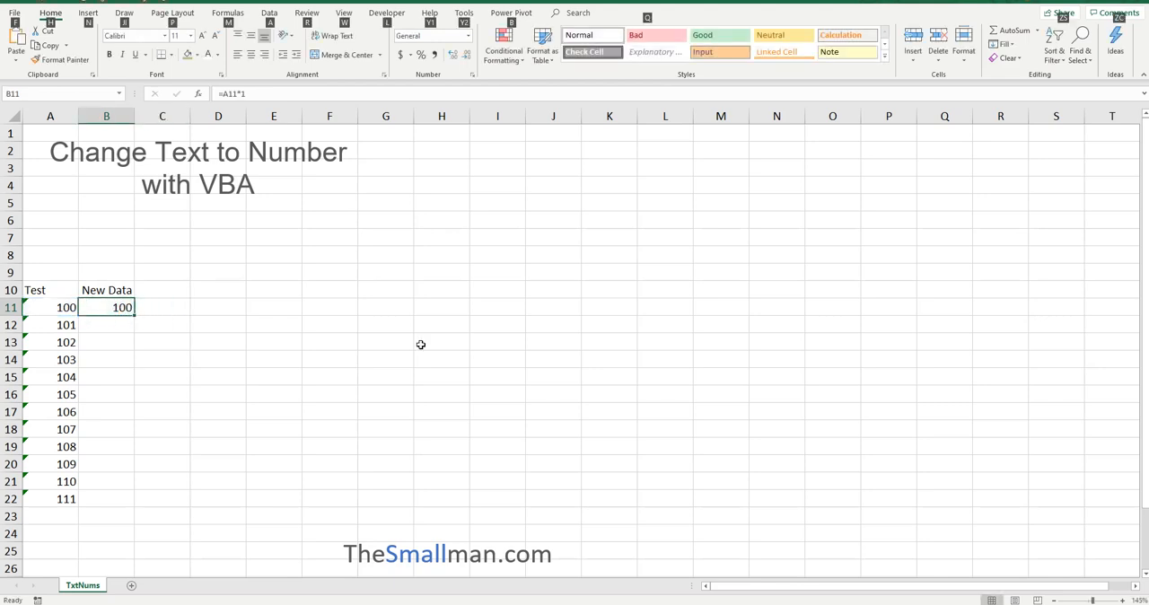
Return to the code and add the line [B11:B22] = [B11:B22].Value
{"action": "key", "text": "alt+F11"}
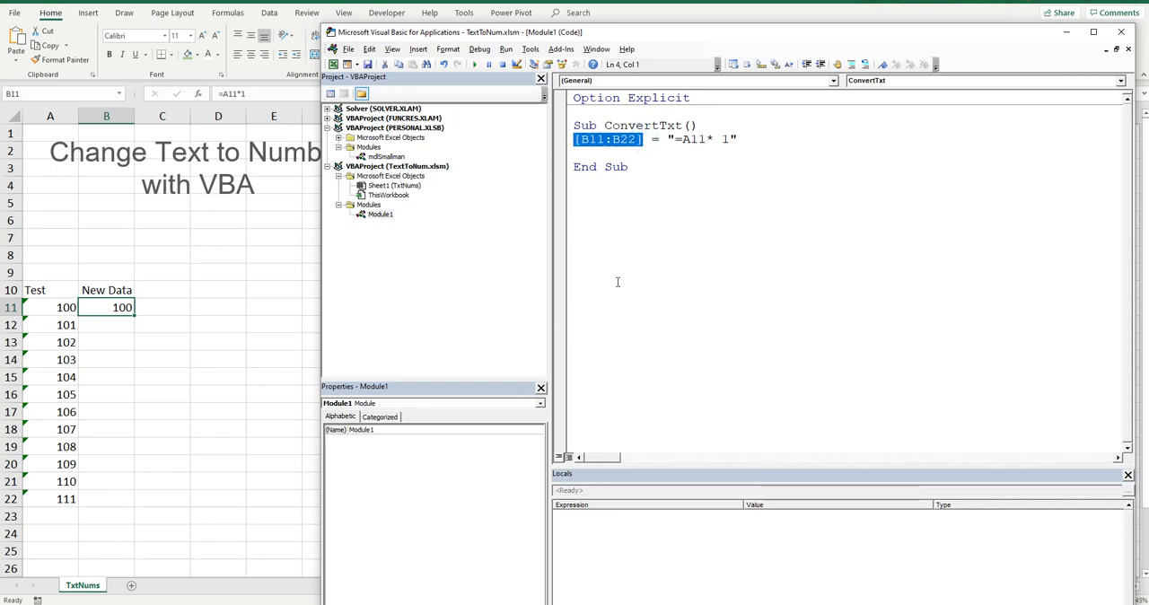
{"action": "mouse_move", "coordinate": [643, 167]}
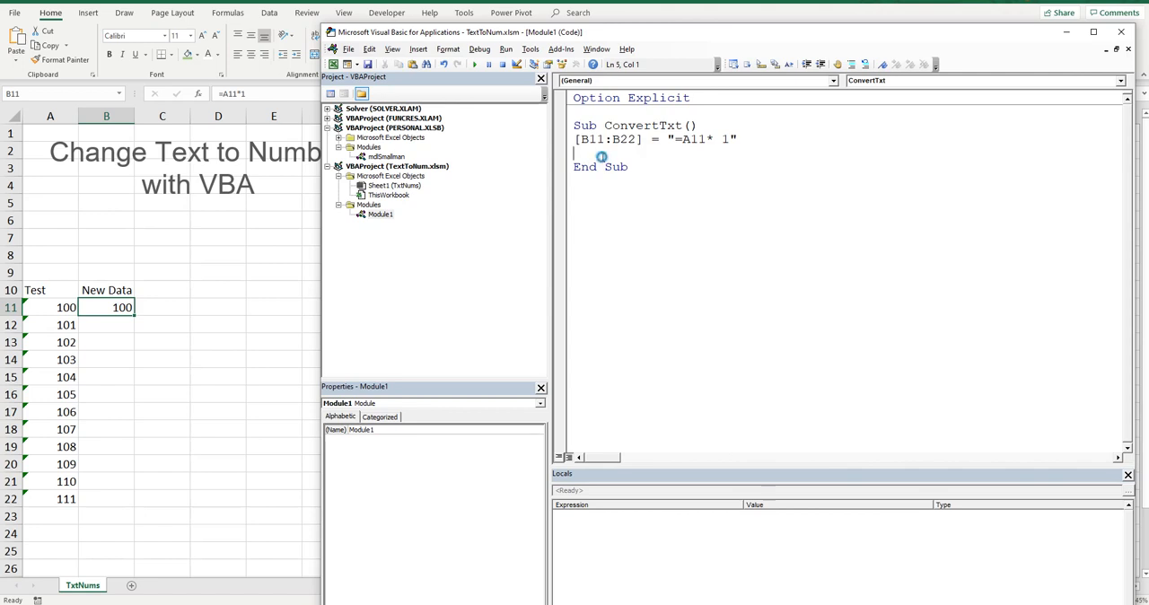
{"action": "type", "text": "[B11:B22] ="}
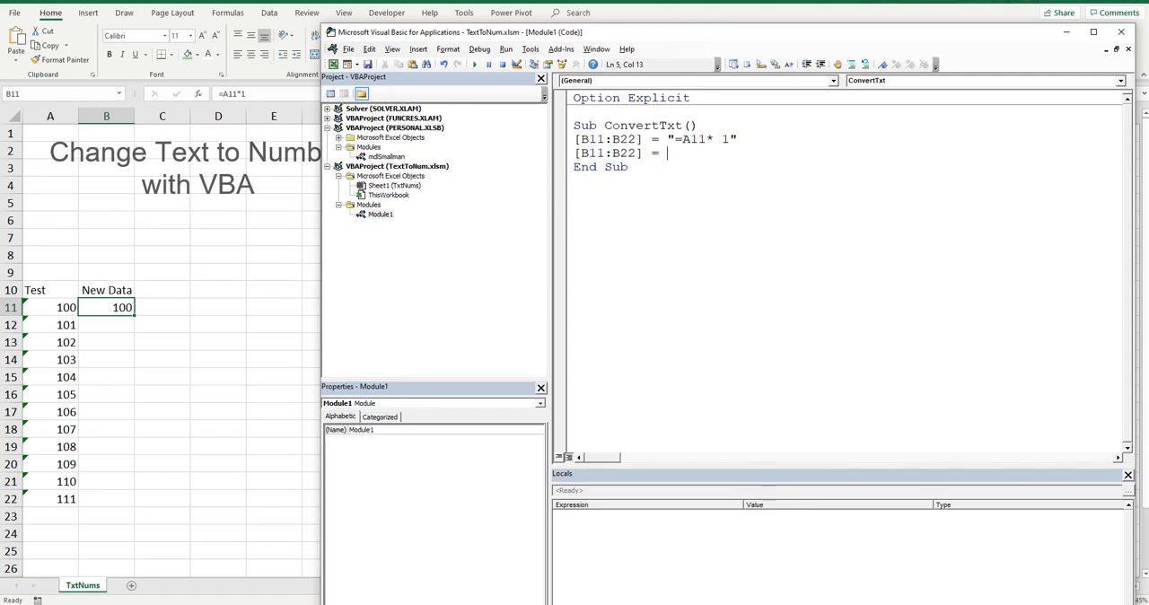
{"action": "type", "text": "[B11:B22].va"}
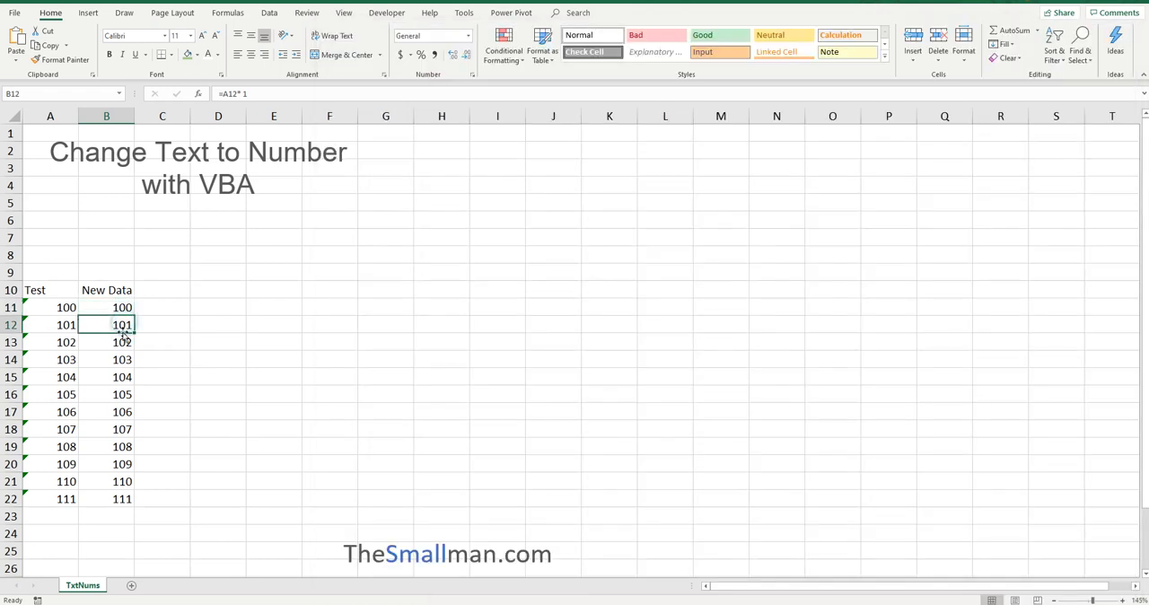
Check the formula in B12, then step through the values-conversion line with F8
{"action": "left_click", "coordinate": [122, 307]}
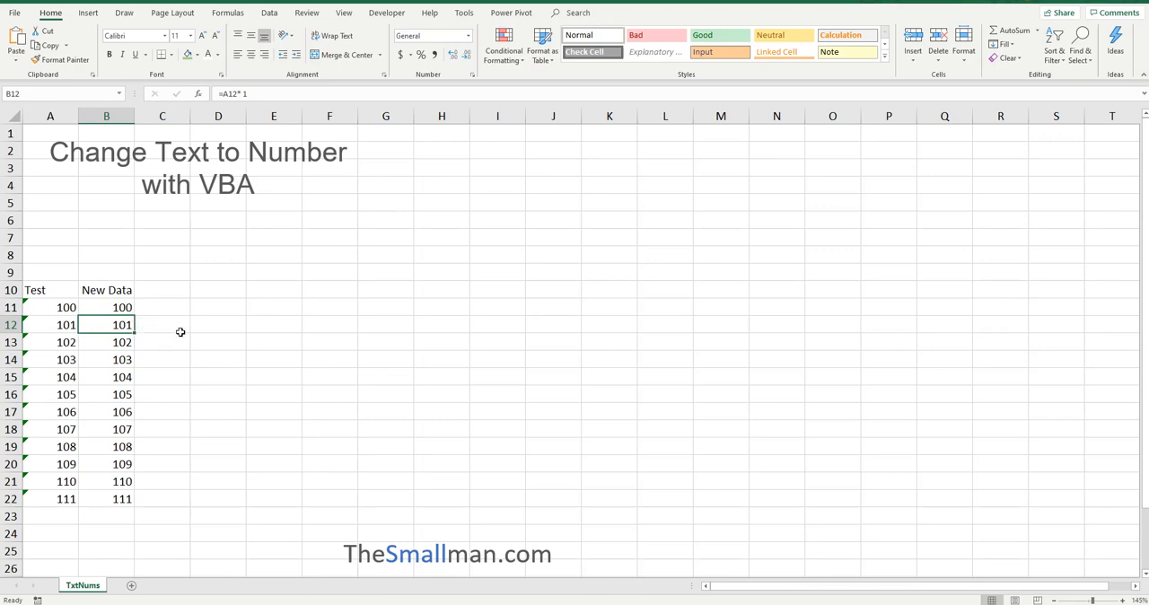
{"action": "mouse_move", "coordinate": [409, 291]}
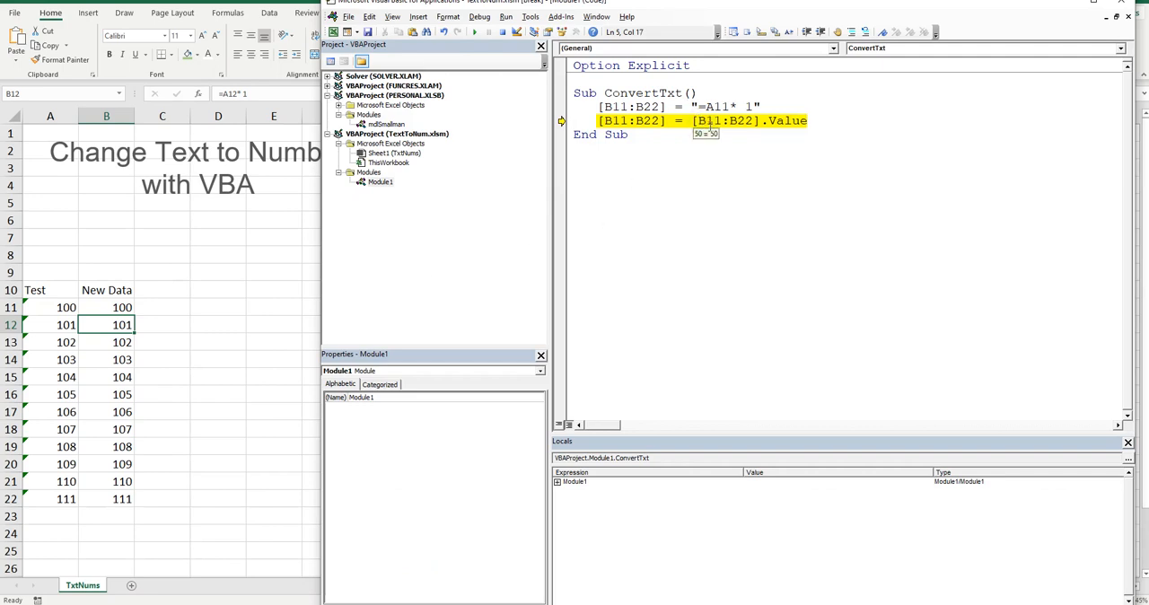
{"action": "key", "text": "F8"}
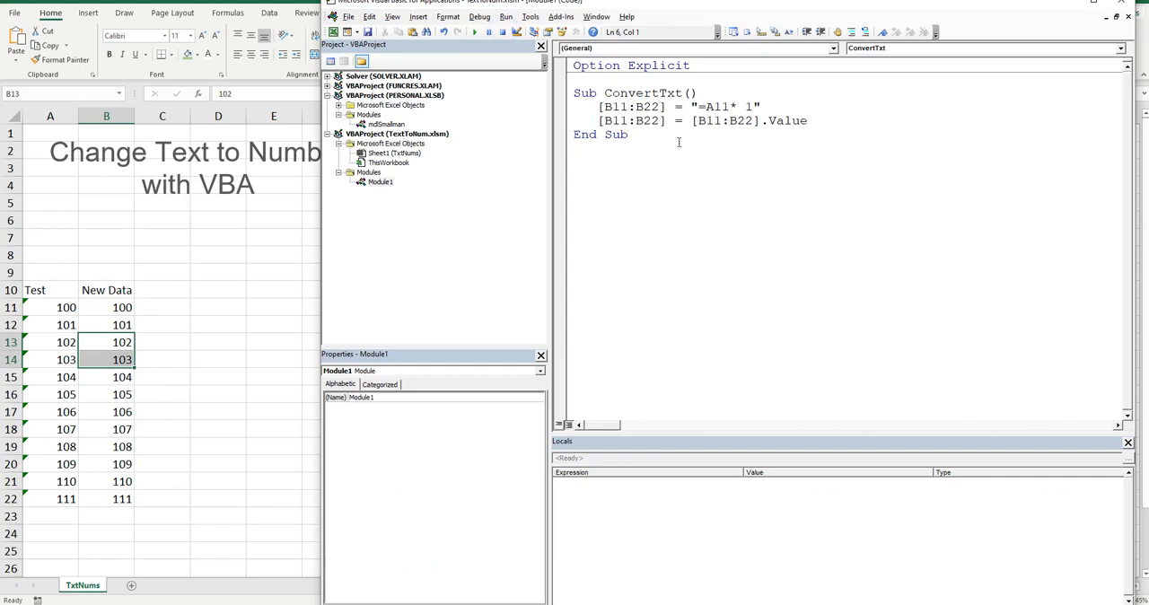
Paste a second copy of the ConvertTxt procedure below the first
{"action": "key", "text": "ctrl+a"}
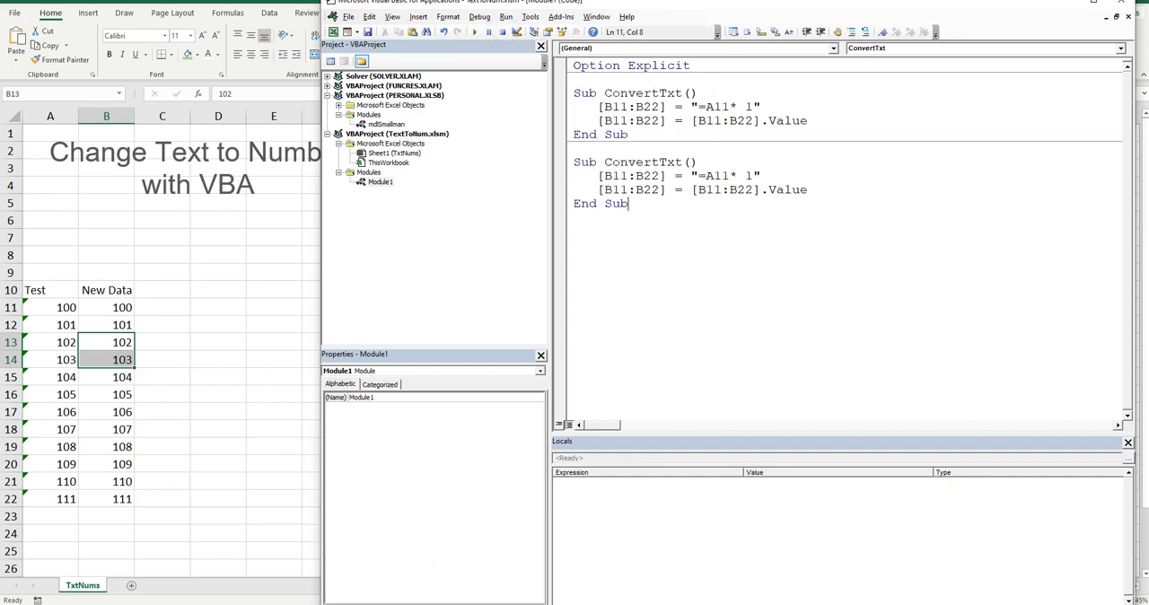
{"action": "mouse_move", "coordinate": [750, 255]}
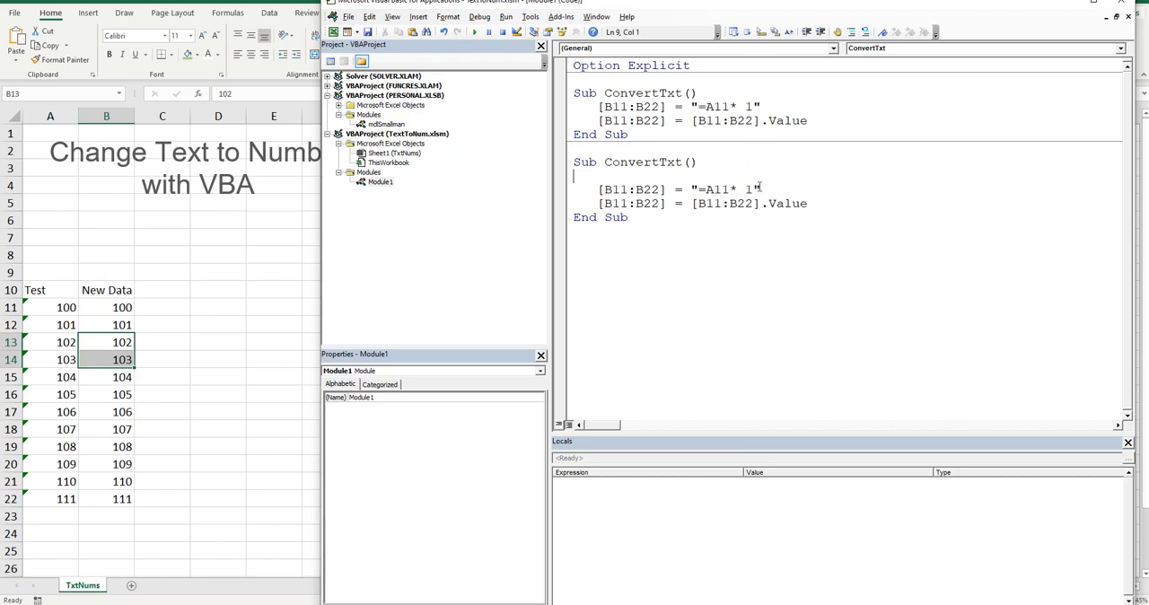
{"action": "mouse_move", "coordinate": [965, 190]}
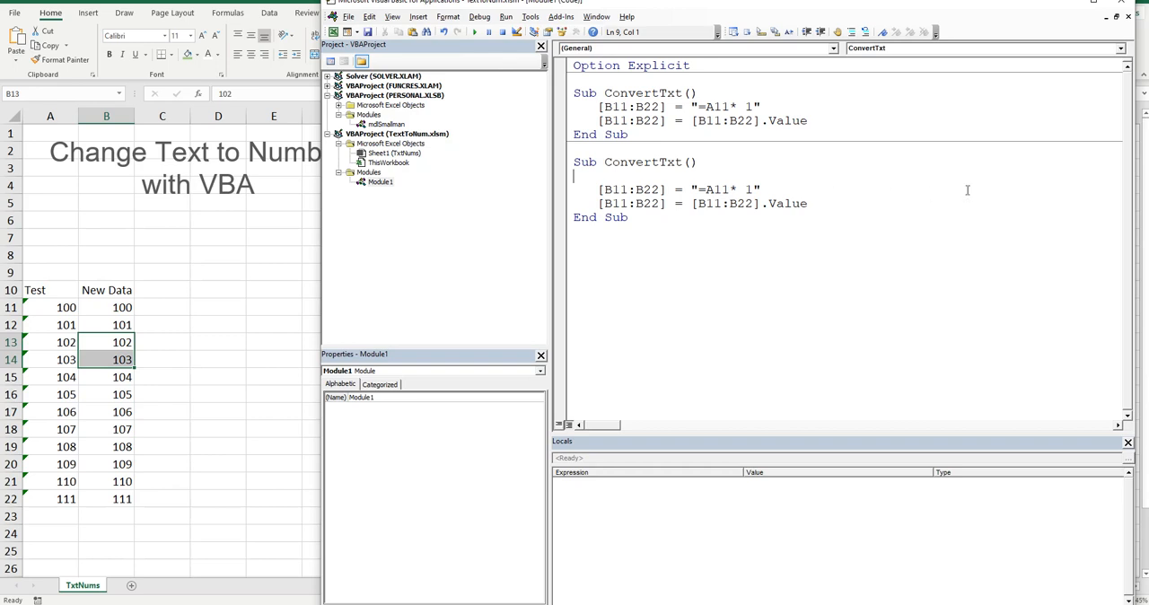
{"action": "mouse_move", "coordinate": [761, 172]}
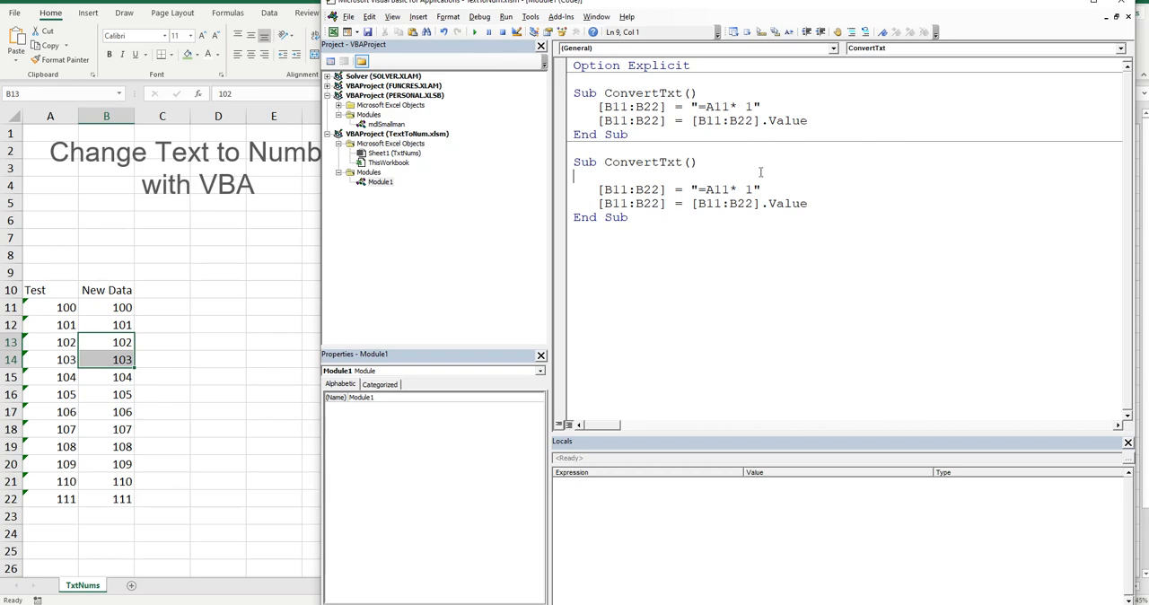
{"action": "mouse_move", "coordinate": [797, 186]}
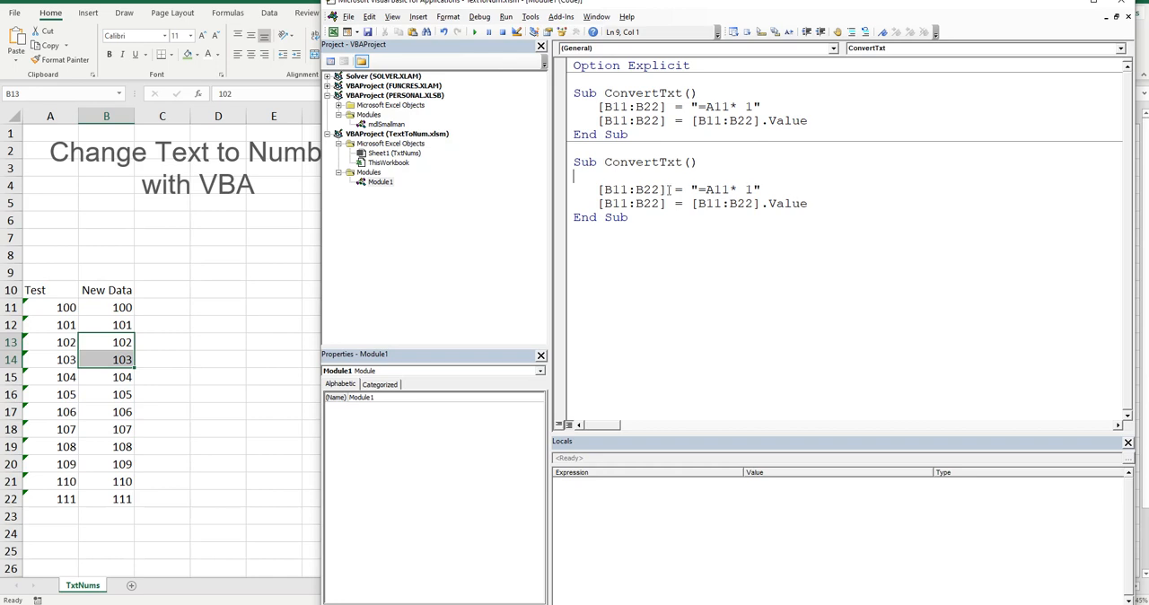
Declare Dim lr As Long and set lr = [A1048576].End(xlUp).Row in the second macro
{"action": "type", "text": "dim"}
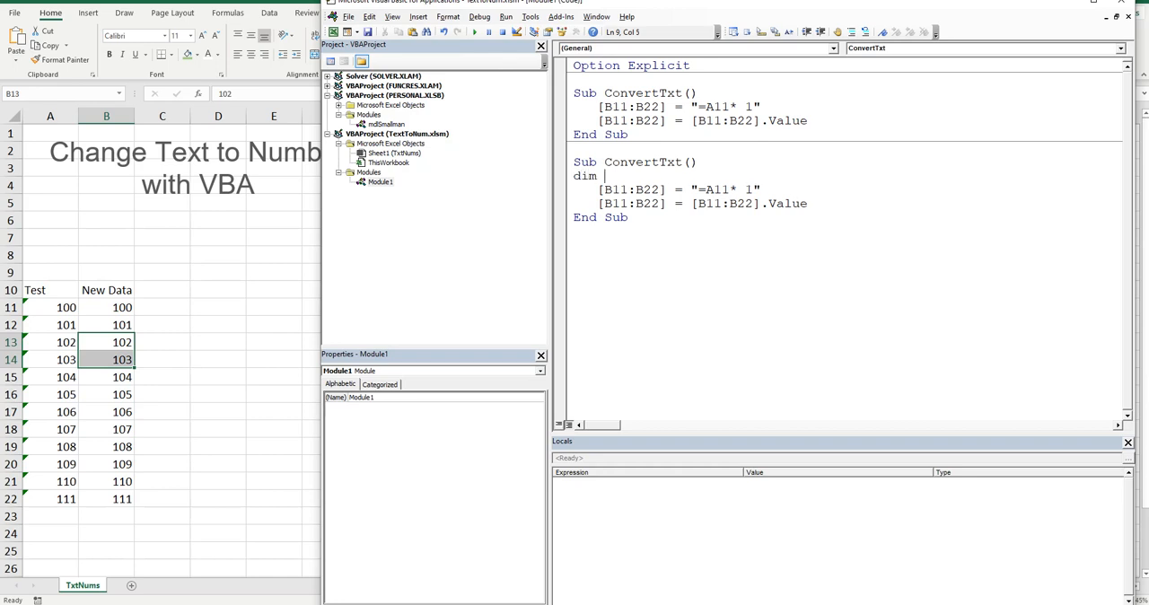
{"action": "type", "text": "lr as lon"}
{"action": "type", "text": "lr ="}
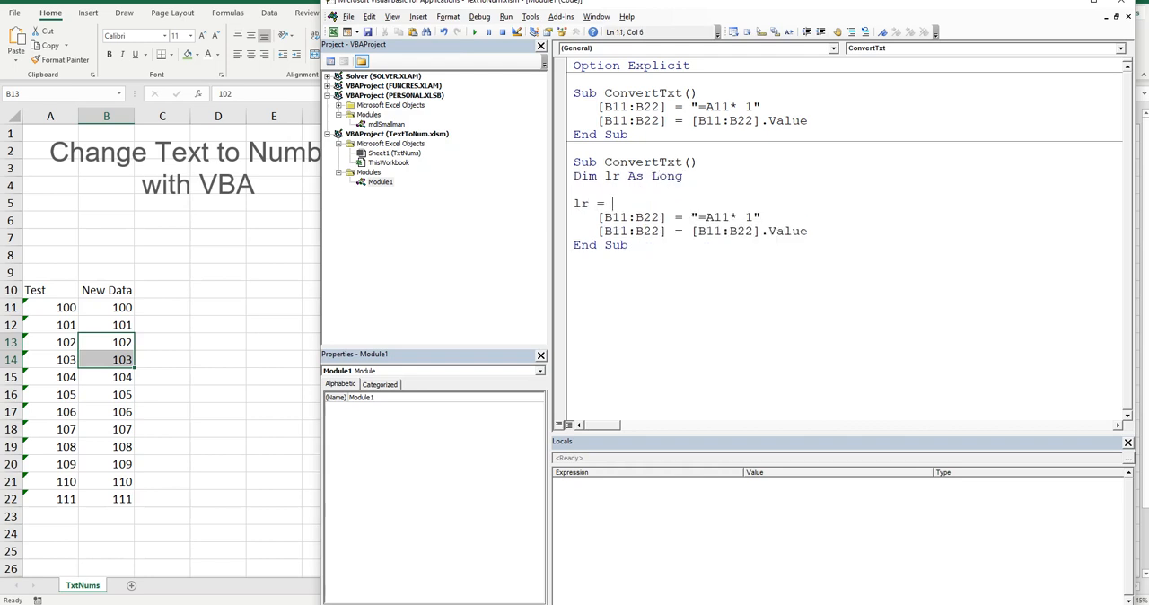
{"action": "type", "text": "["}
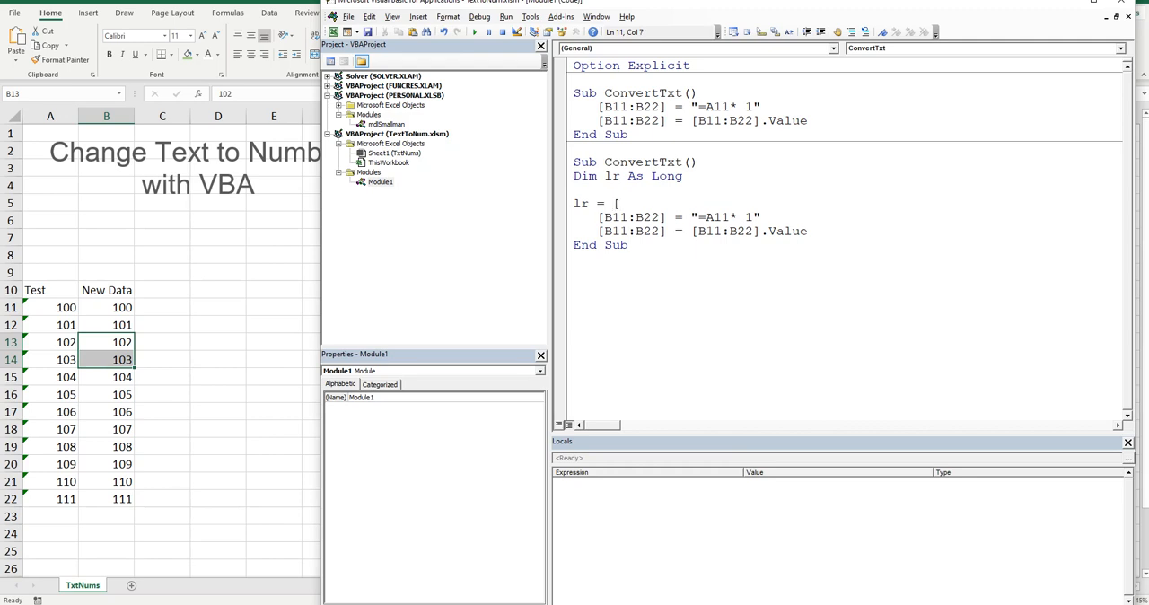
{"action": "type", "text": "A10"}
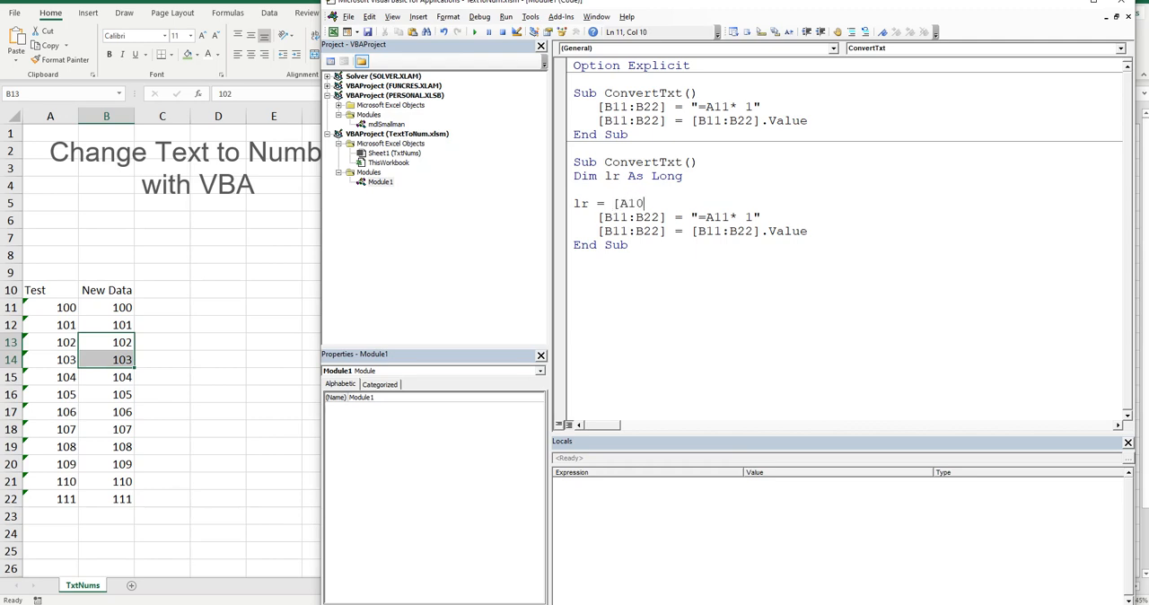
{"action": "type", "text": "485"}
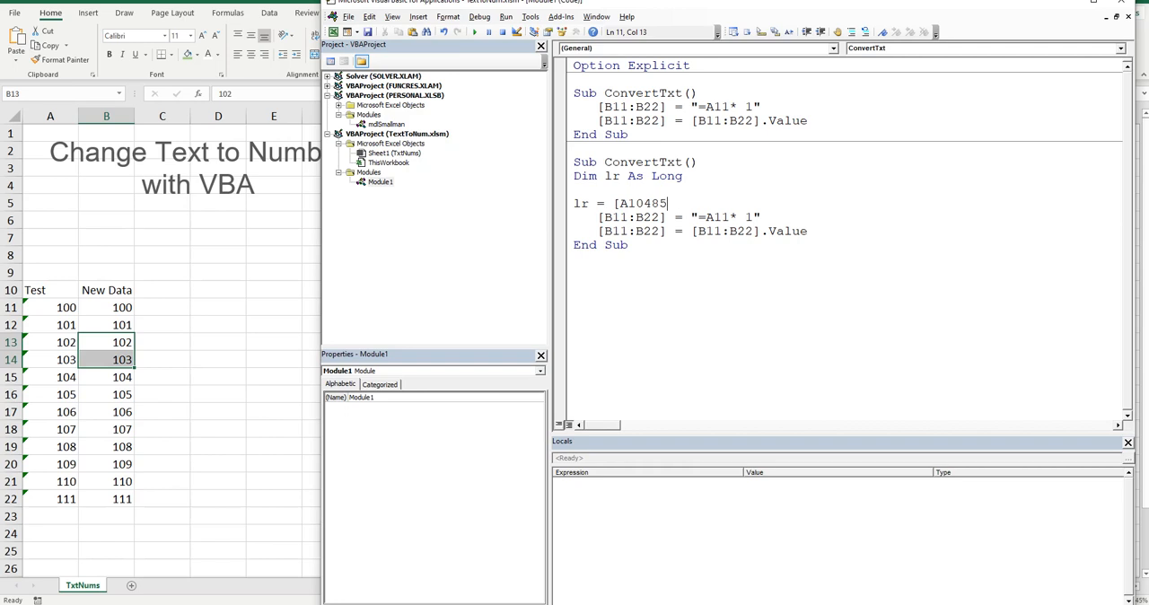
{"action": "type", "text": "76"}
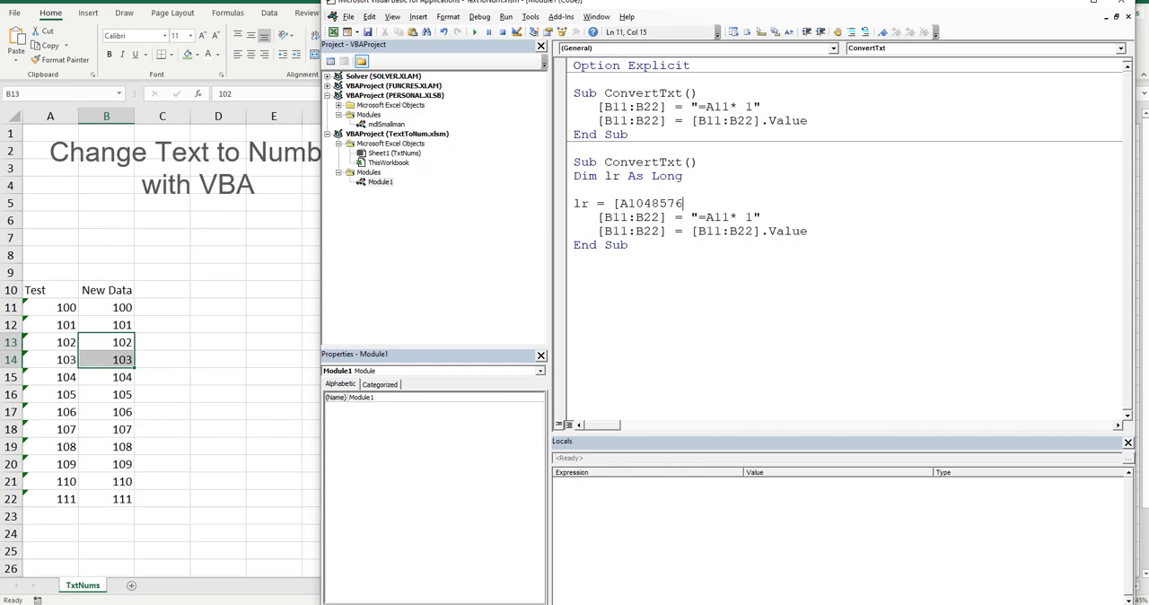
{"action": "type", "text": ".en"}
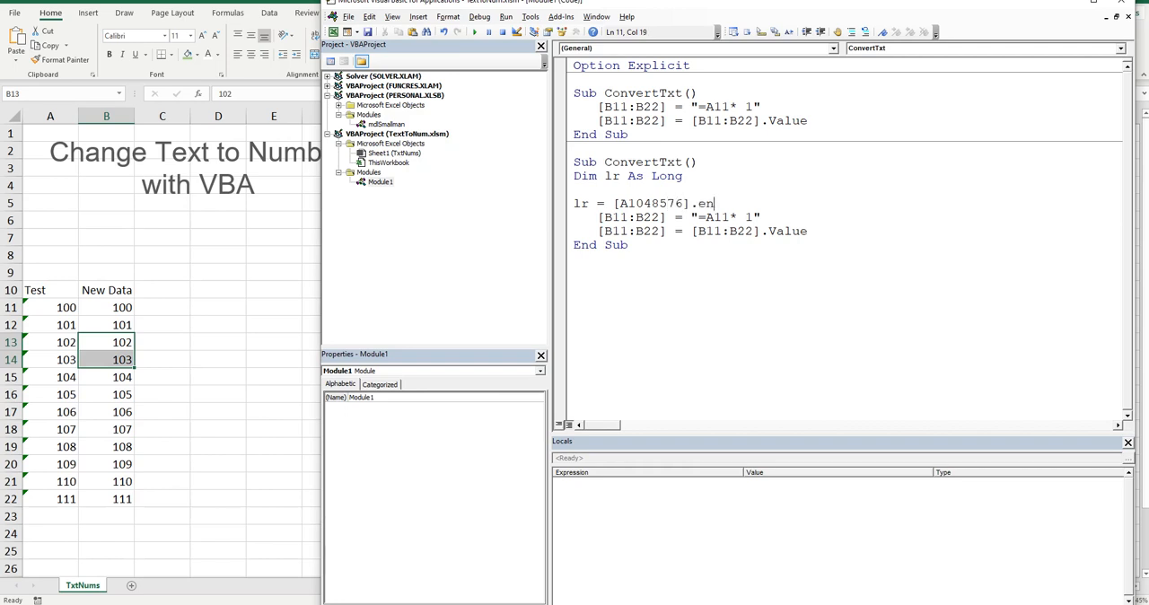
{"action": "type", "text": "d"}
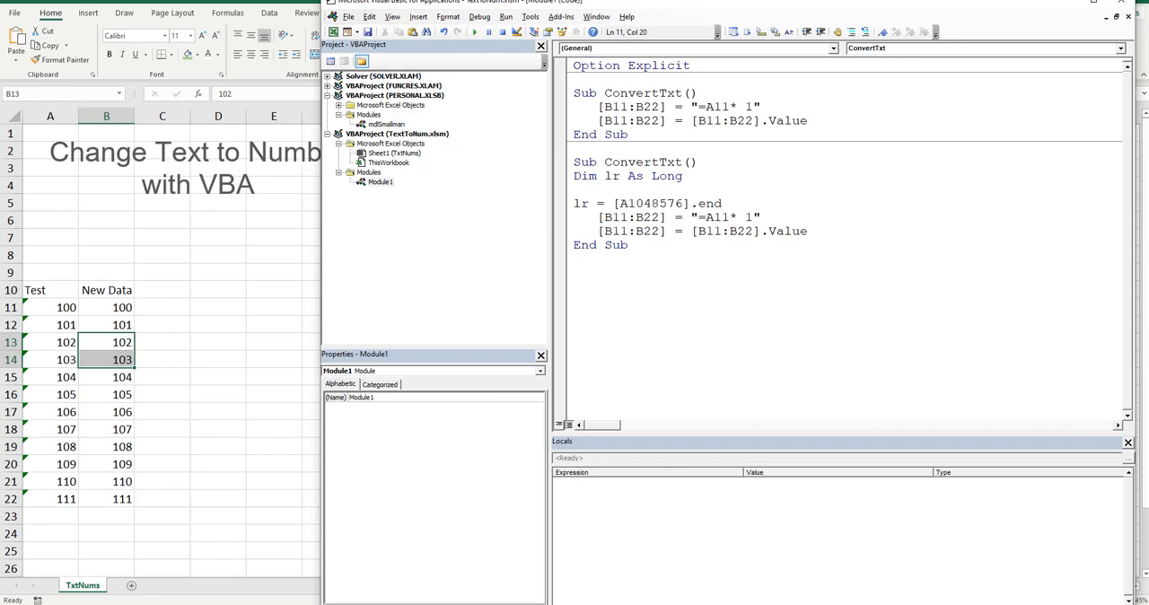
{"action": "type", "text": "(xlup).Row"}
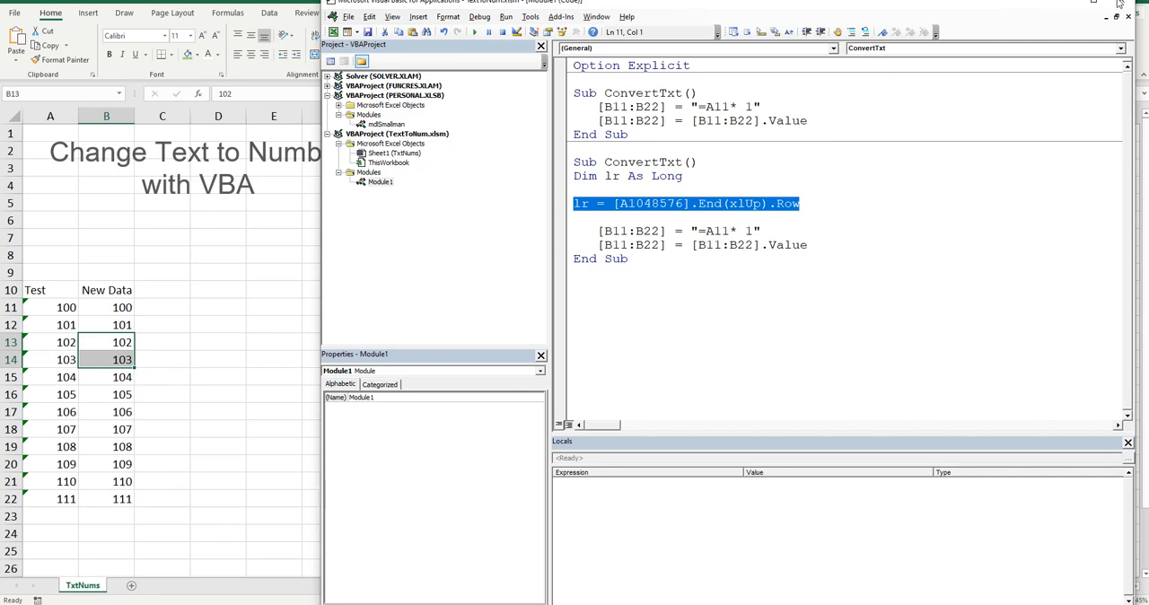
{"action": "mouse_move", "coordinate": [1131, 444]}
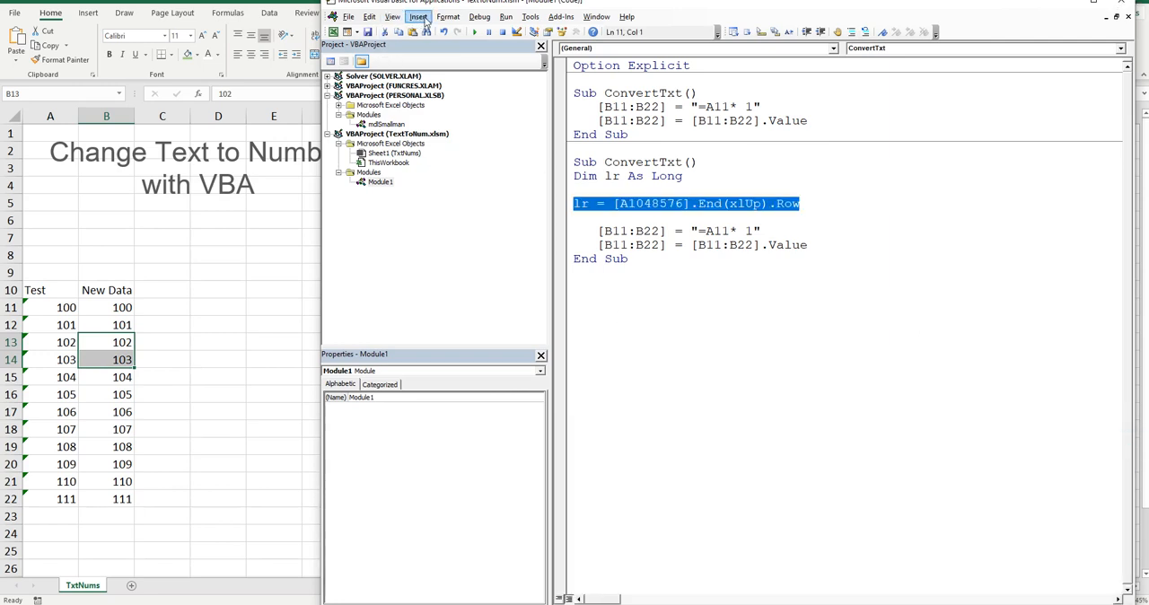
{"action": "left_click", "coordinate": [391, 16]}
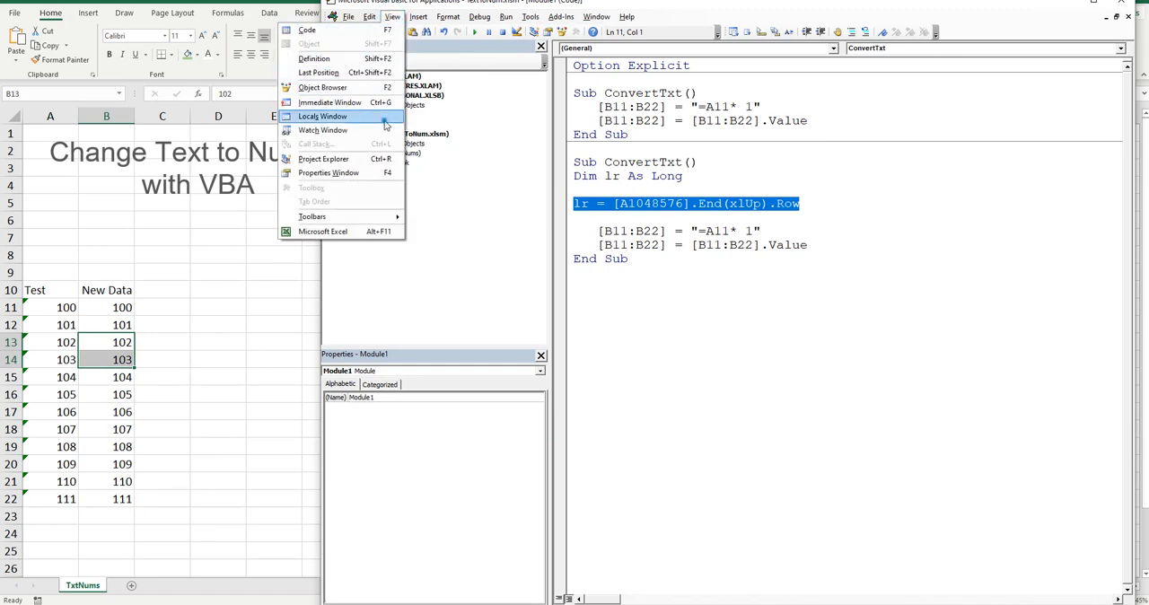
{"action": "left_click", "coordinate": [323, 115]}
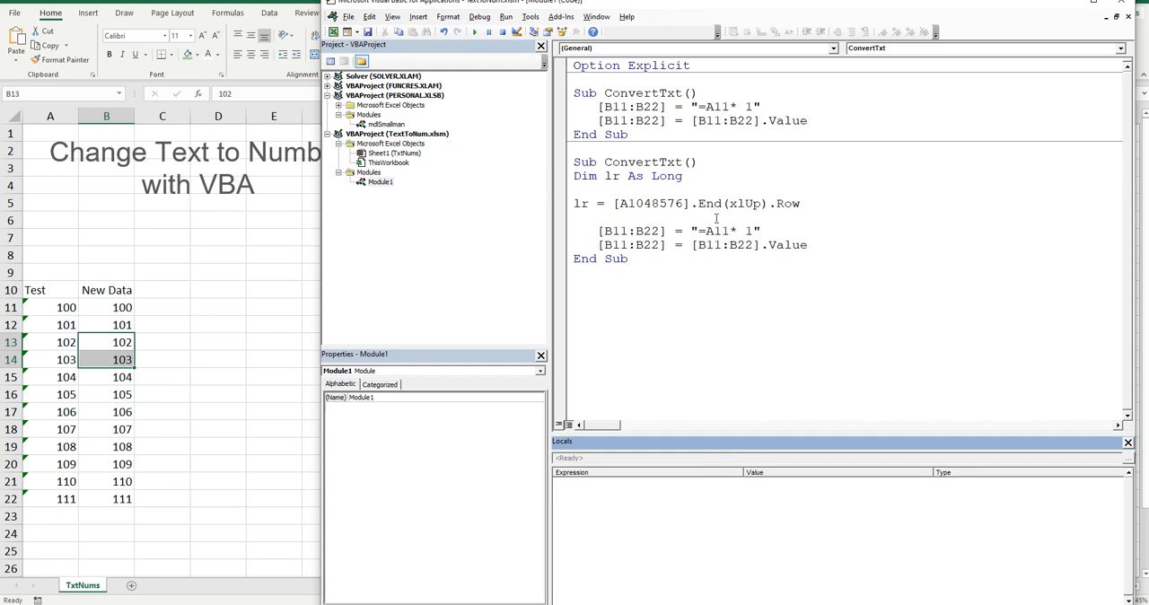
{"action": "mouse_move", "coordinate": [754, 175]}
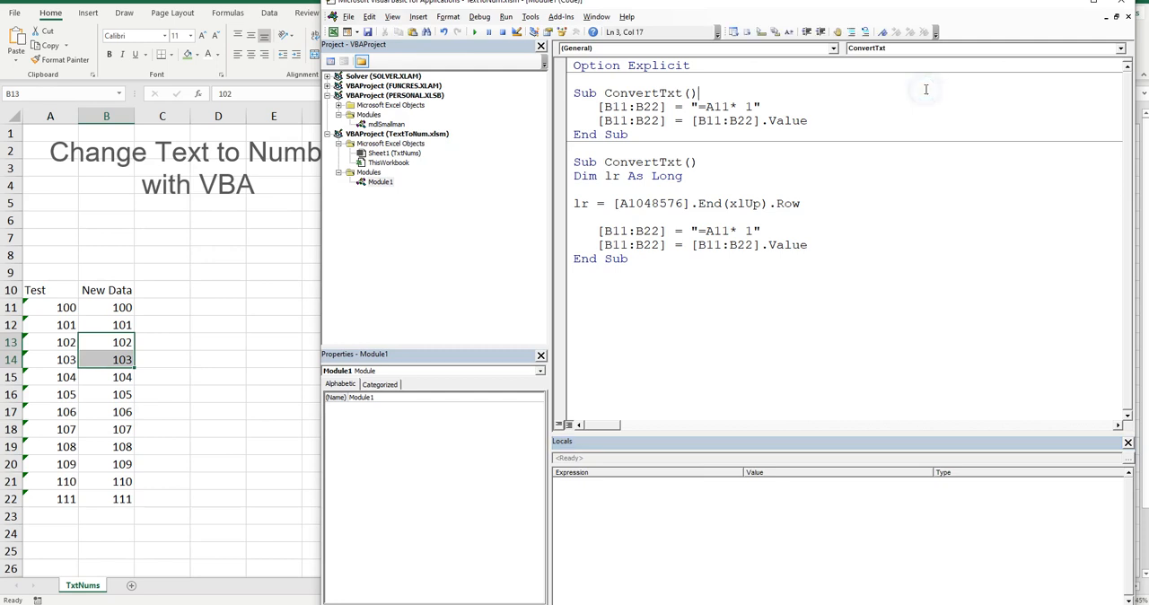
{"action": "mouse_move", "coordinate": [675, 233]}
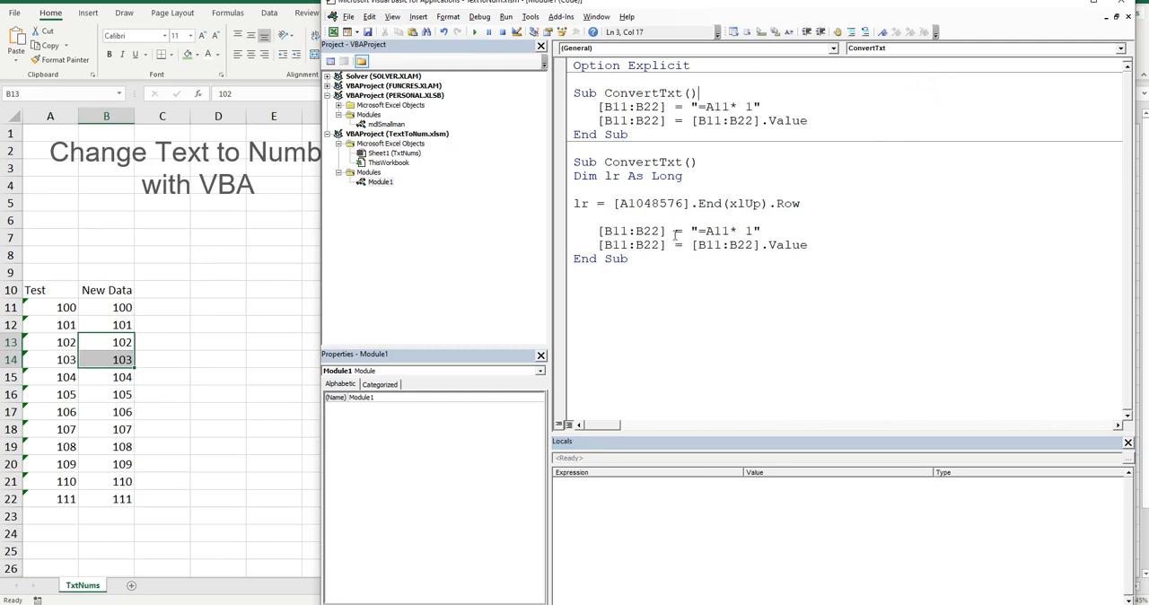
Replace the fixed [B11:B22] on the formula line with Range("B11:B" & lr)
{"action": "double_click", "coordinate": [648, 230]}
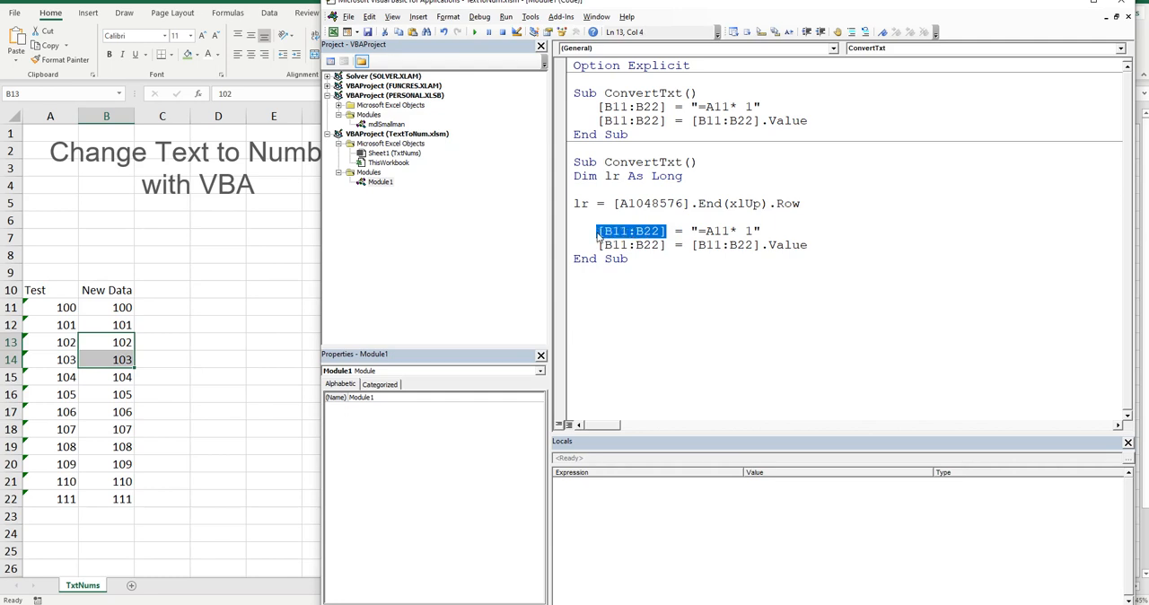
{"action": "type", "text": "R"}
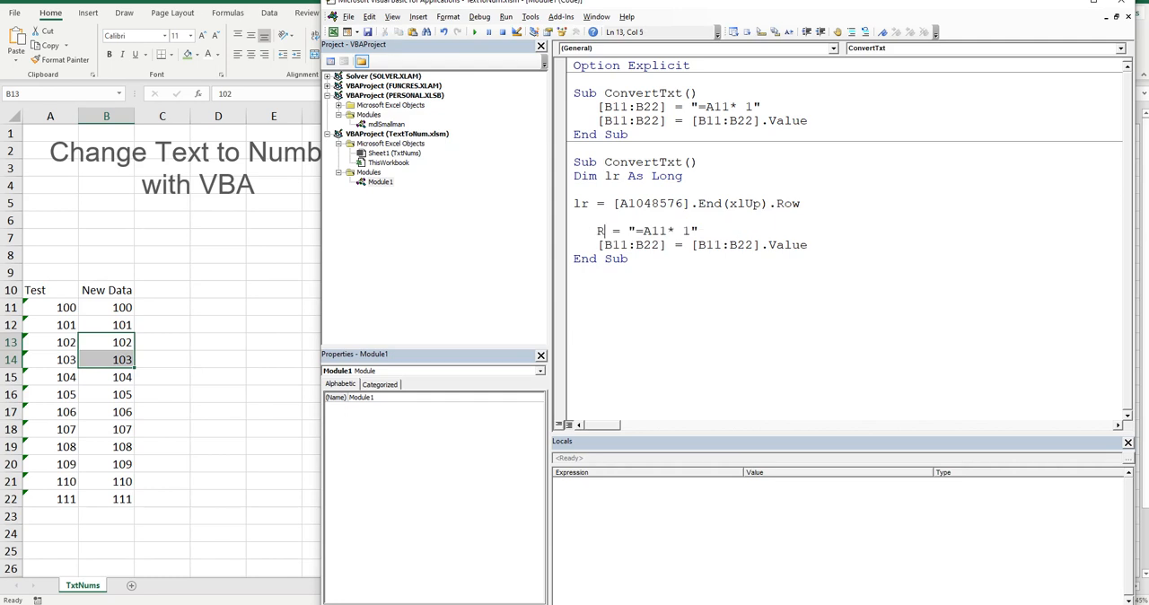
{"action": "type", "text": "ange"}
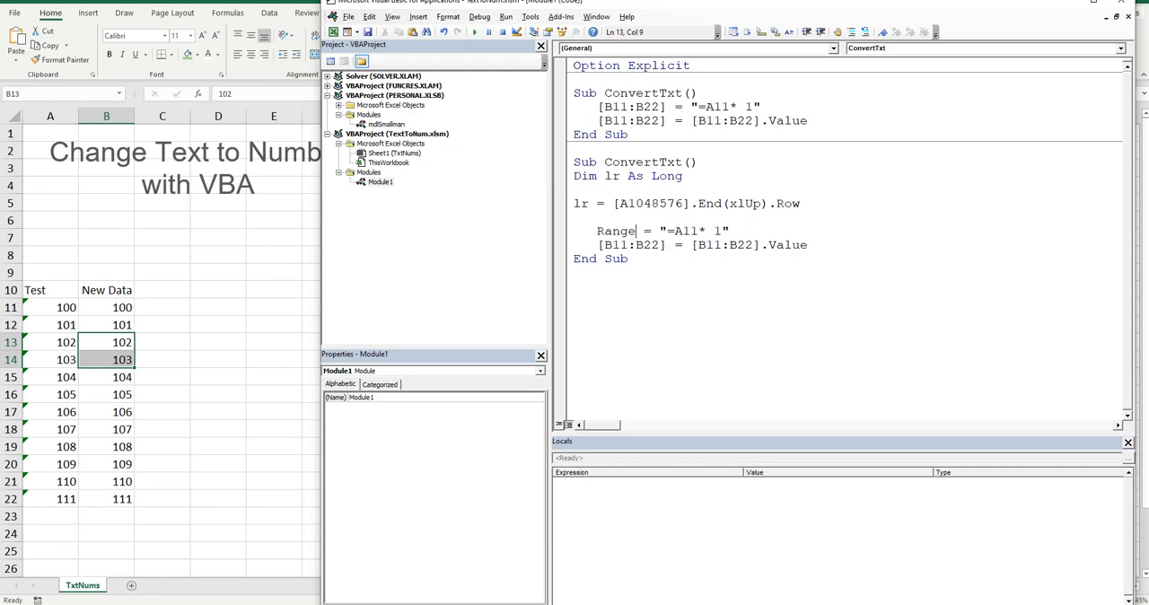
{"action": "type", "text": "("}
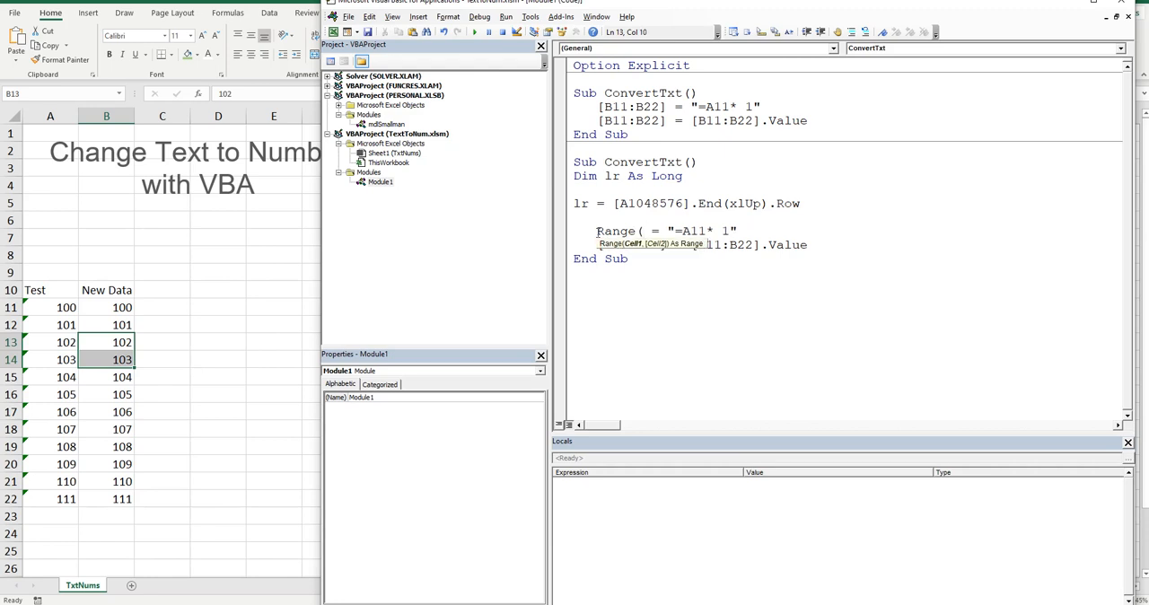
{"action": "type", "text": "\"B"}
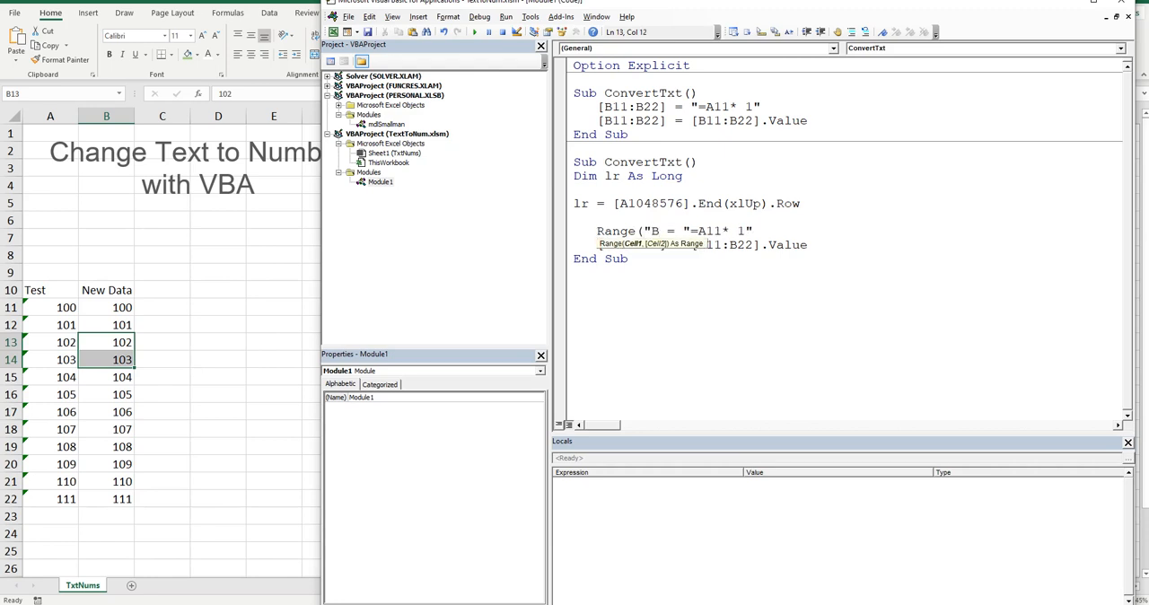
{"action": "type", "text": "11:B"}
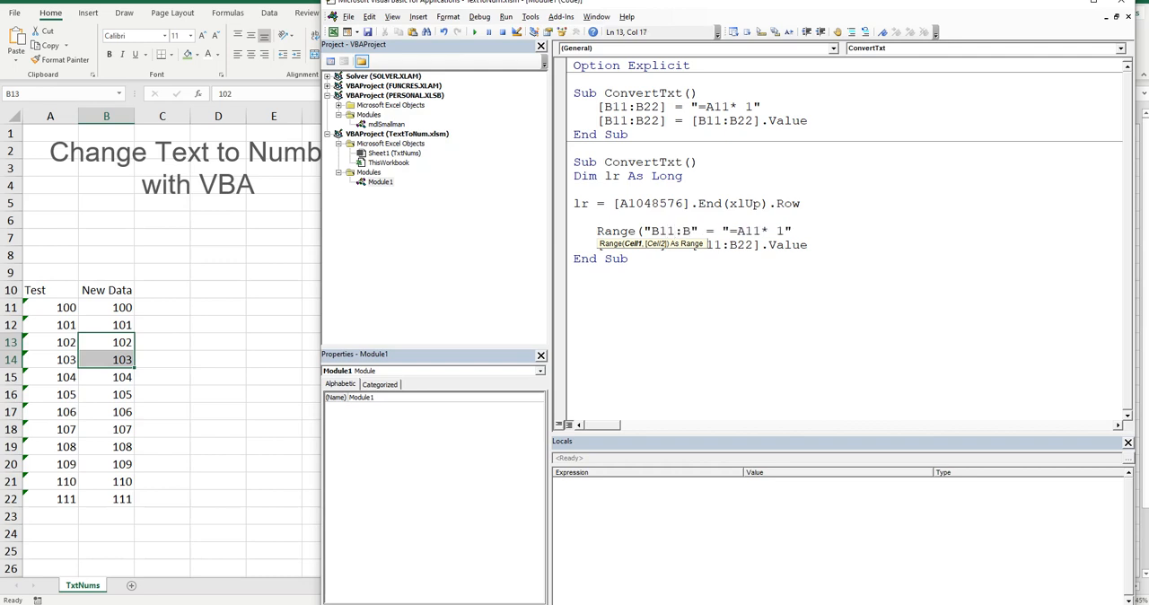
{"action": "type", "text": "\"&"}
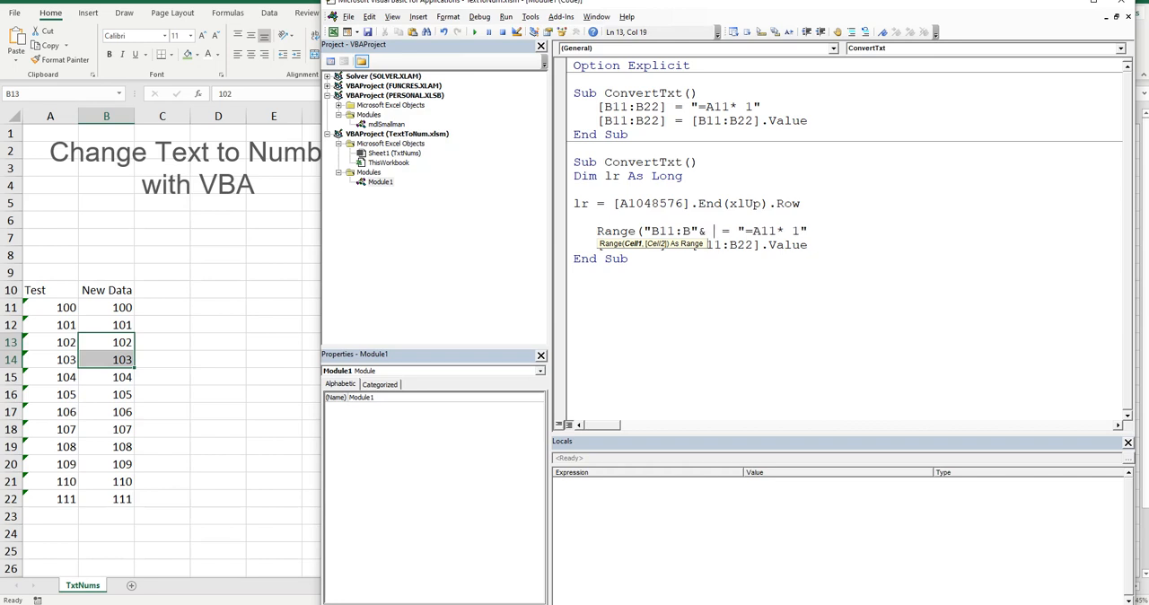
{"action": "type", "text": "lr)"}
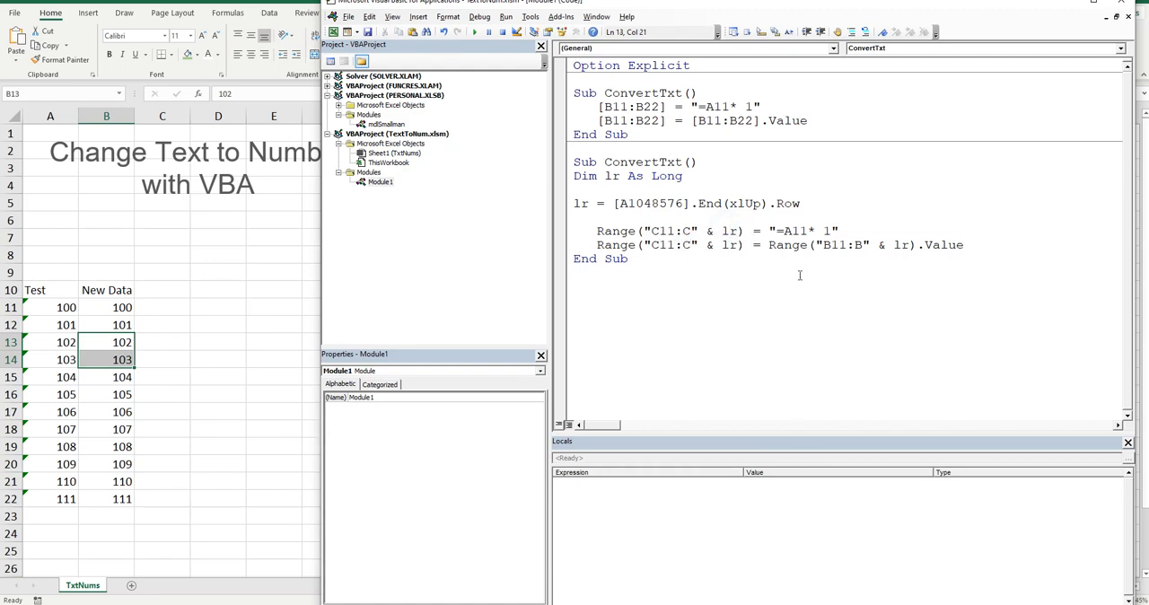
Run the second macro, which raises an ambiguous name error for ConvertTxt
{"action": "left_click", "coordinate": [474, 32]}
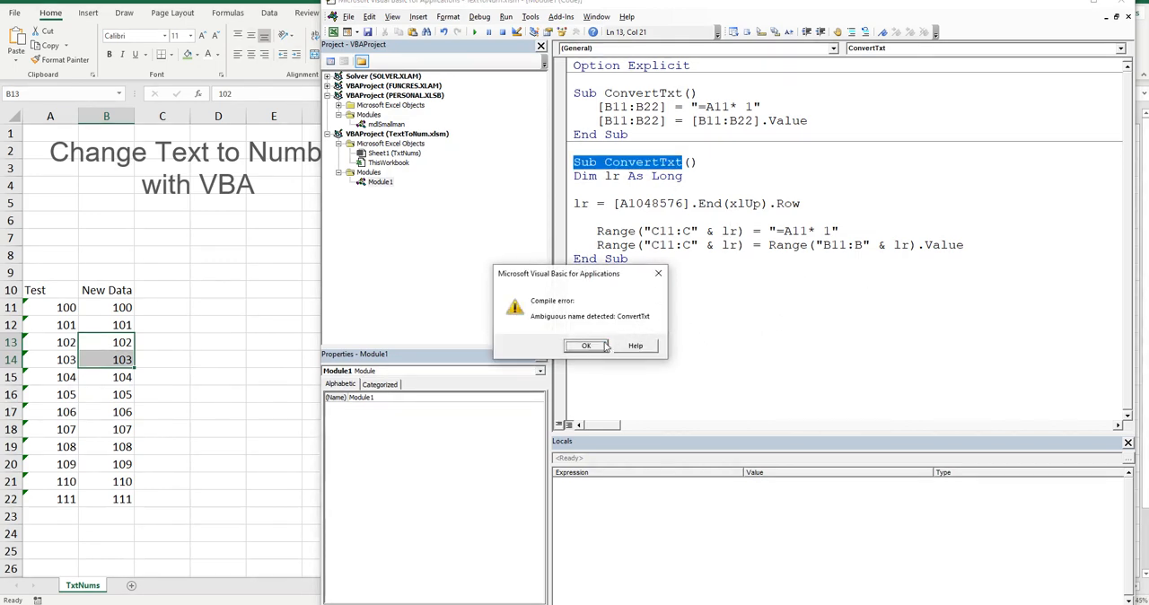
Dismiss the ambiguous-name error, rename the second Sub to ConvertTxt1 and begin stepping into it
{"action": "left_click", "coordinate": [585, 344]}
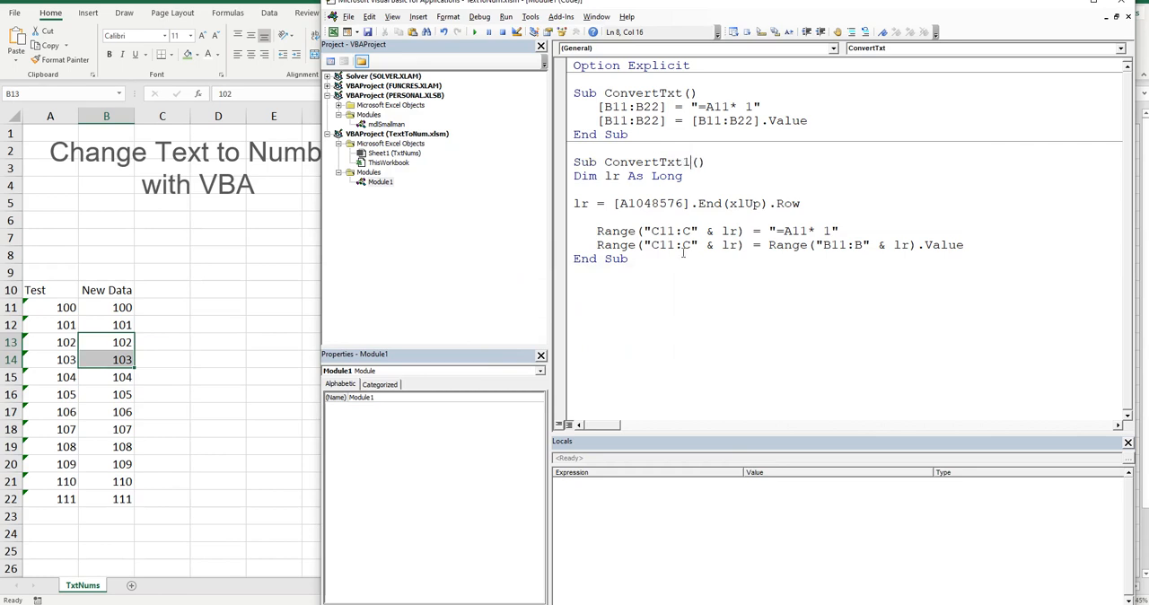
{"action": "double_click", "coordinate": [661, 161]}
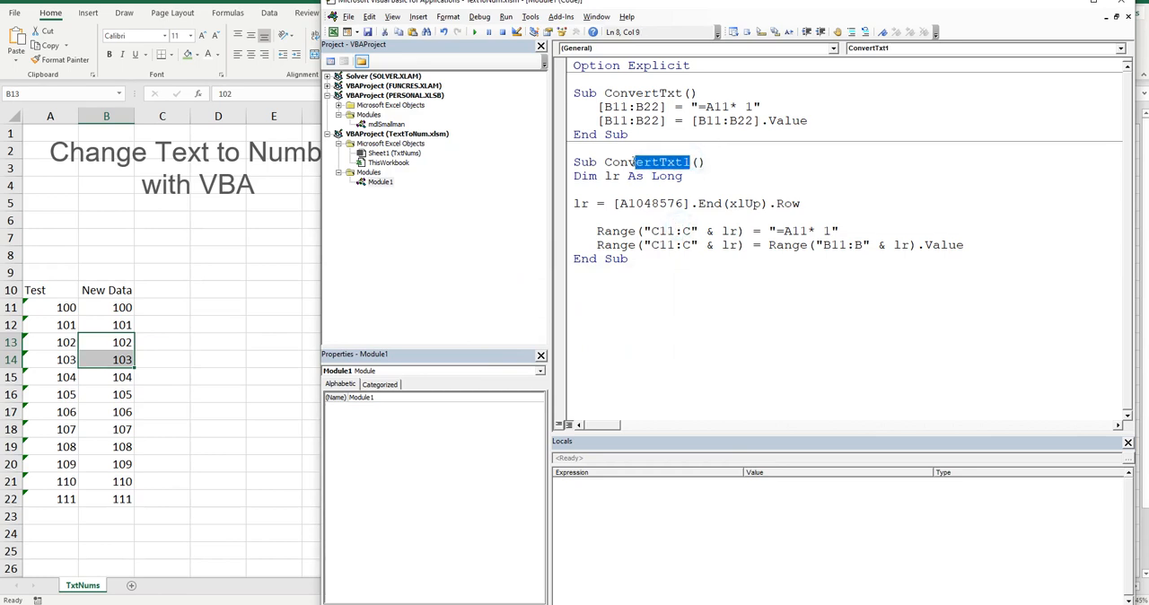
{"action": "left_click", "coordinate": [681, 162]}
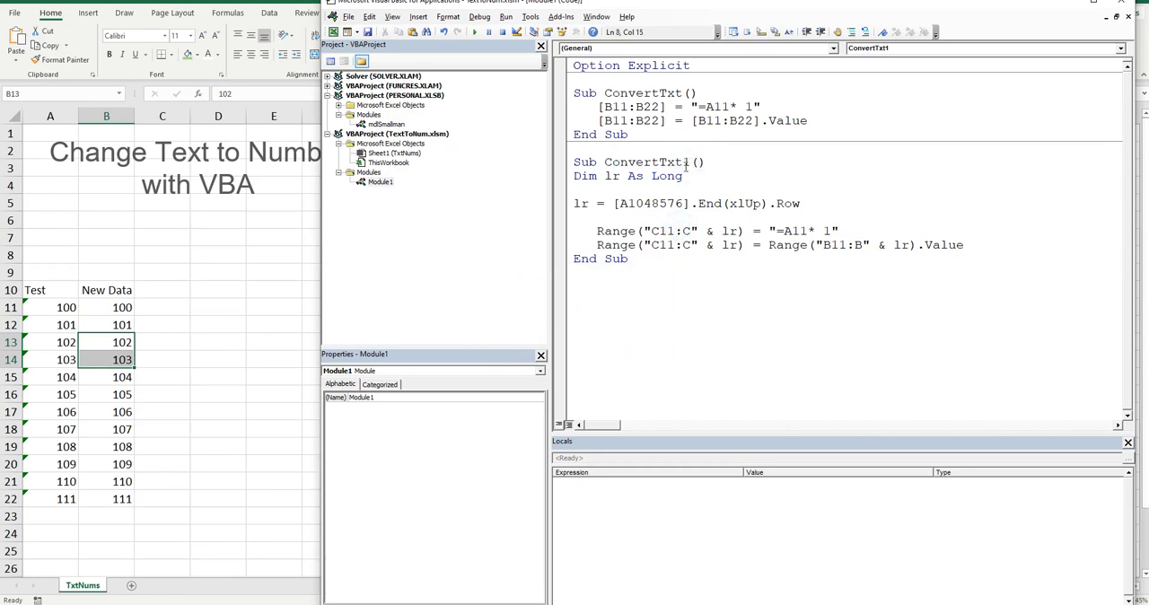
{"action": "key", "text": "F8"}
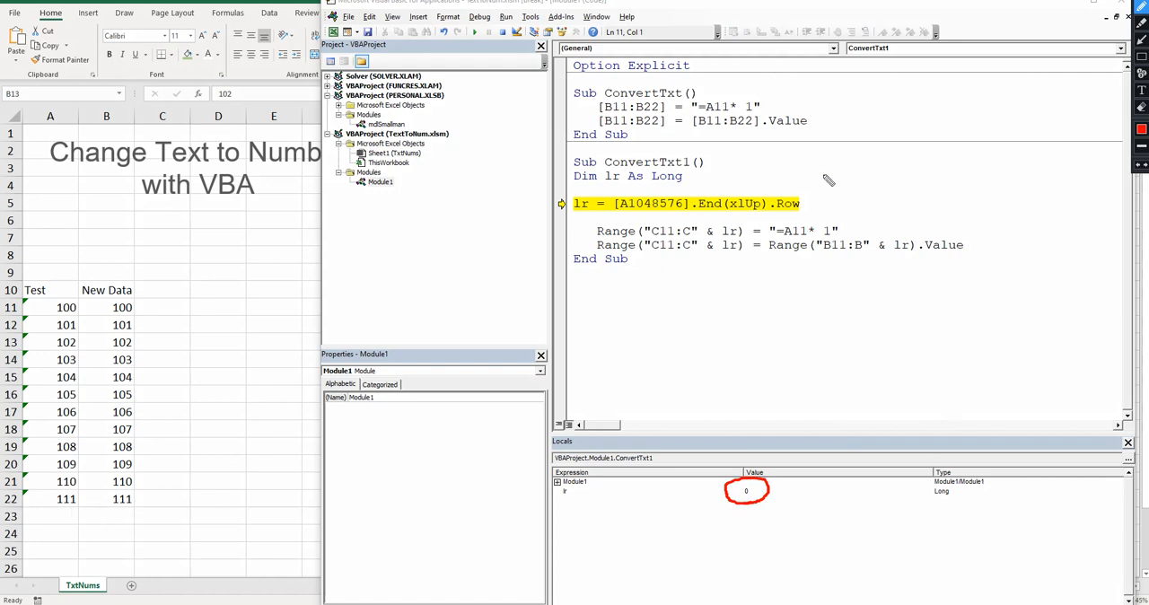
{"action": "mouse_move", "coordinate": [808, 213]}
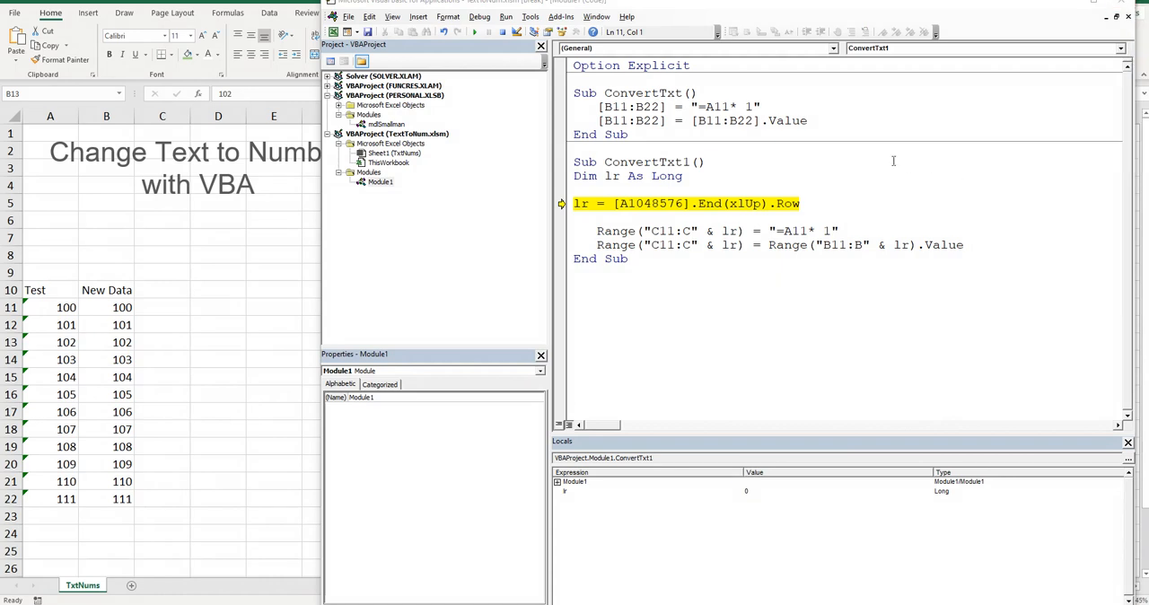
Step through the last-row lookup so lr resolves to 22 and C11:C22 fills with 100–111
{"action": "left_click", "coordinate": [801, 205]}
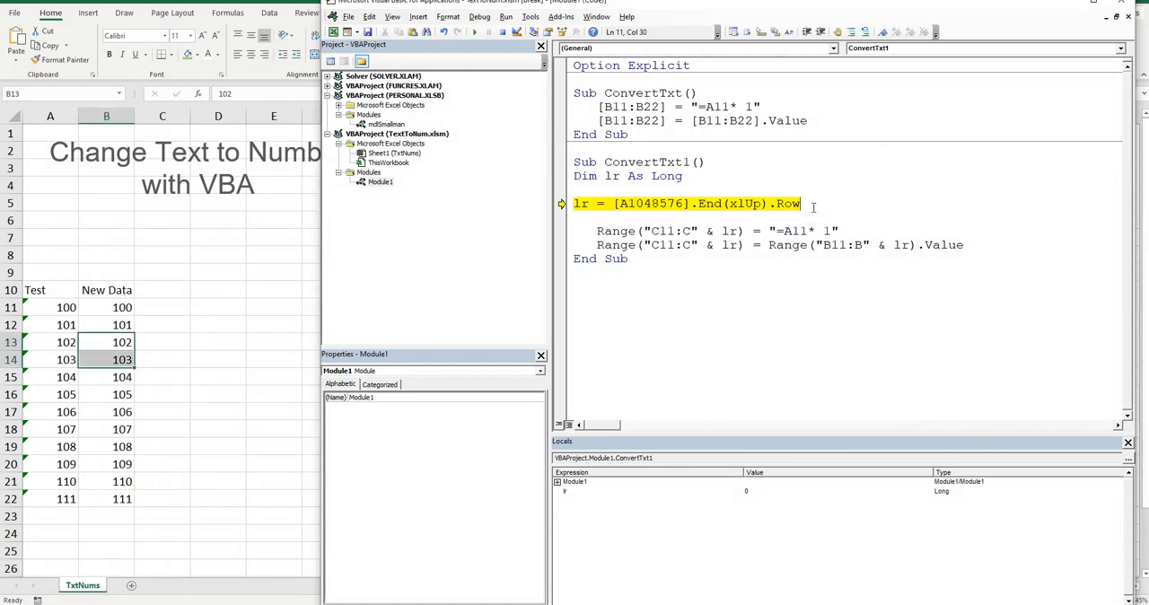
{"action": "key", "text": "F8"}
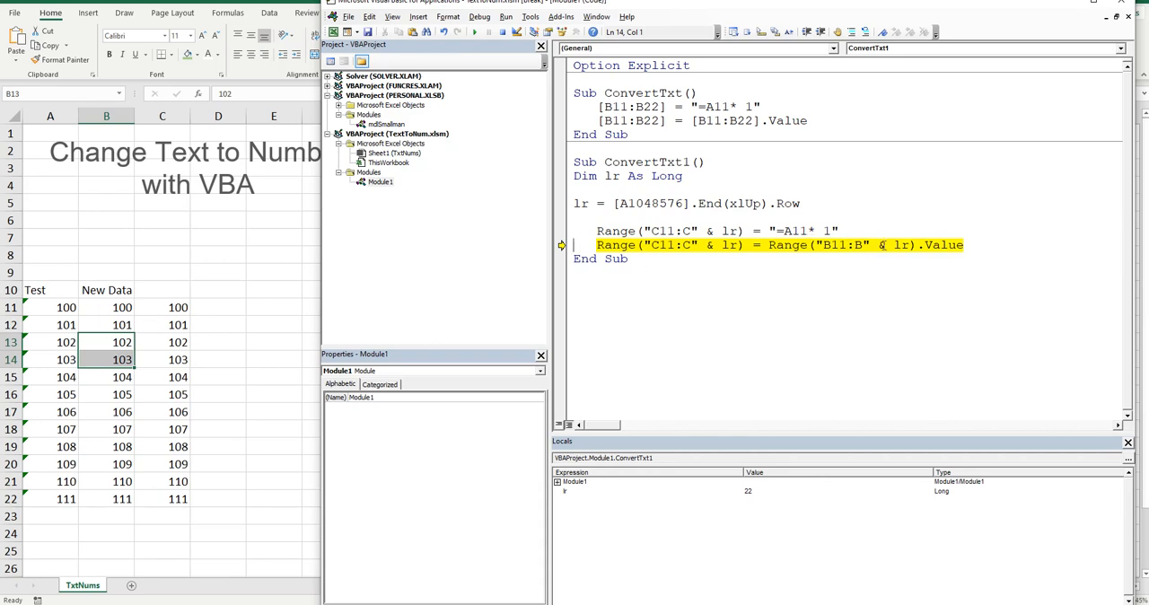
{"action": "left_click", "coordinate": [826, 244]}
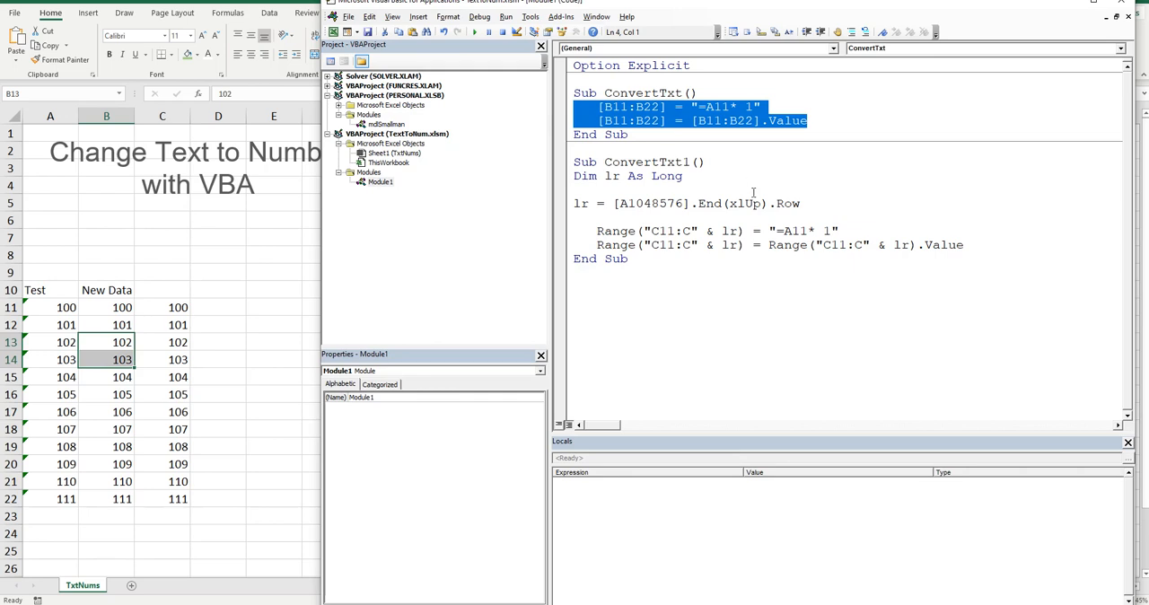
Add blank worksheets Sheet2 and Sheet3 alongside TxtNums
{"action": "left_click", "coordinate": [804, 120]}
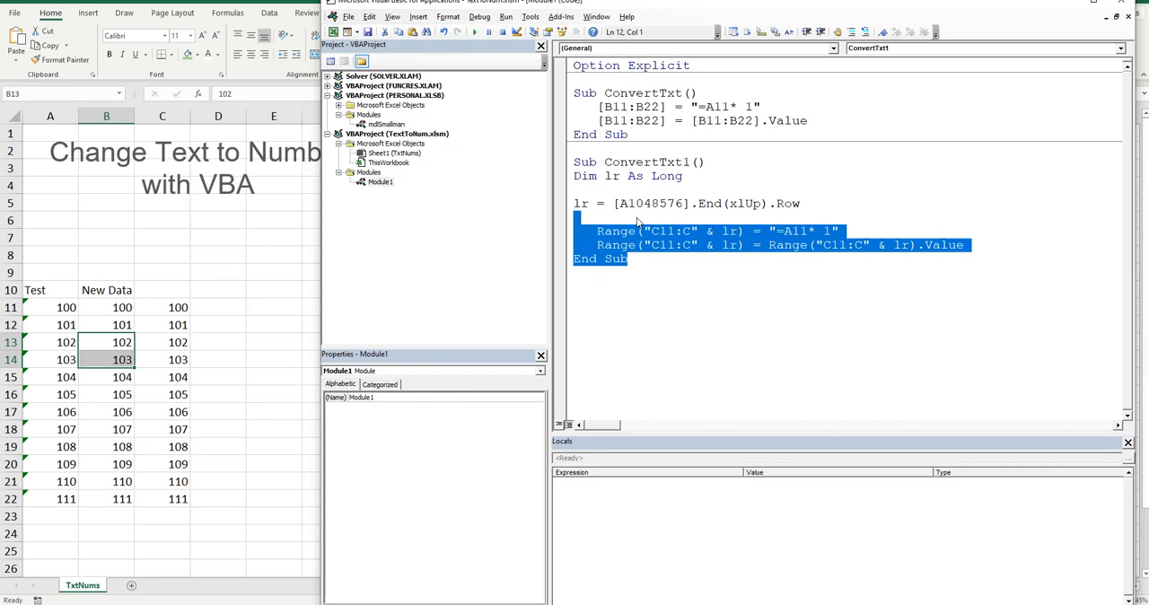
{"action": "mouse_move", "coordinate": [331, 429]}
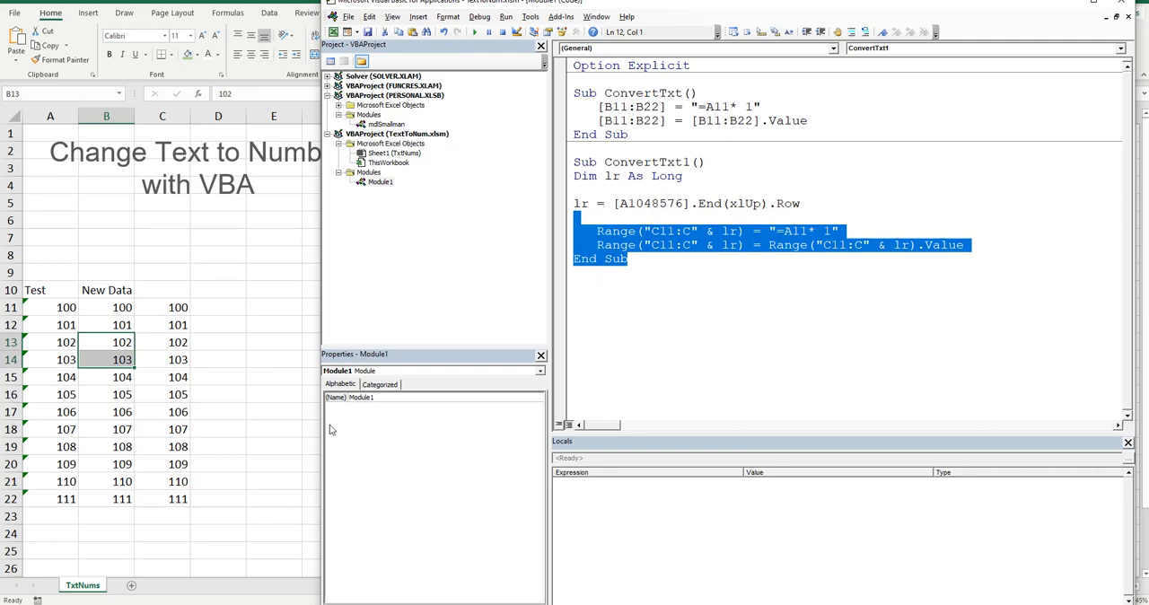
{"action": "mouse_move", "coordinate": [499, 233]}
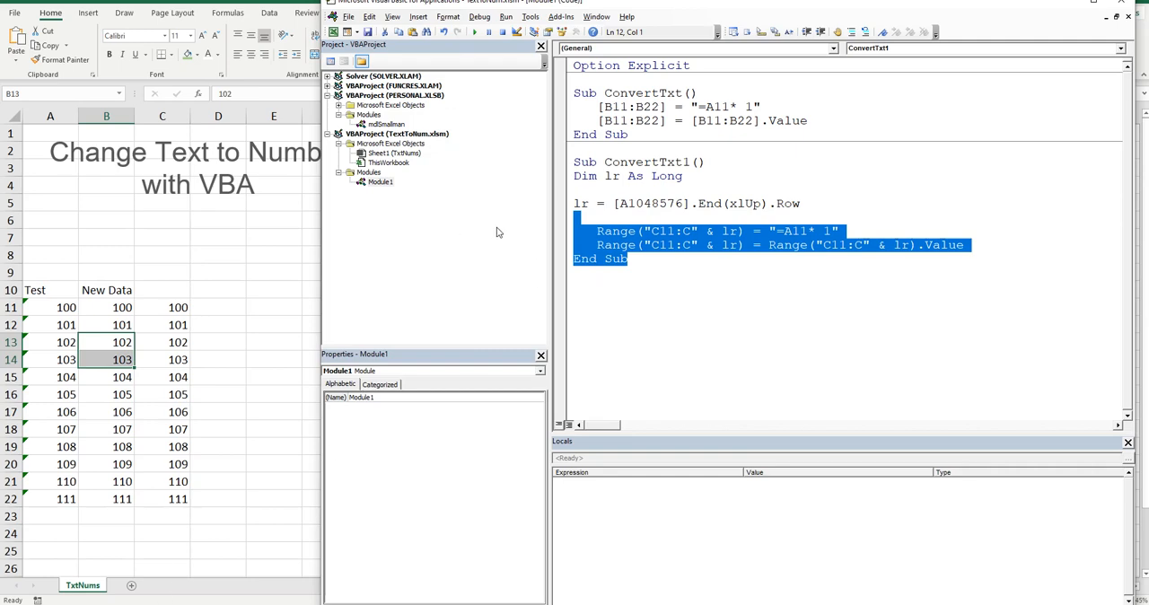
{"action": "mouse_move", "coordinate": [176, 568]}
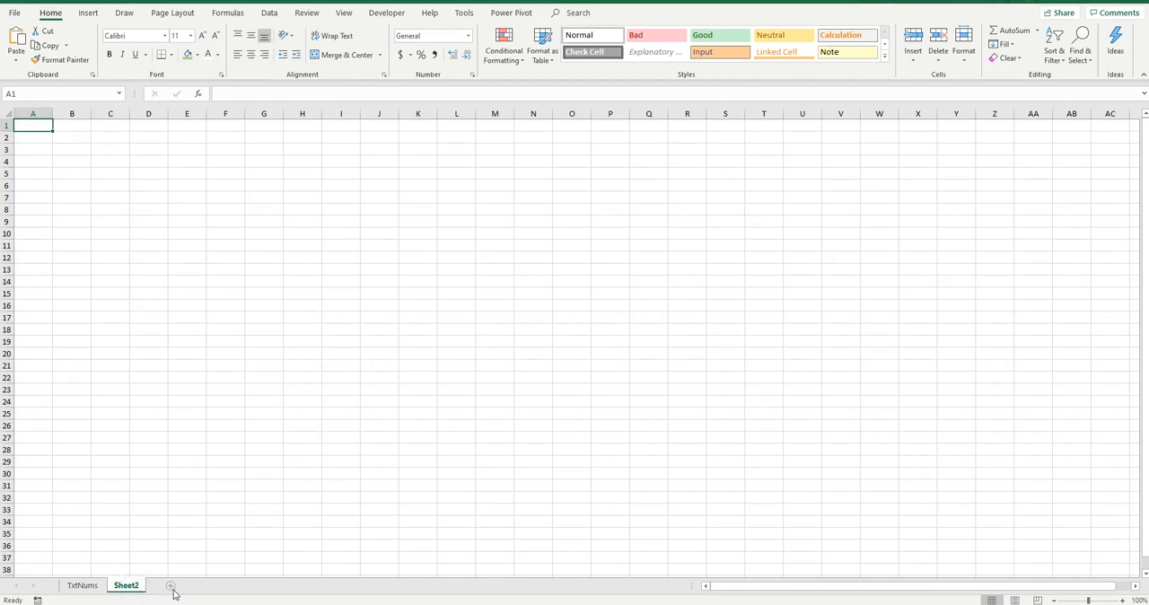
{"action": "left_click", "coordinate": [83, 585]}
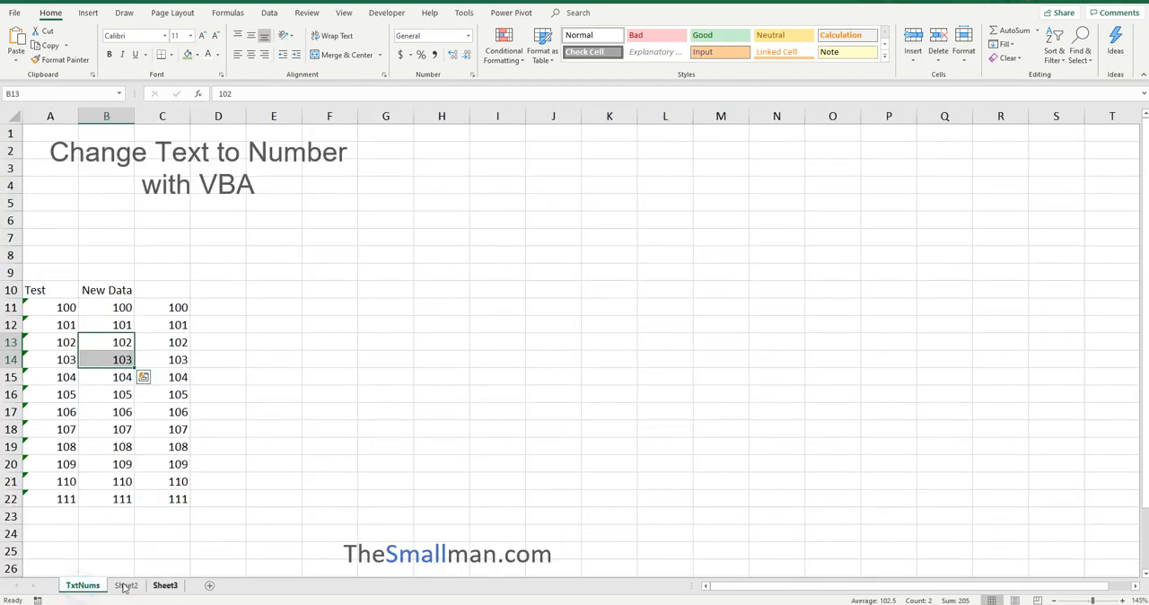
{"action": "mouse_move", "coordinate": [262, 600]}
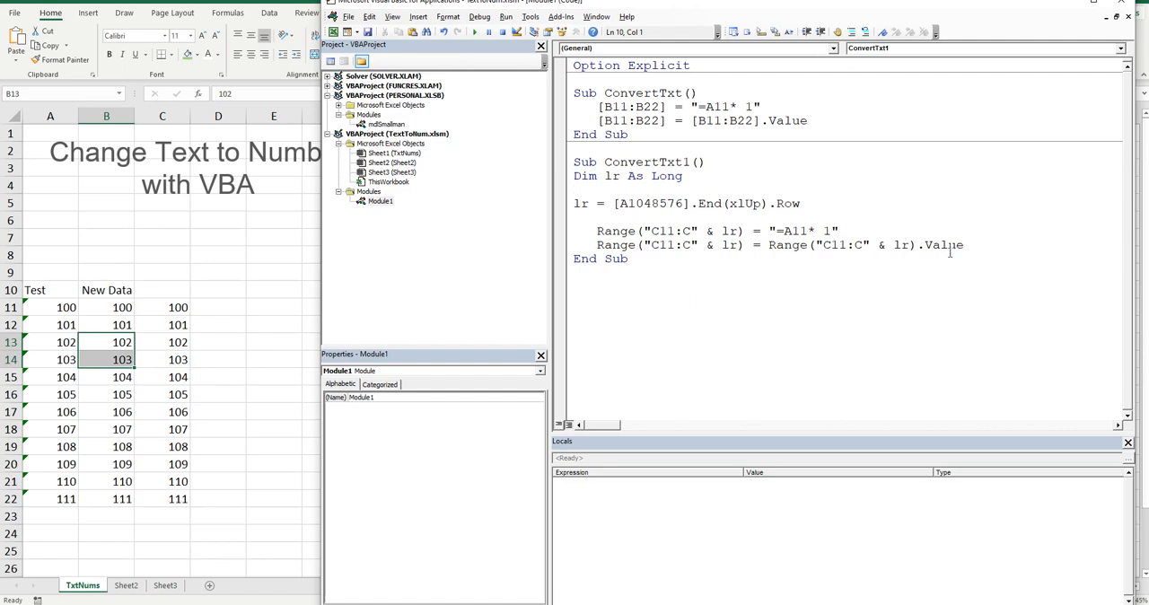
Declare Dim sh As Worksheet and assign Set sh = under the lr declaration
{"action": "left_click_drag", "start_coordinate": [596, 230], "coordinate": [962, 244]}
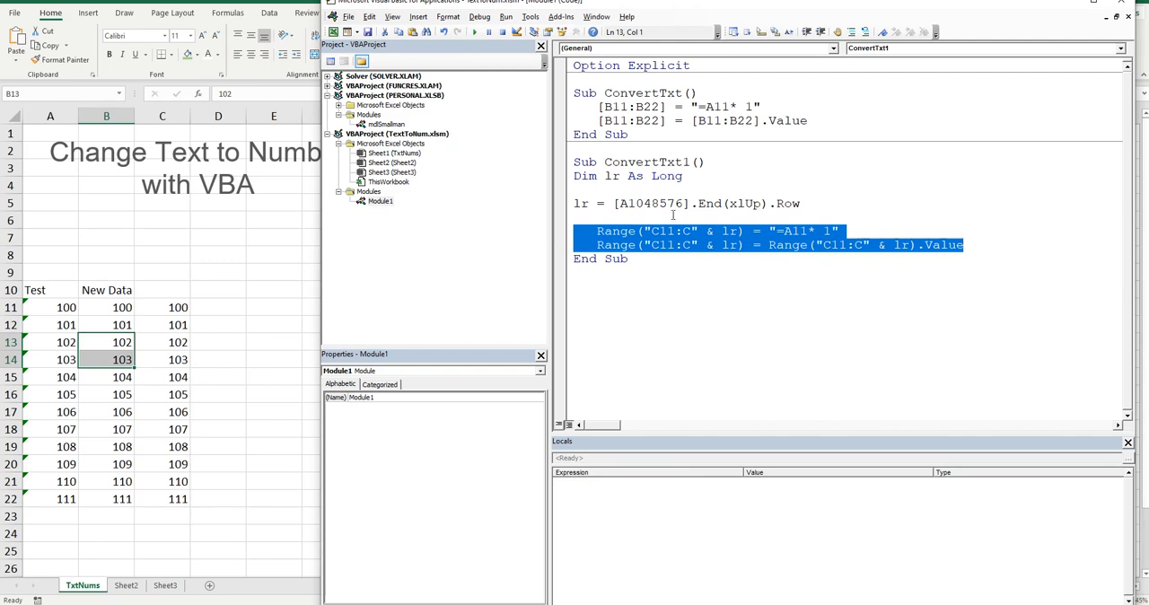
{"action": "left_click", "coordinate": [620, 191]}
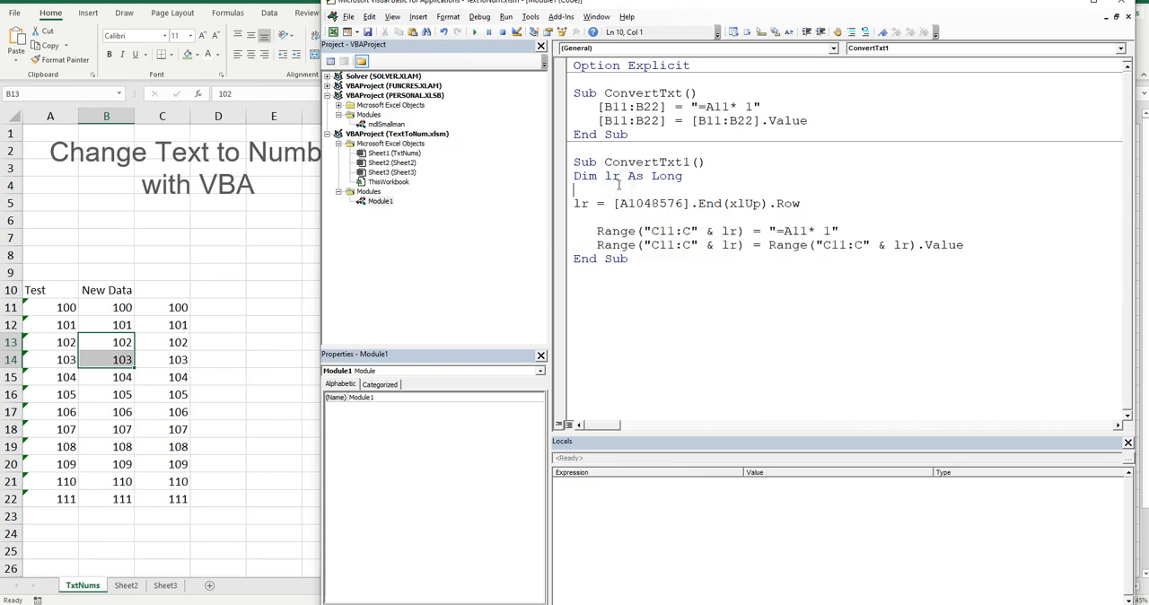
{"action": "type", "text": "dim sh as"}
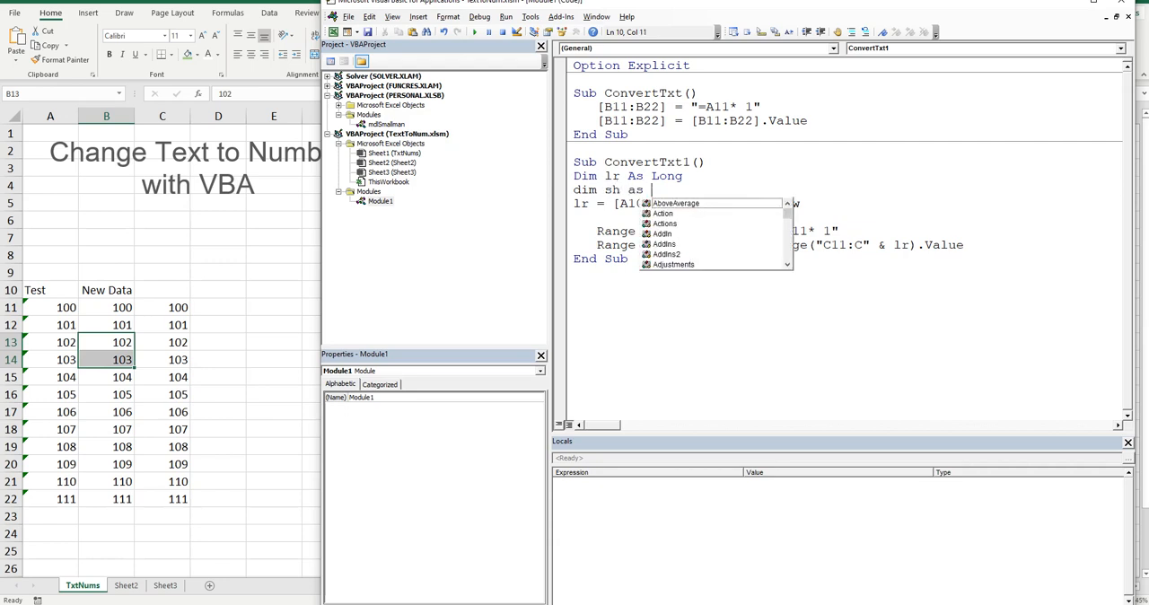
{"action": "type", "text": "Worksheet"}
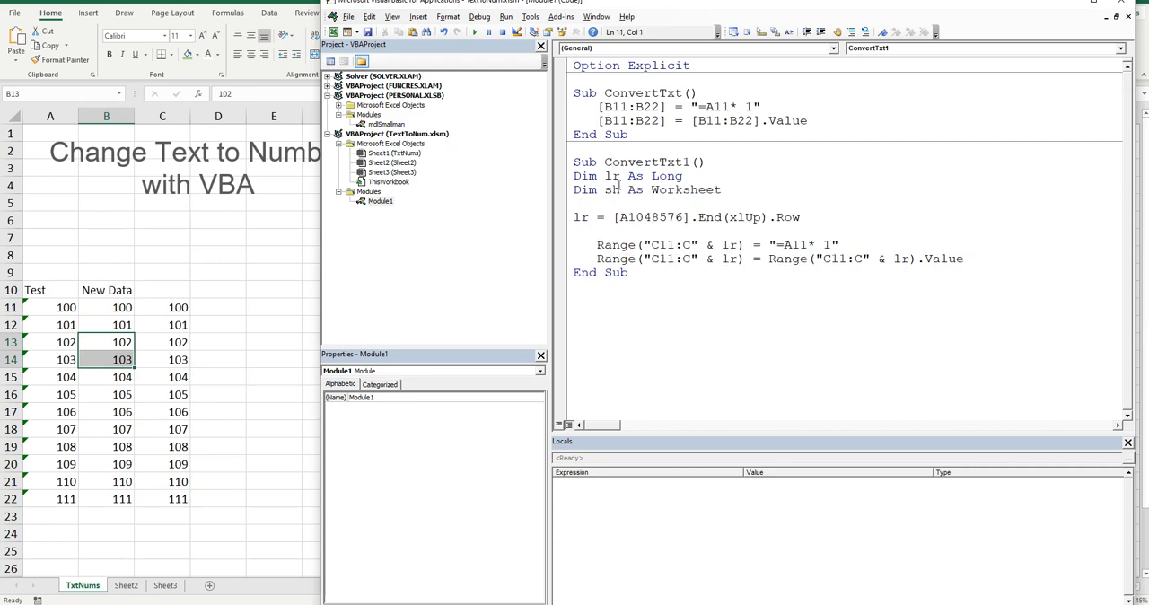
{"action": "type", "text": "set"}
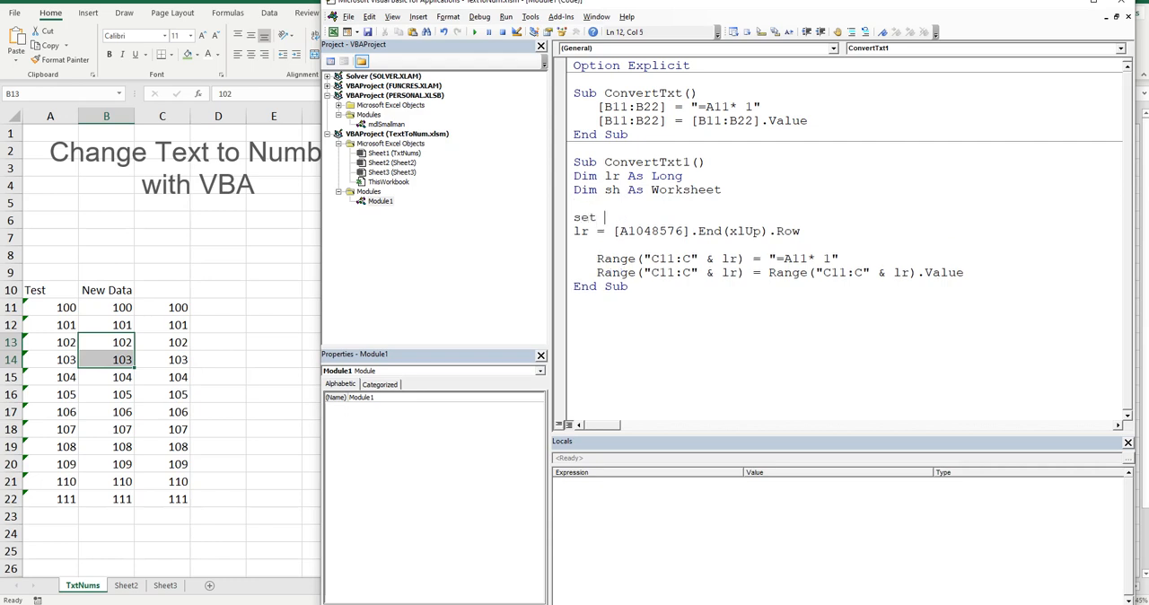
{"action": "type", "text": "sh ="}
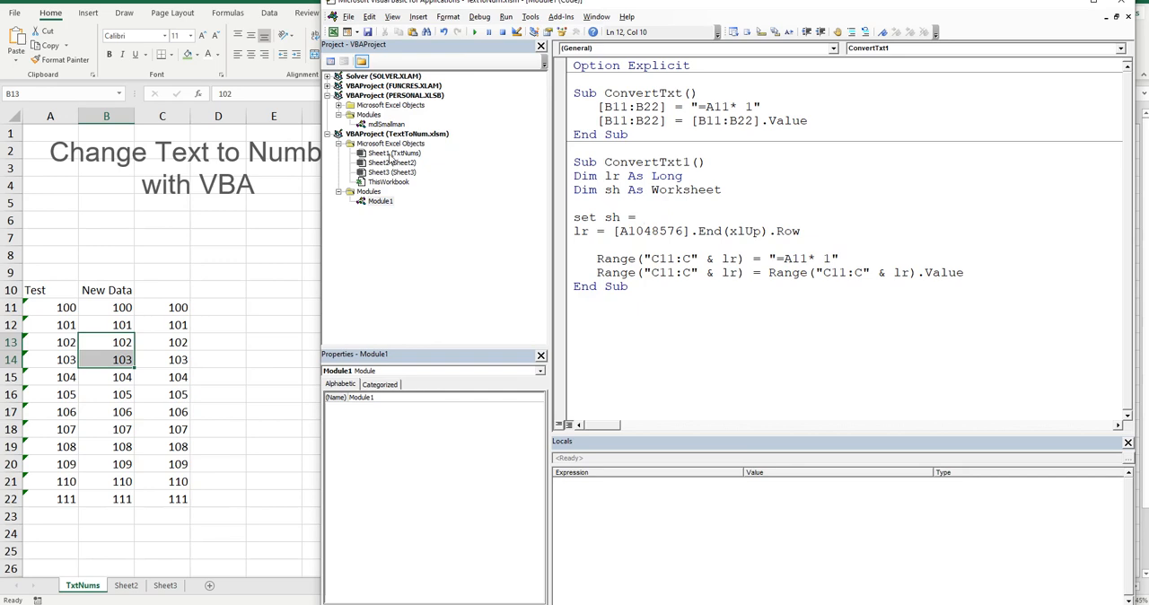
{"action": "mouse_move", "coordinate": [416, 158]}
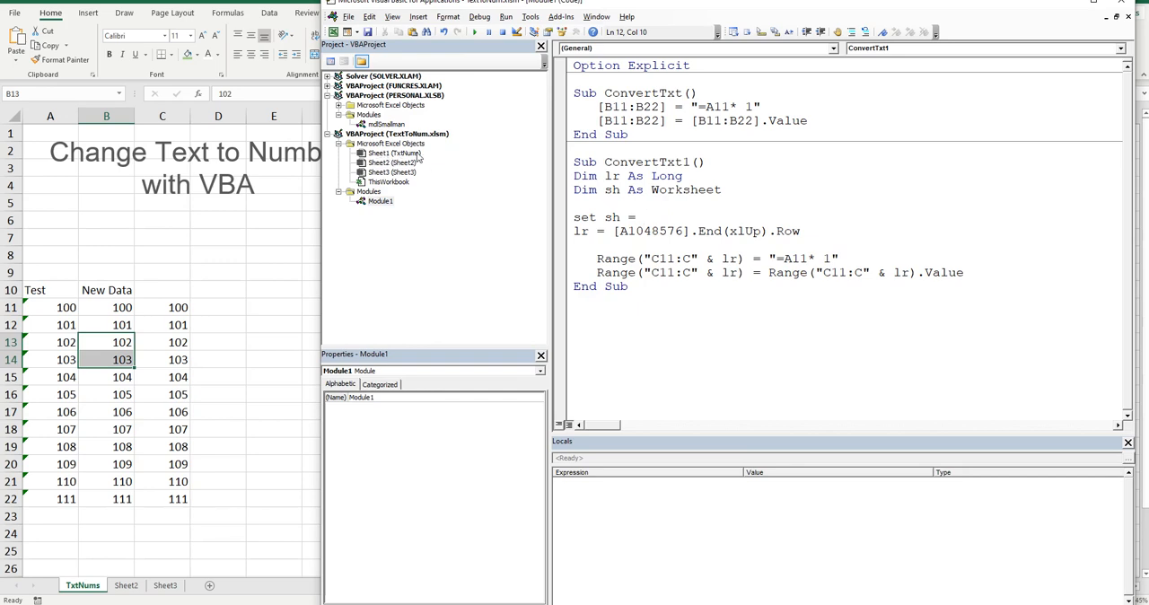
Point sh at Sheet1 with a 'TxtNums tab comment and qualify the row lookup with sh
{"action": "type", "text": "sheet1 '"}
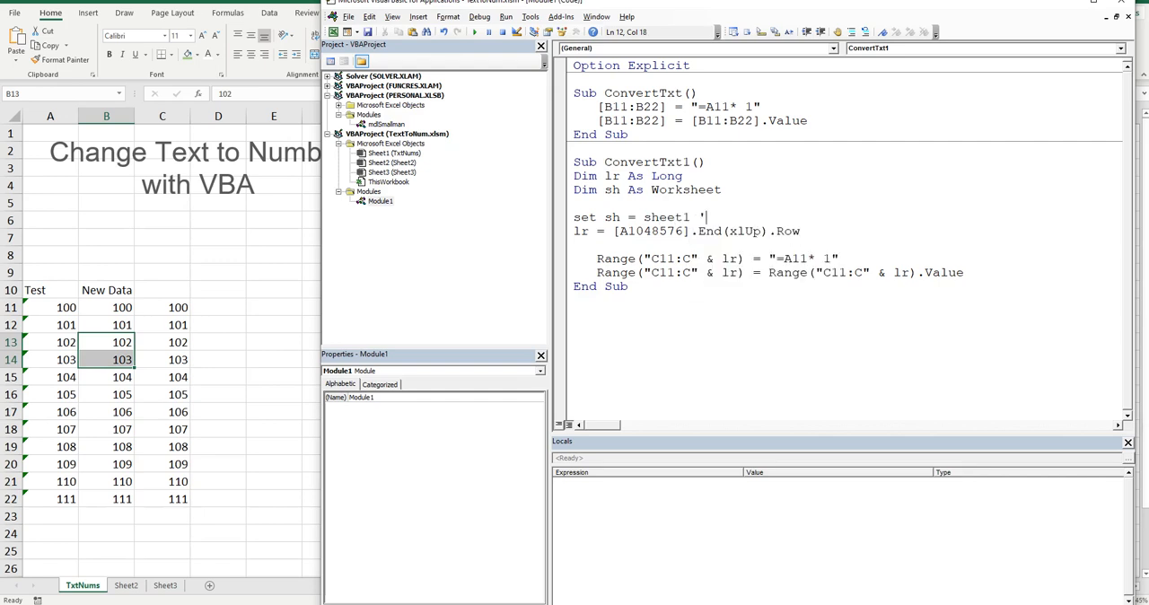
{"action": "type", "text": "T"}
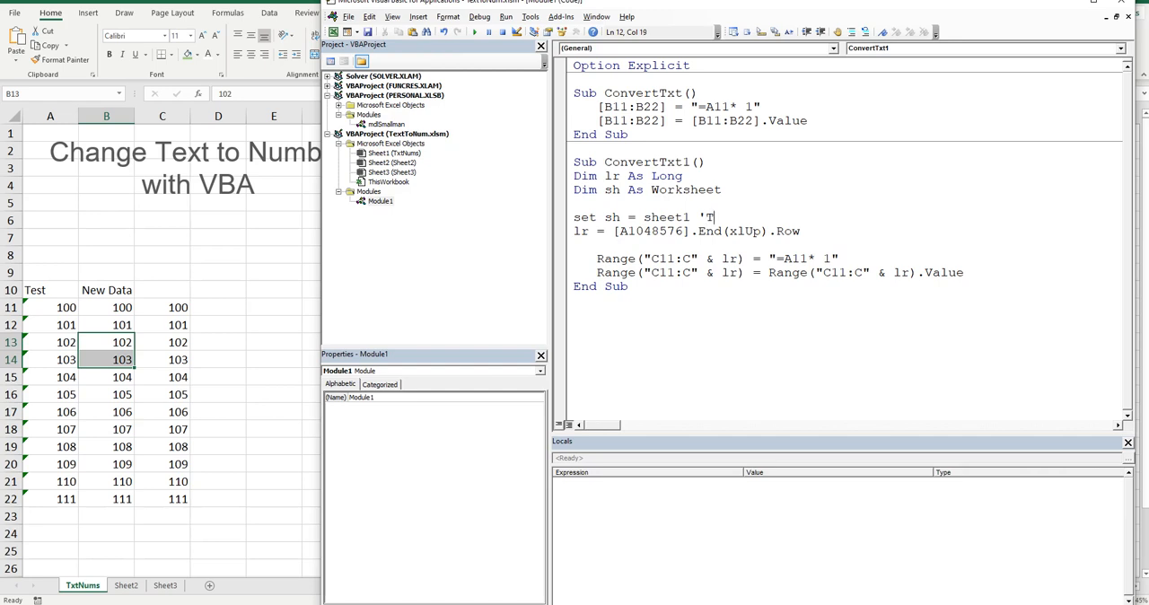
{"action": "type", "text": "xtNums"}
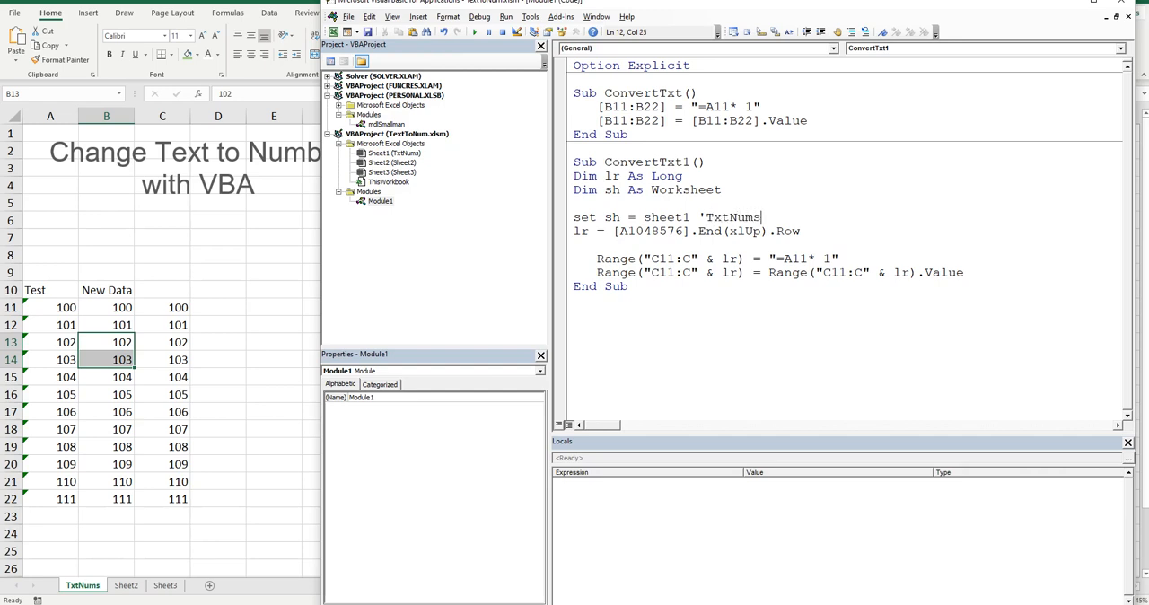
{"action": "type", "text": "tab"}
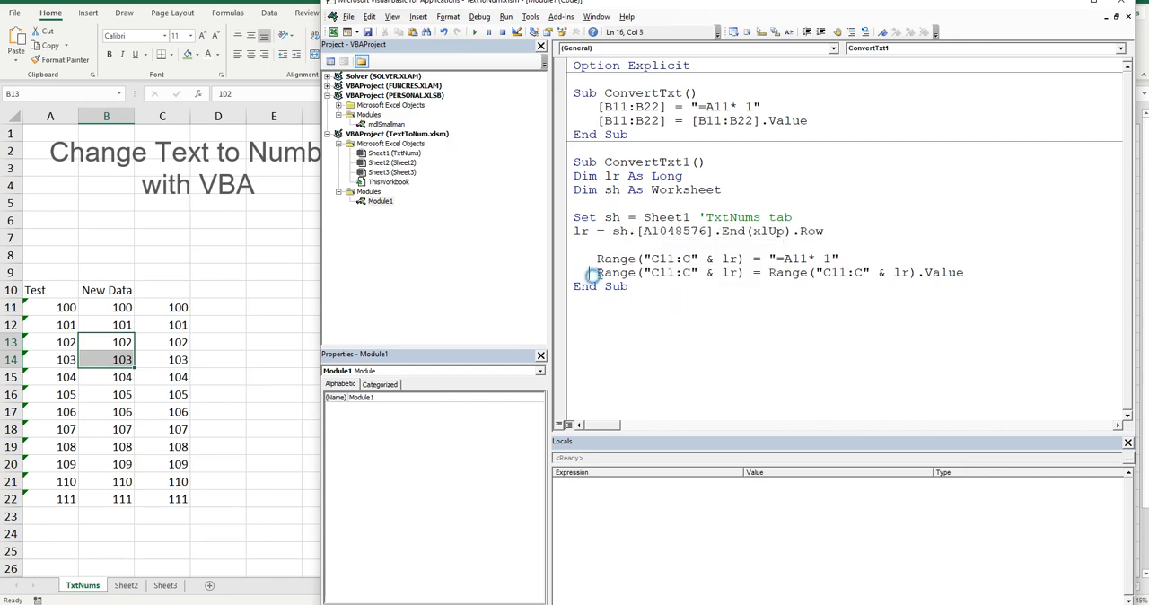
{"action": "type", "text": "sh."}
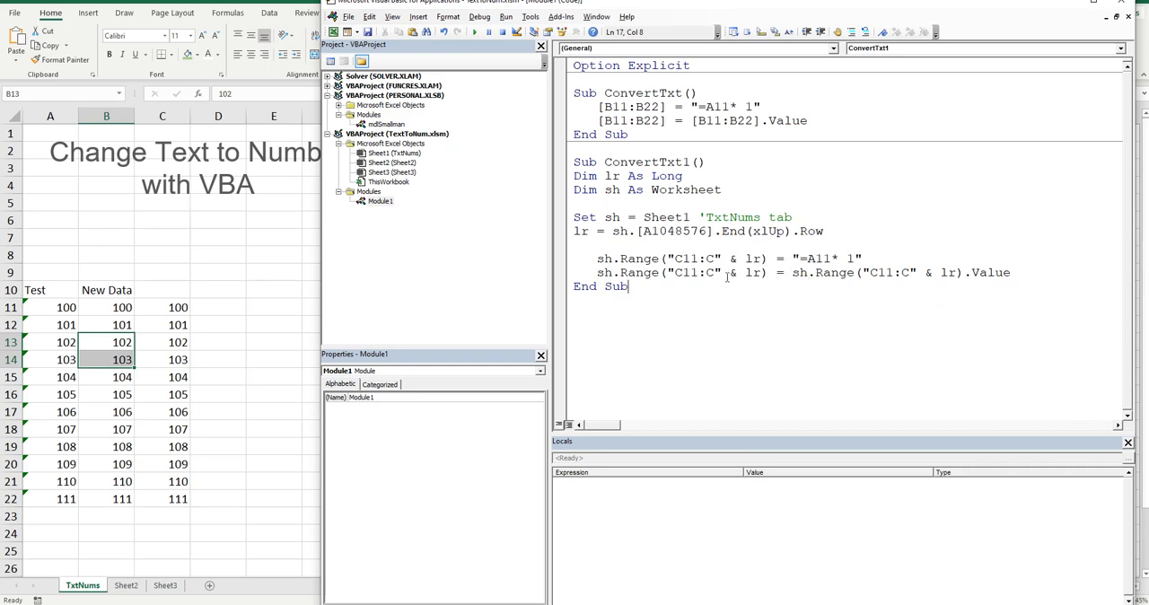
{"action": "mouse_move", "coordinate": [680, 248]}
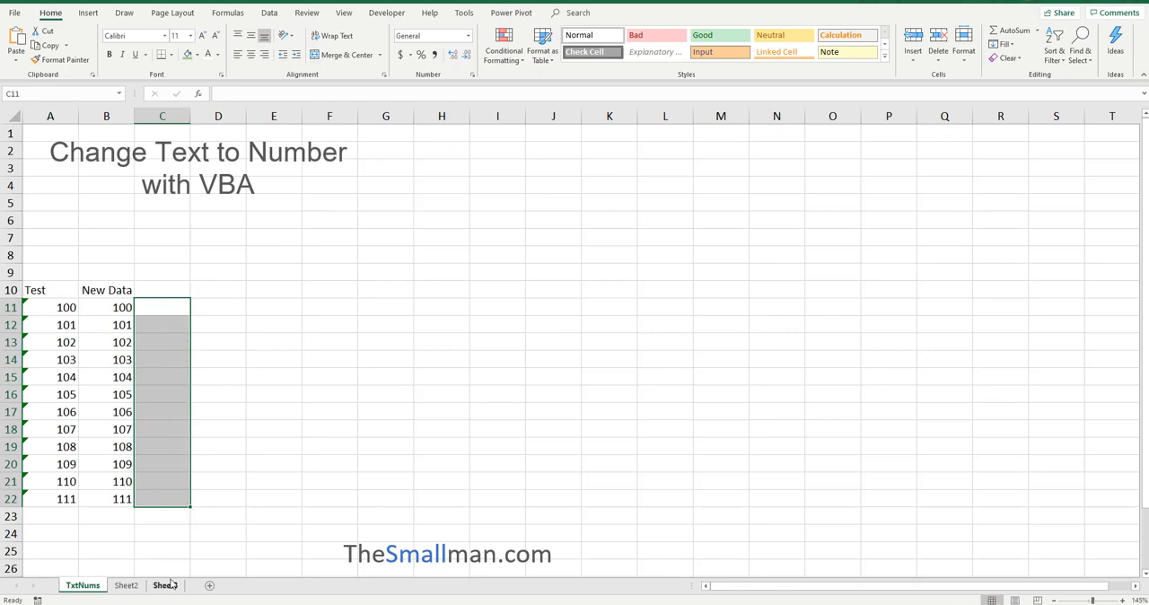
Run ConvertTxt1 from Sheet3 and confirm TxtNums C11:C22 refills with 100–111
{"action": "left_click", "coordinate": [166, 585]}
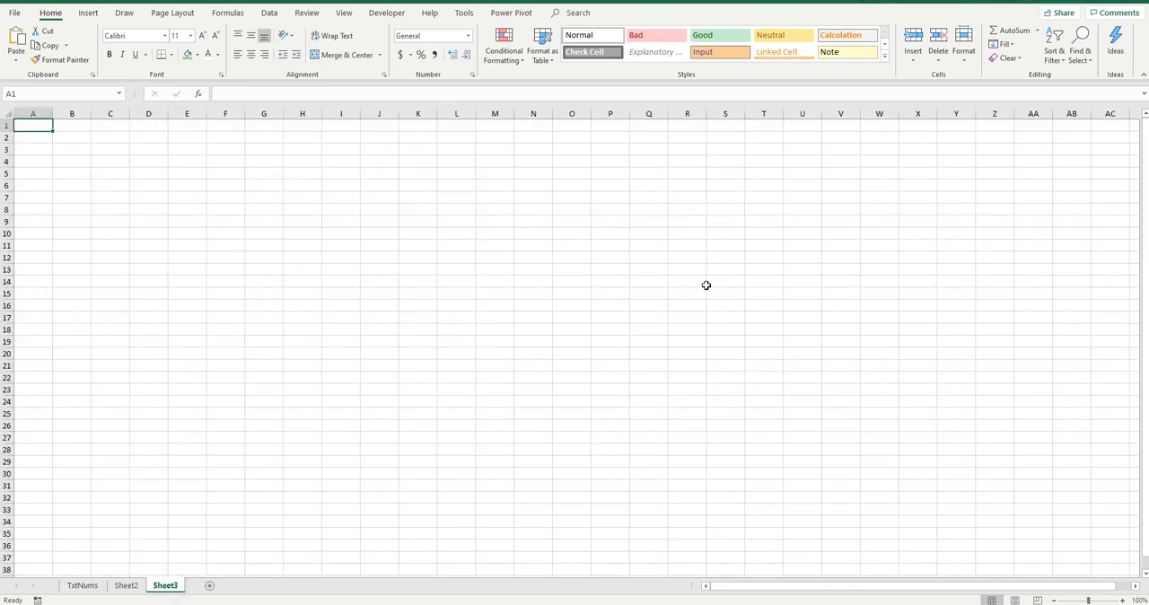
{"action": "mouse_move", "coordinate": [653, 262]}
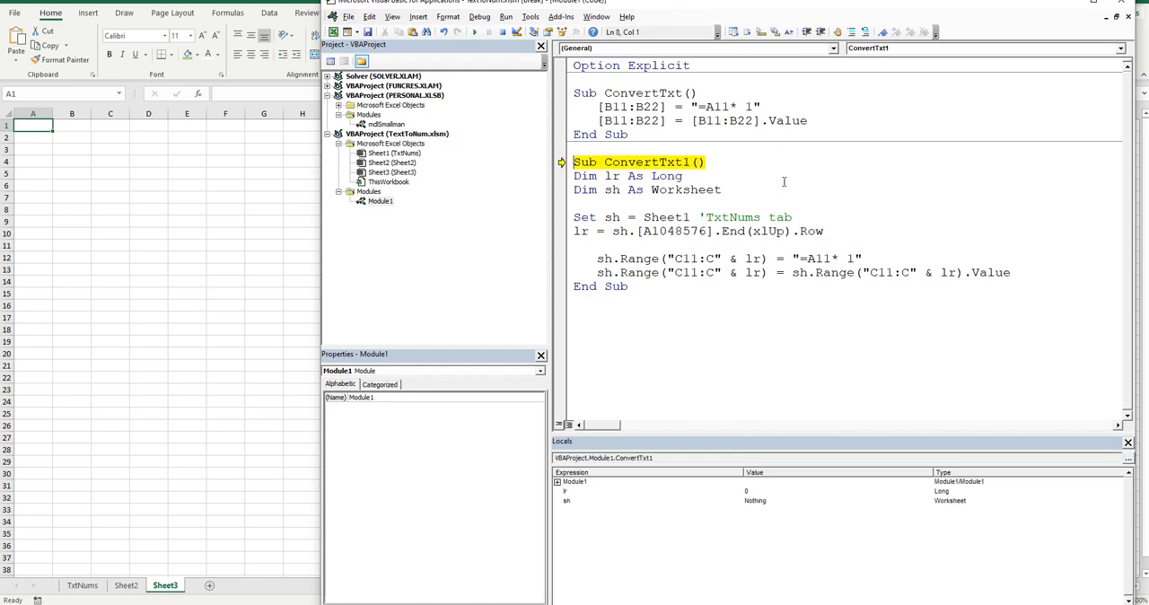
{"action": "key", "text": "F8"}
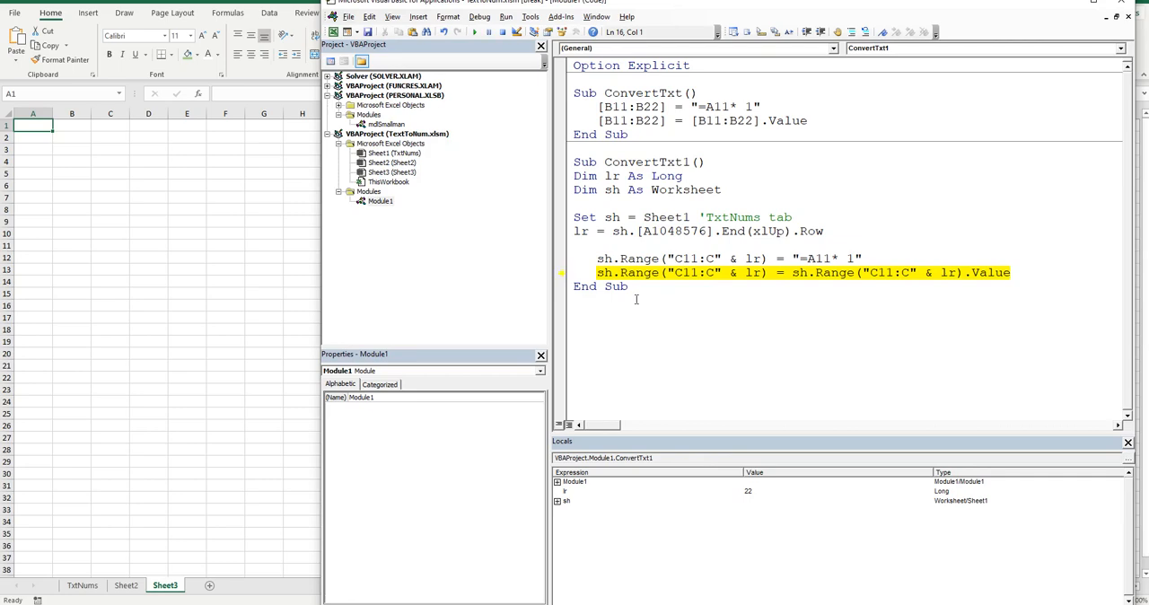
{"action": "left_click", "coordinate": [82, 585]}
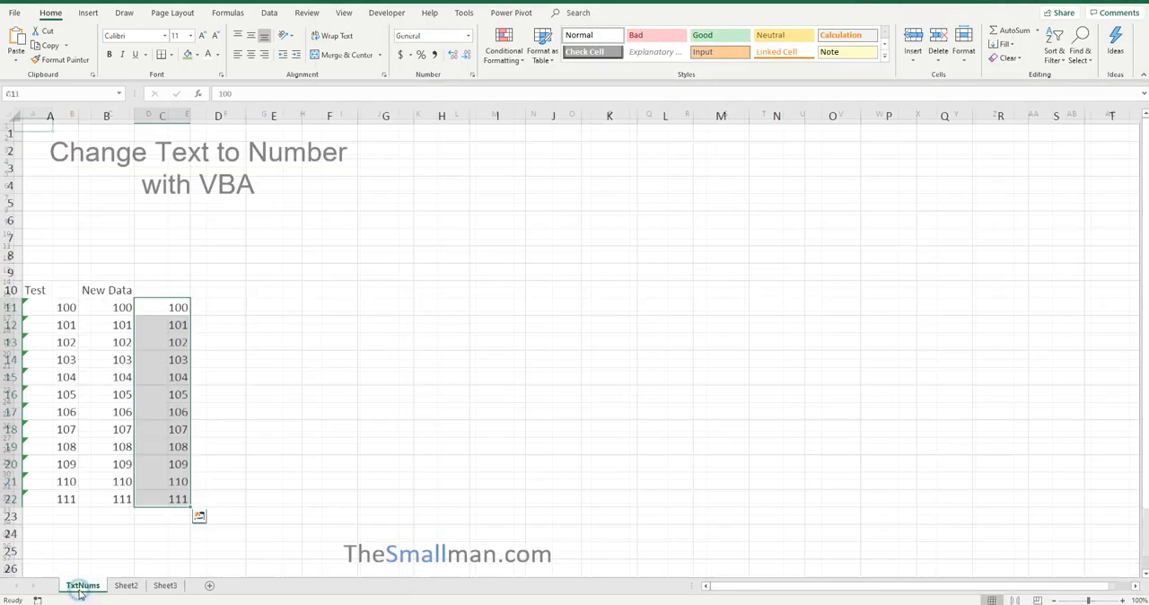